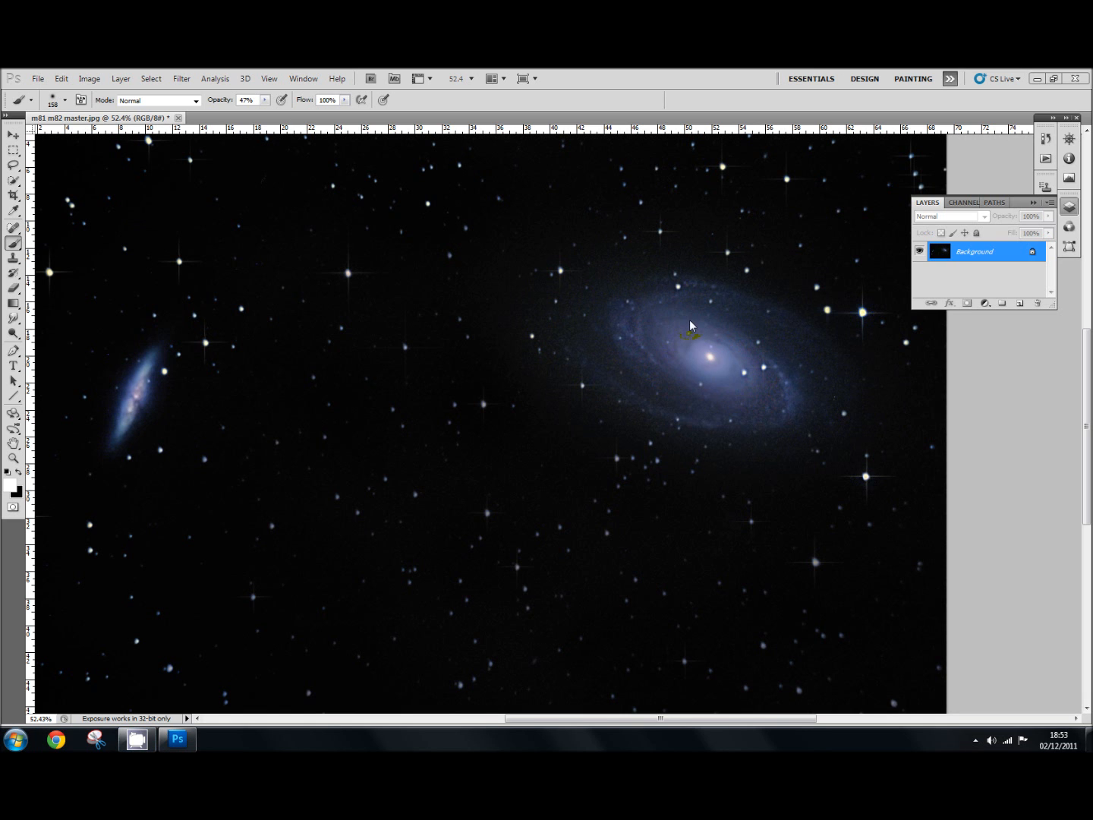
{"action": "mouse_move", "coordinate": [736, 321]}
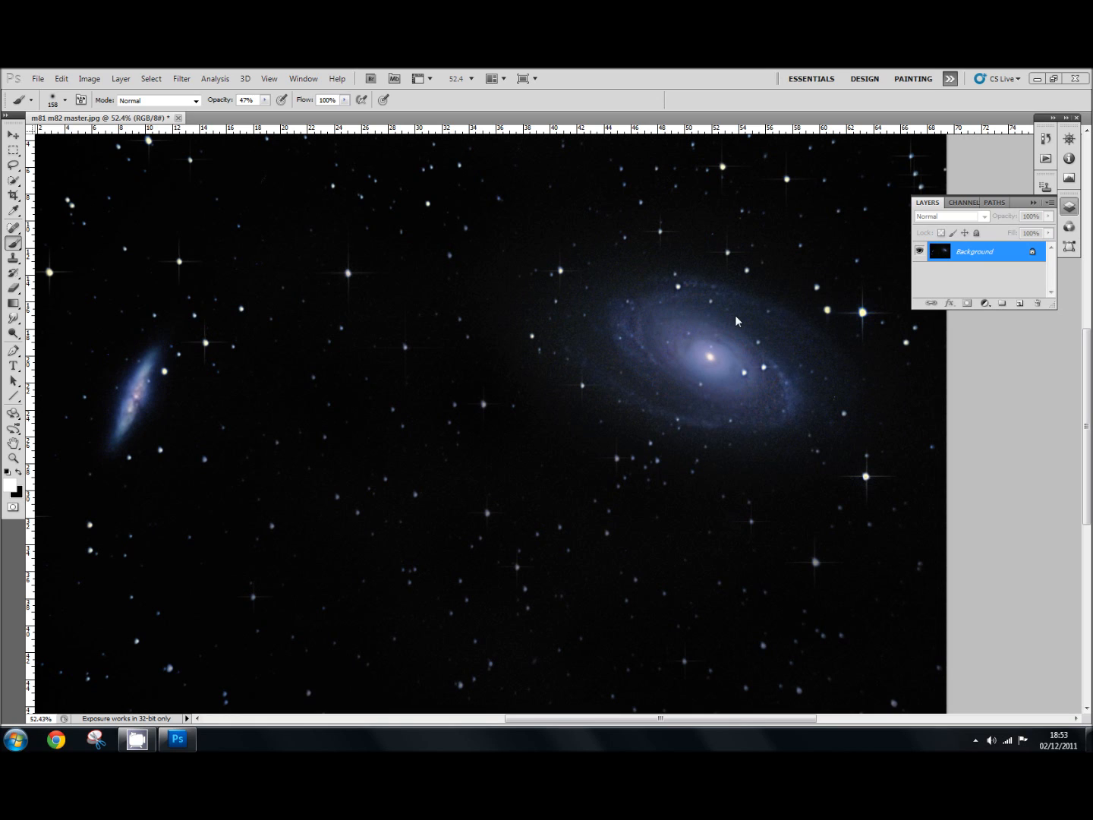
{"action": "mouse_move", "coordinate": [806, 333]}
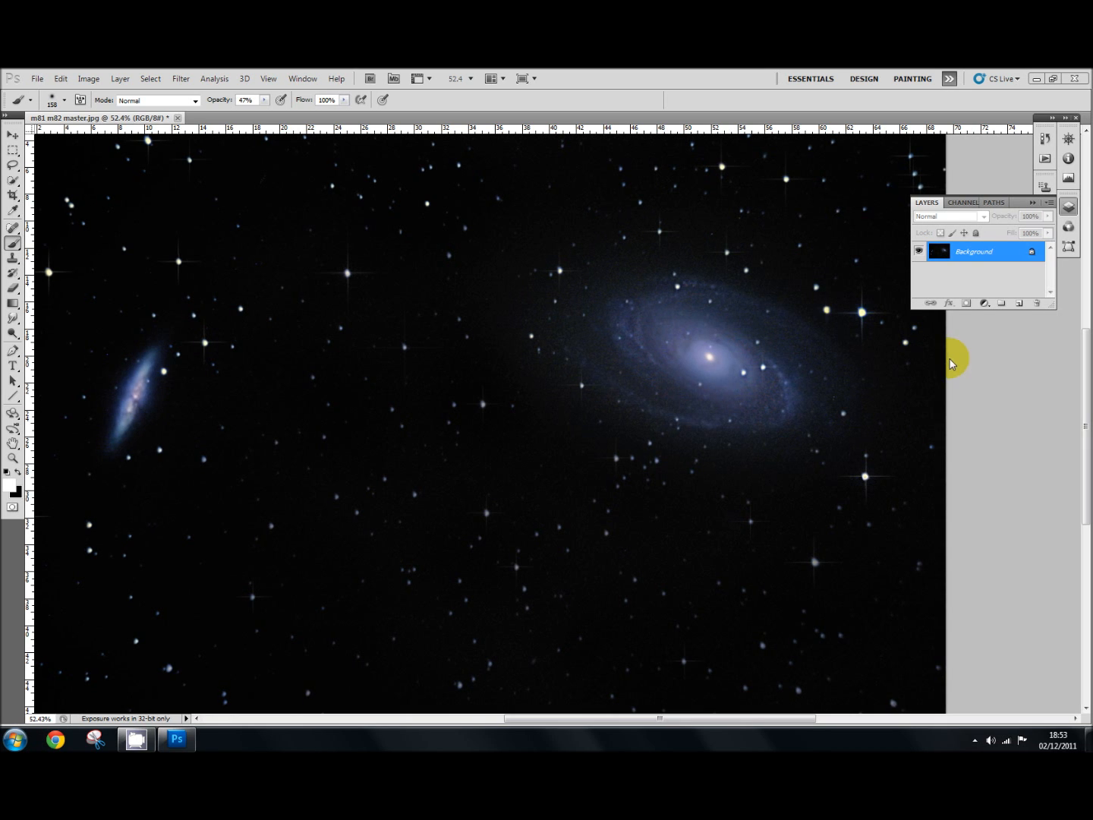
{"action": "mouse_move", "coordinate": [985, 359]}
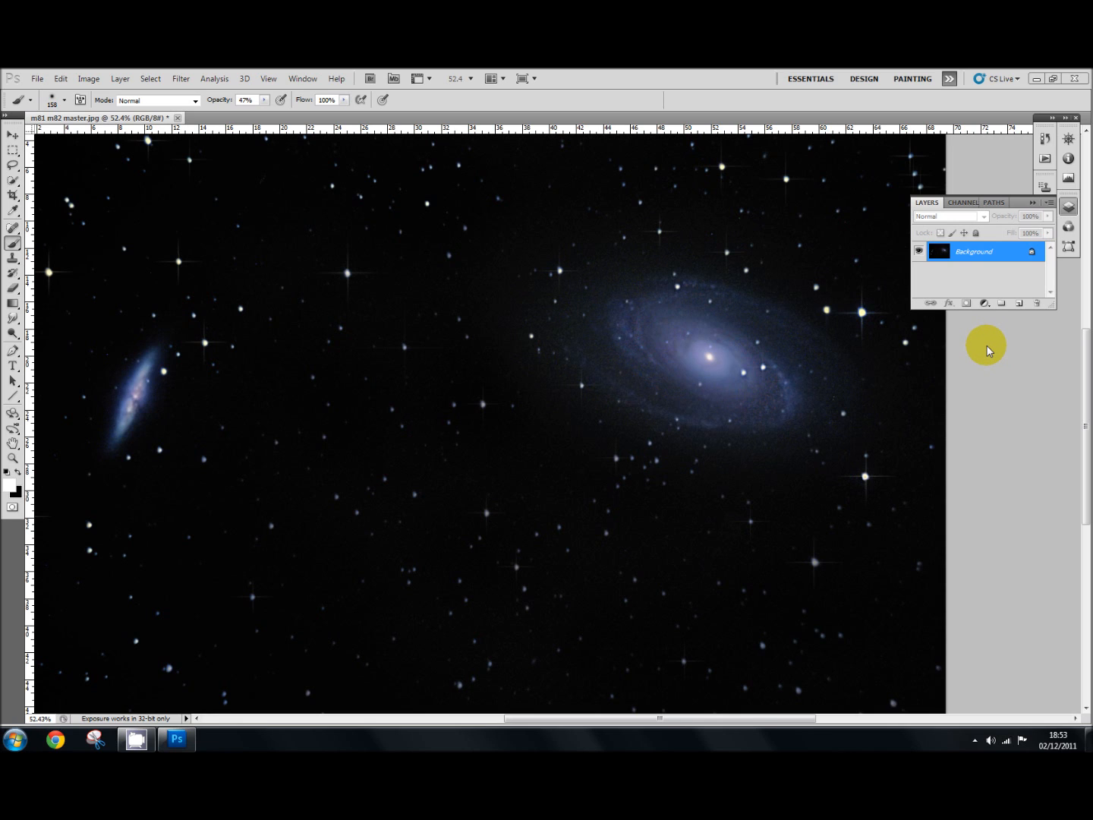
{"action": "mouse_move", "coordinate": [997, 362]}
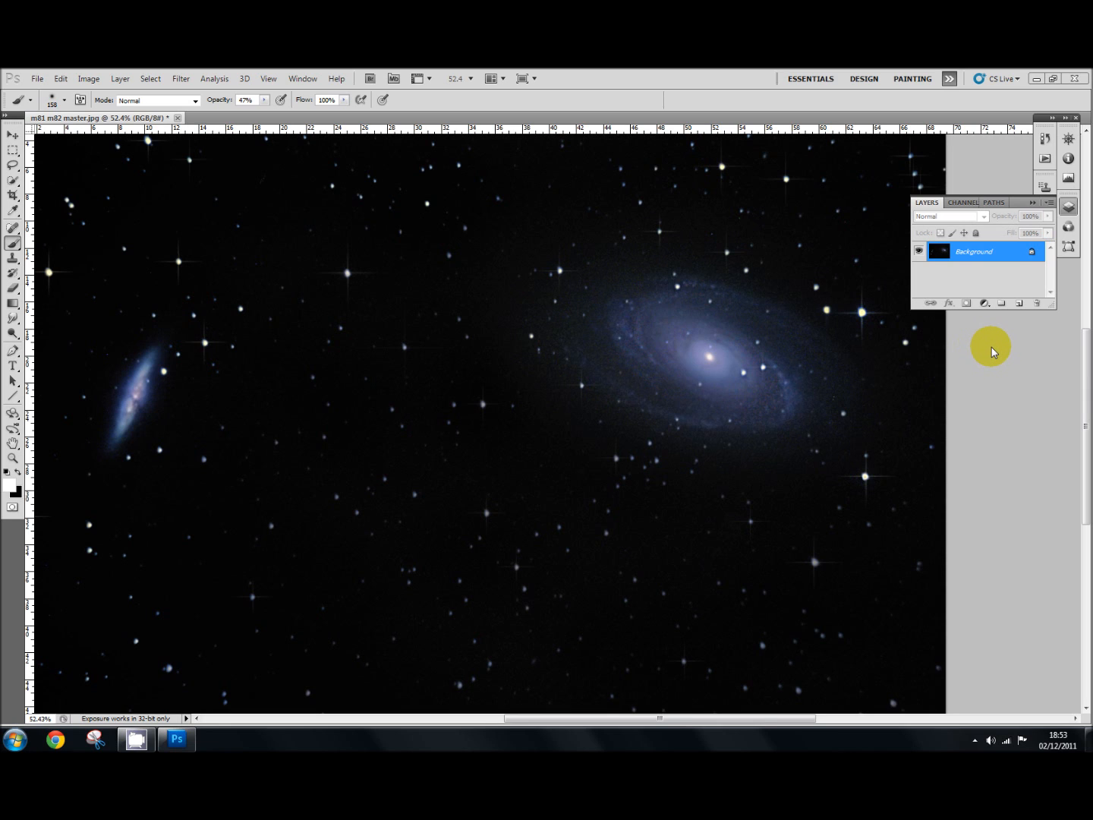
{"action": "mouse_move", "coordinate": [1002, 352]}
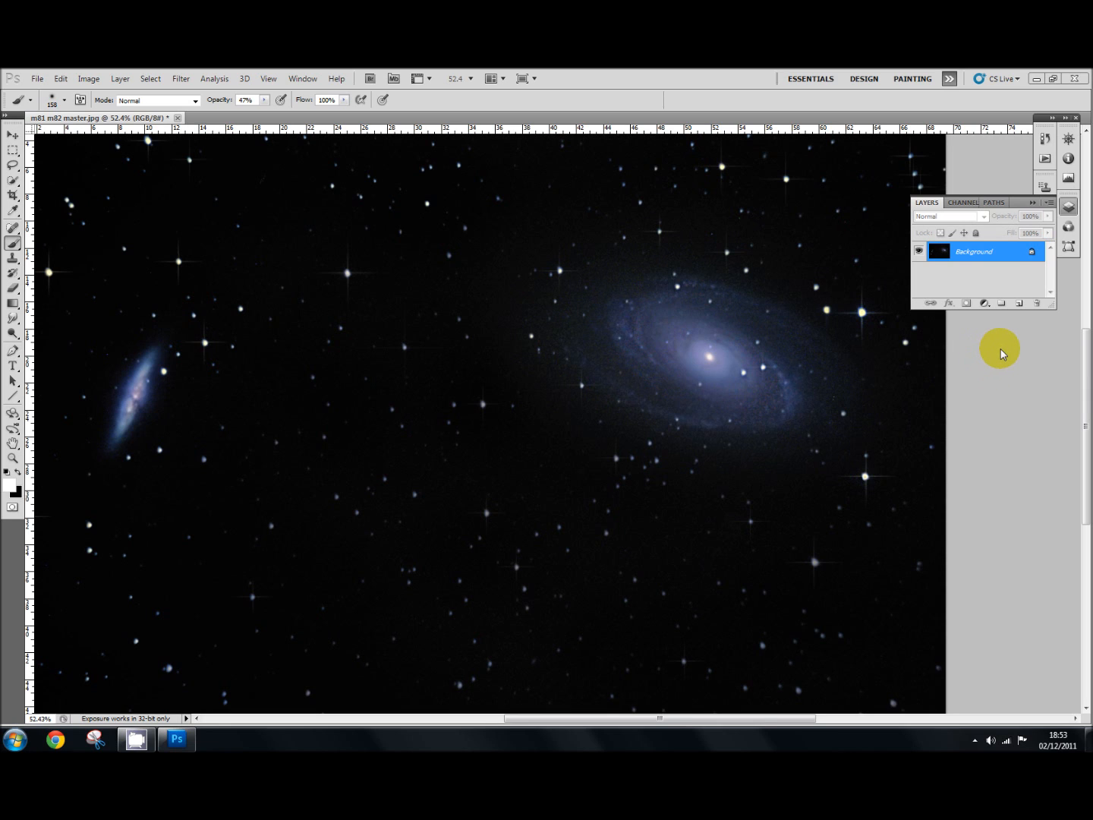
{"action": "mouse_move", "coordinate": [1006, 354]}
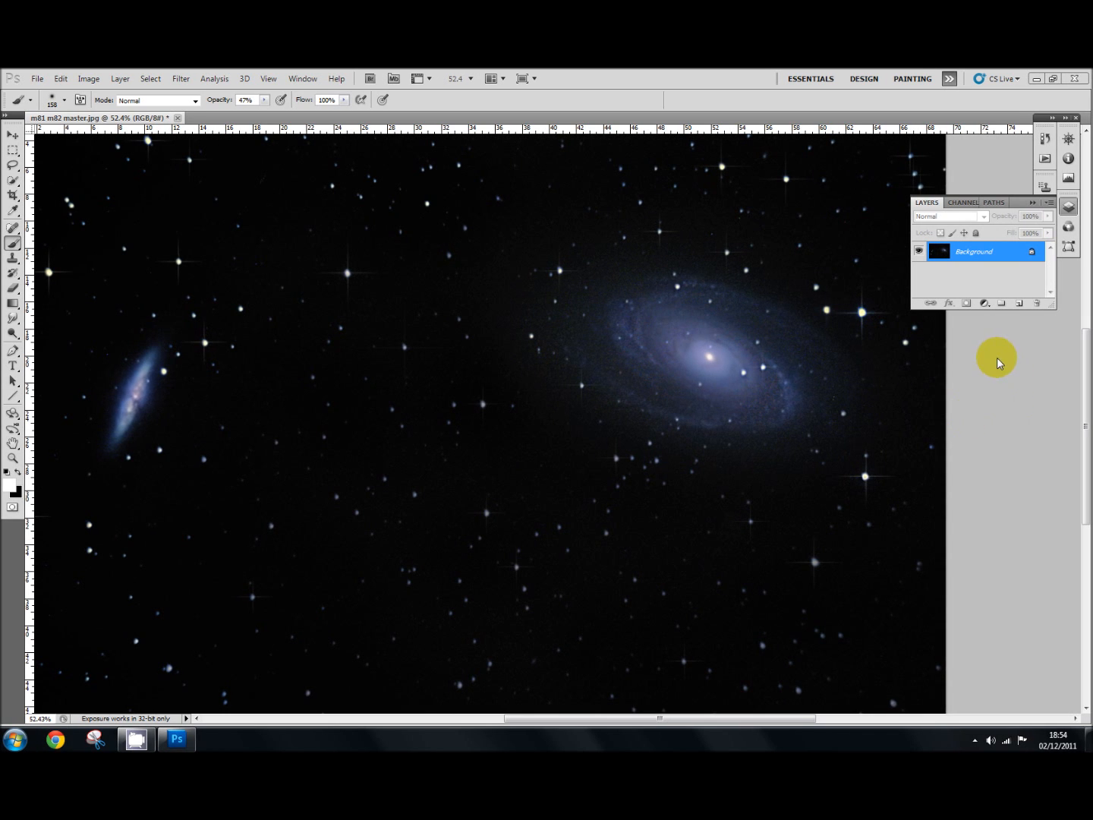
{"action": "mouse_move", "coordinate": [862, 373]}
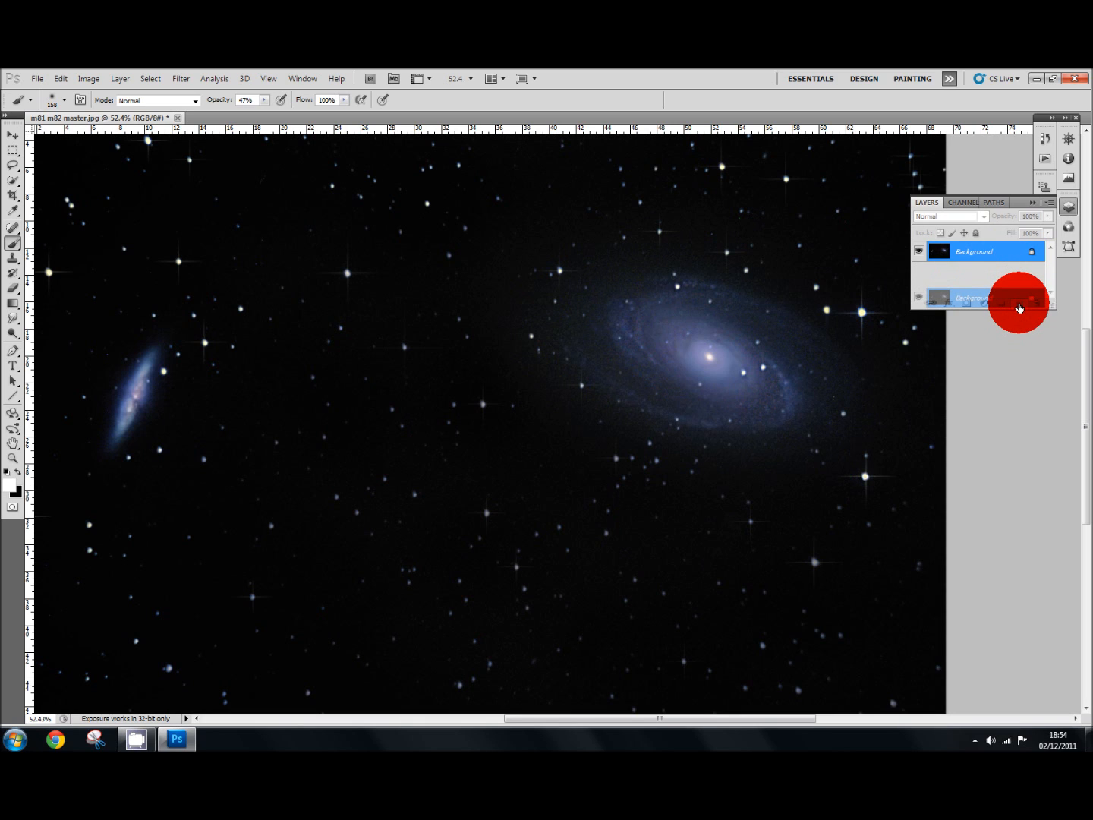
Duplicate the Background layer and set the copy's blend mode to Luminosity
{"action": "left_click", "coordinate": [1022, 303]}
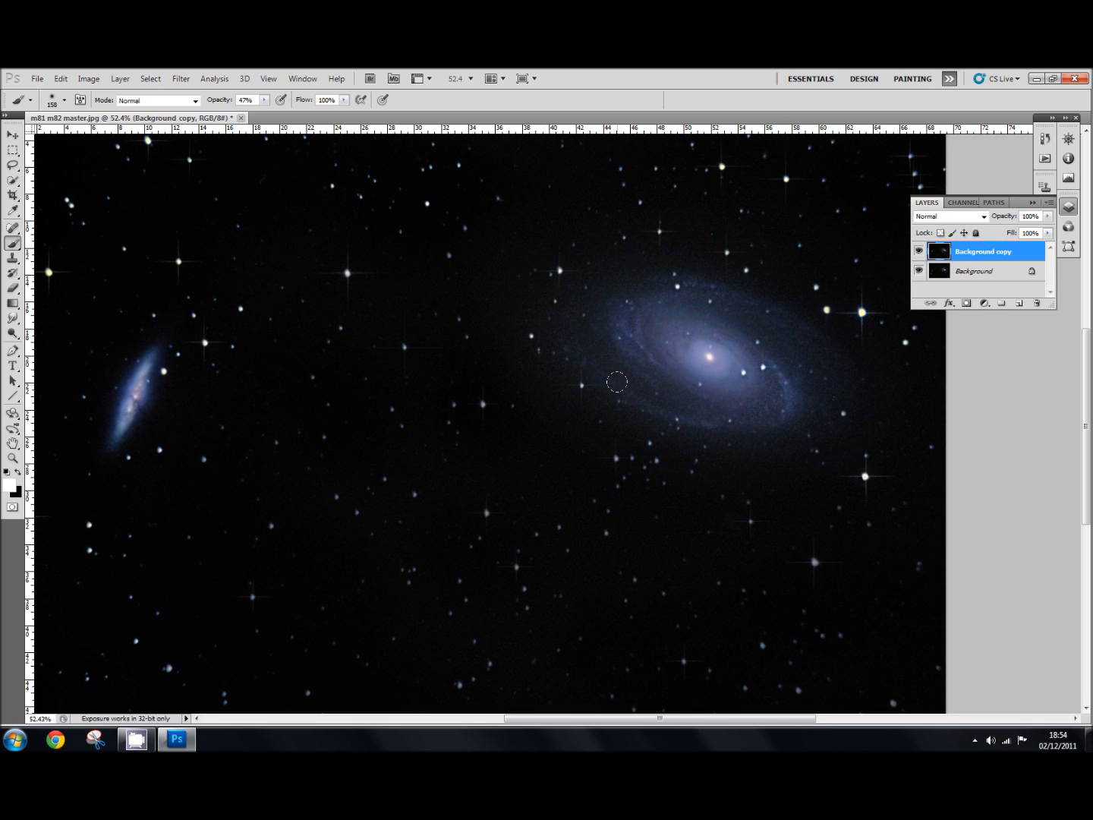
{"action": "left_click_drag", "start_coordinate": [616, 381], "coordinate": [668, 315]}
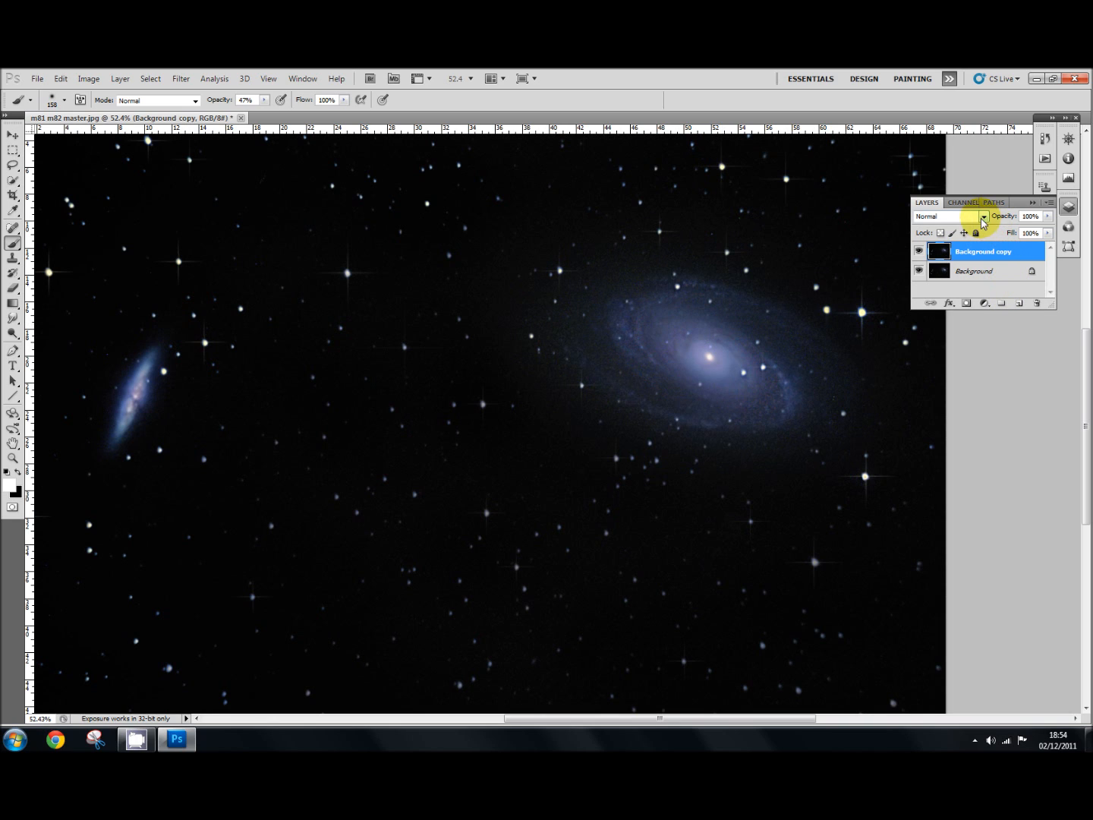
{"action": "left_click", "coordinate": [984, 216]}
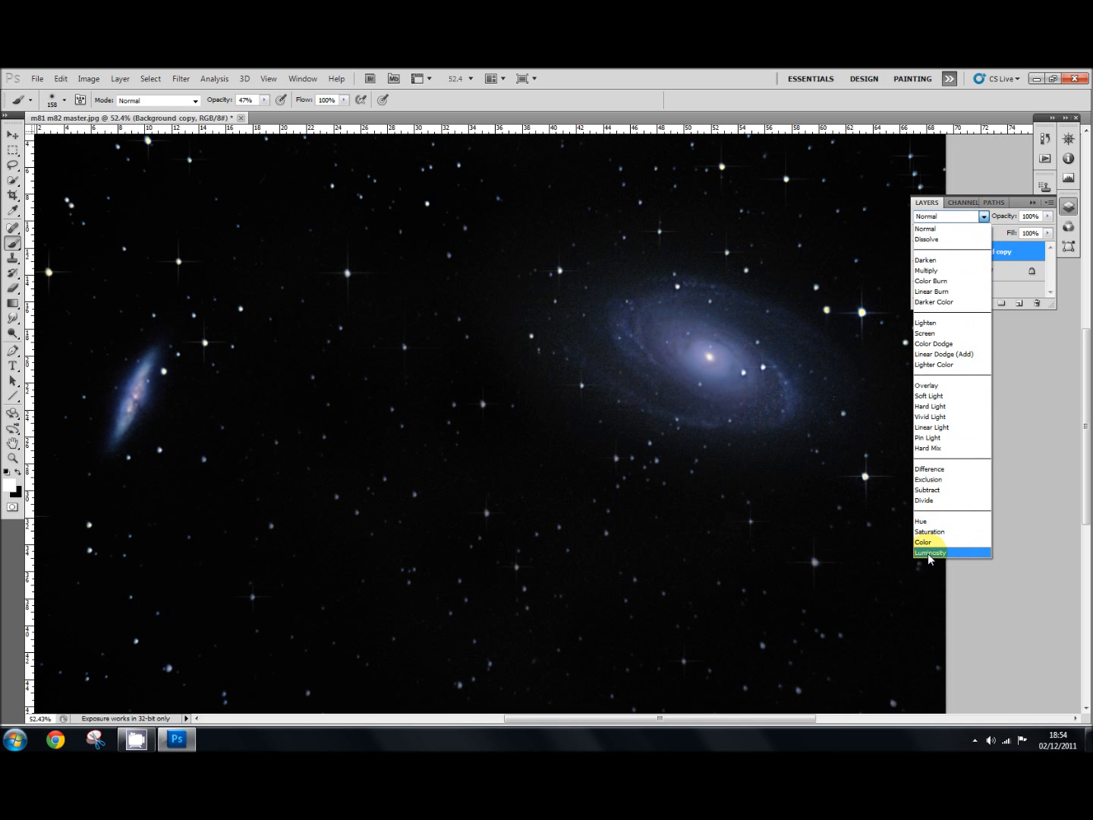
{"action": "left_click", "coordinate": [931, 552]}
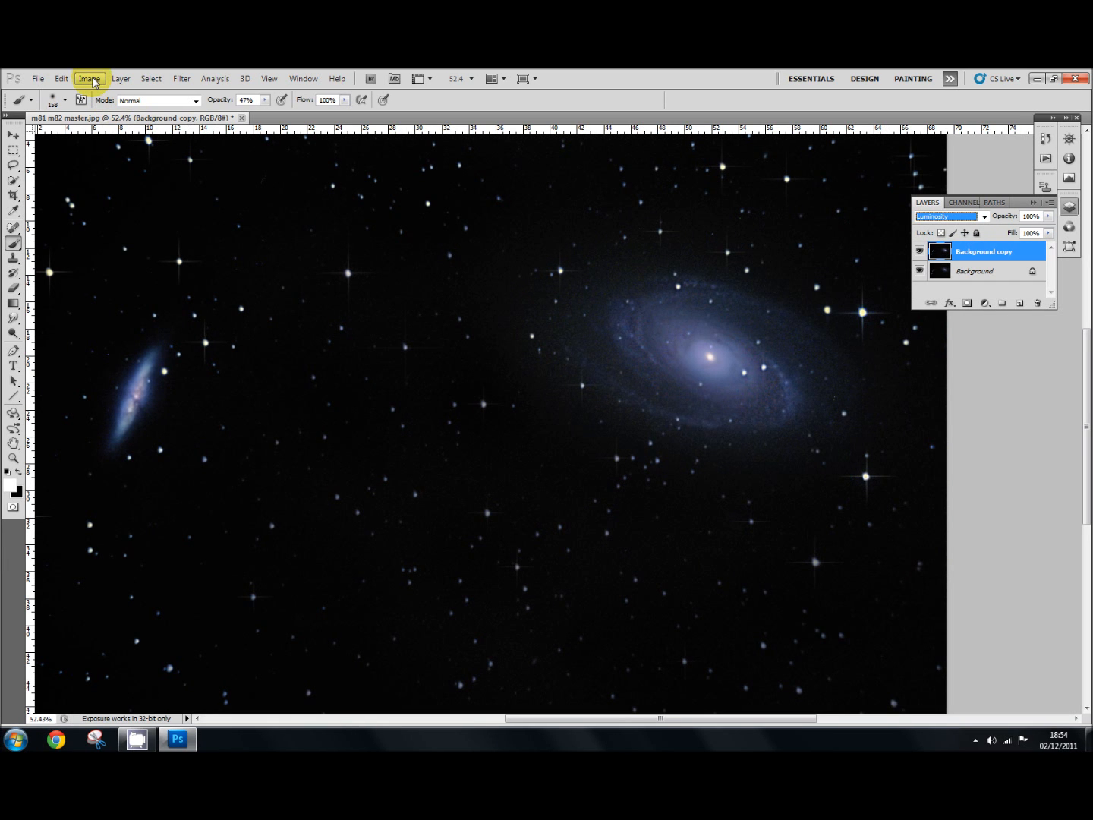
Apply Match Color to Background copy with the Luminance slider at 200
{"action": "left_click", "coordinate": [89, 78]}
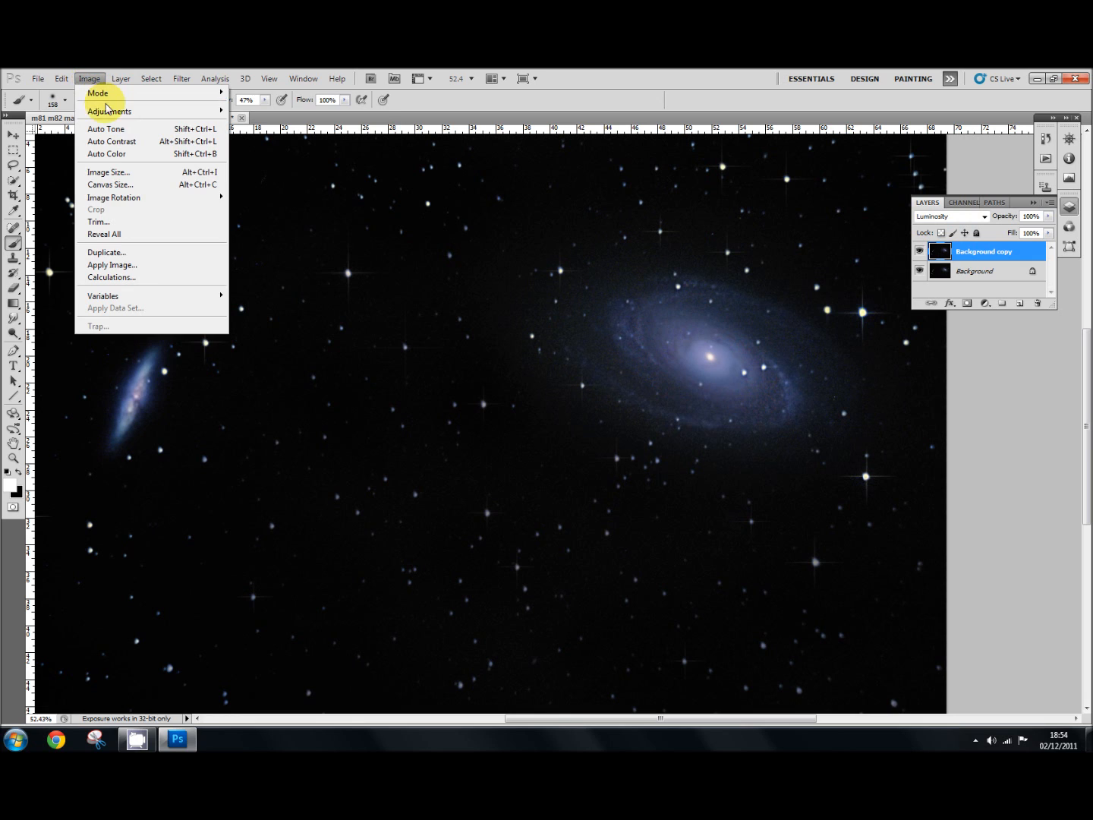
{"action": "left_click", "coordinate": [109, 111]}
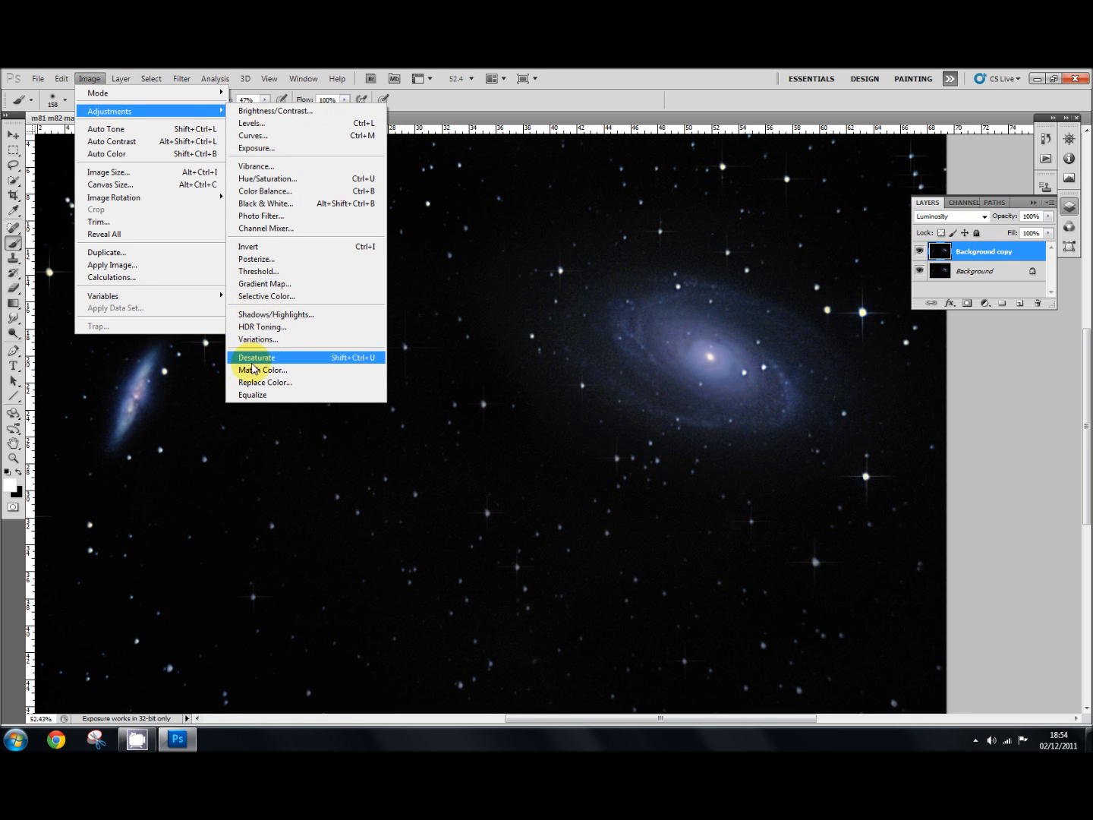
{"action": "mouse_move", "coordinate": [262, 369]}
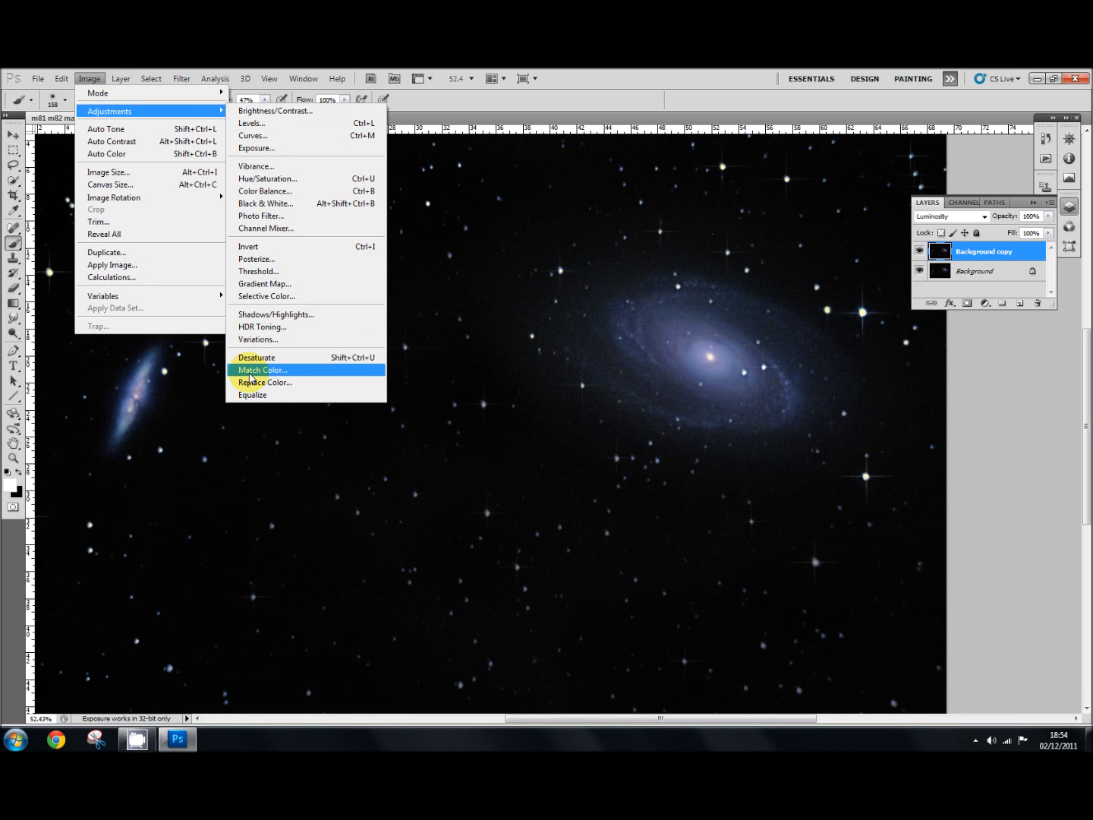
{"action": "left_click", "coordinate": [261, 370]}
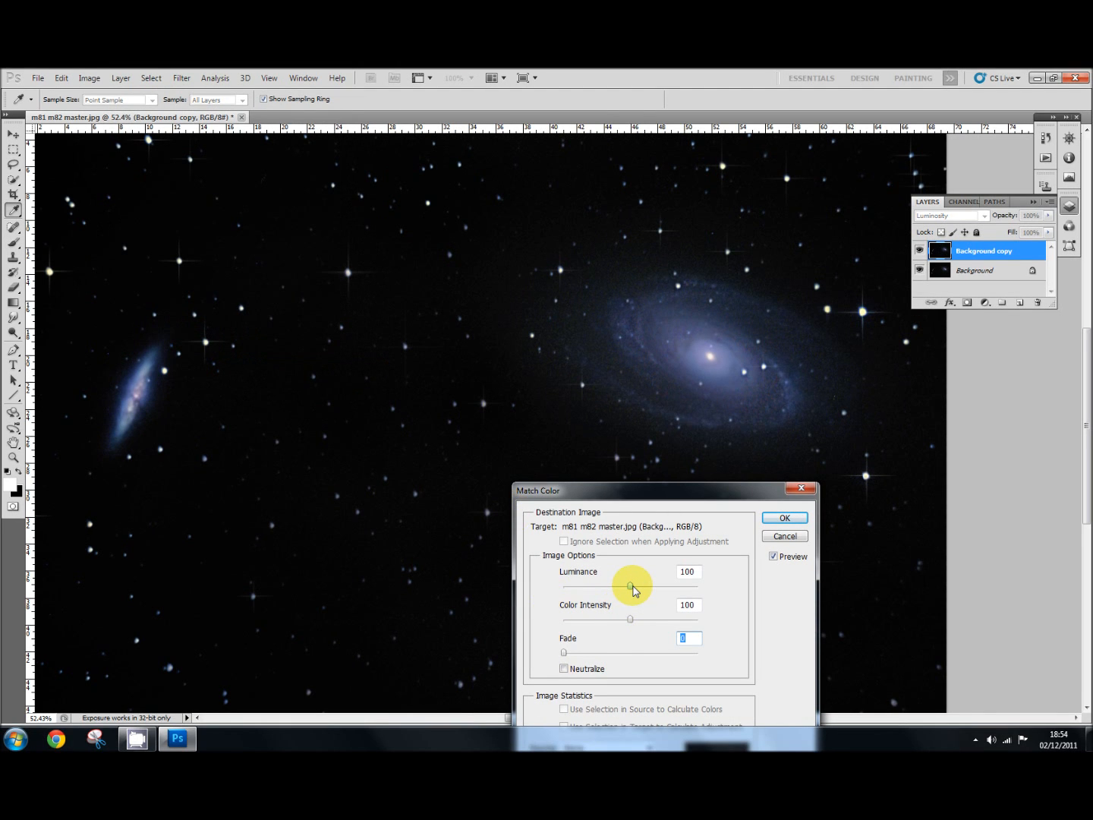
{"action": "left_click_drag", "start_coordinate": [631, 586], "coordinate": [691, 586]}
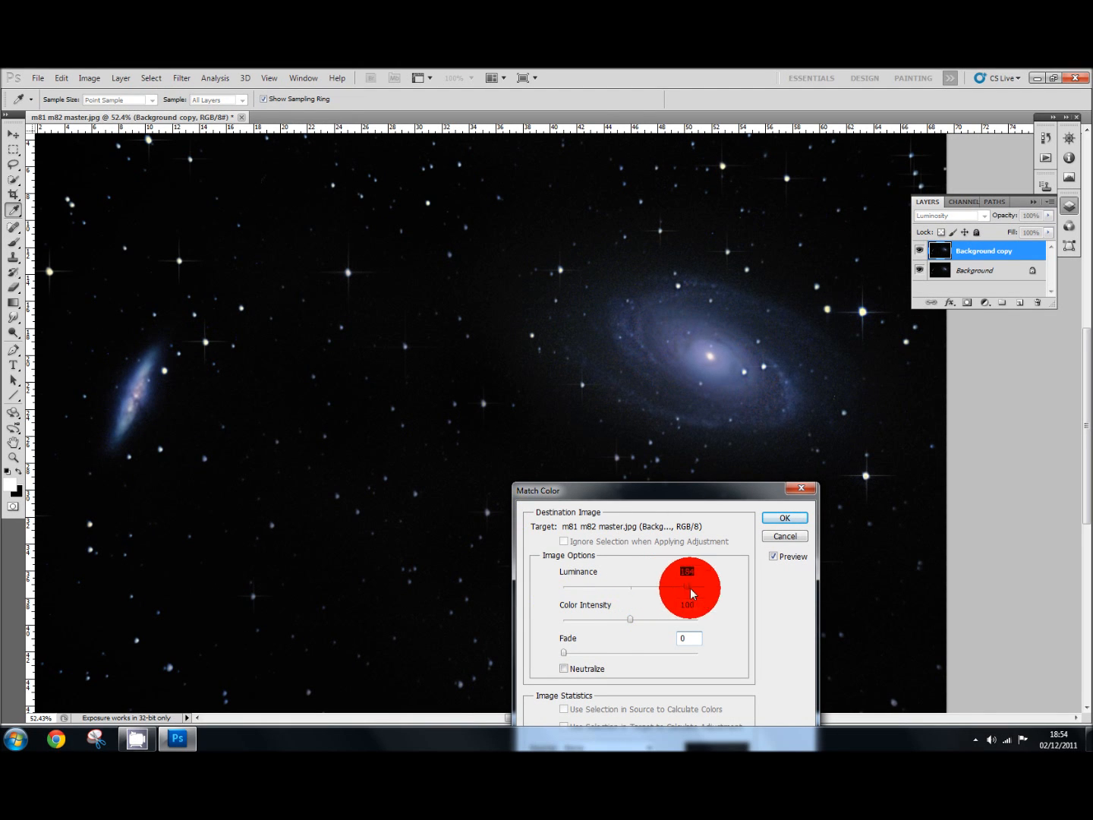
{"action": "left_click_drag", "start_coordinate": [691, 586], "coordinate": [698, 587]}
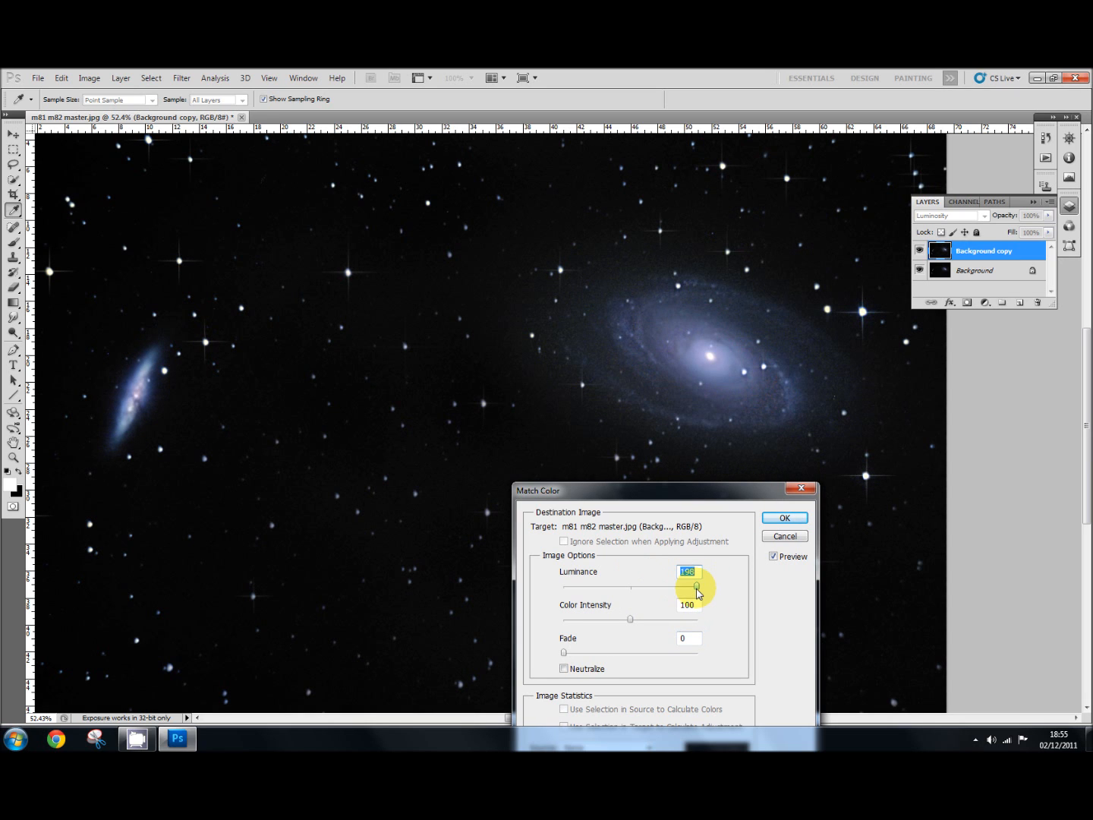
{"action": "left_click_drag", "start_coordinate": [697, 586], "coordinate": [624, 586]}
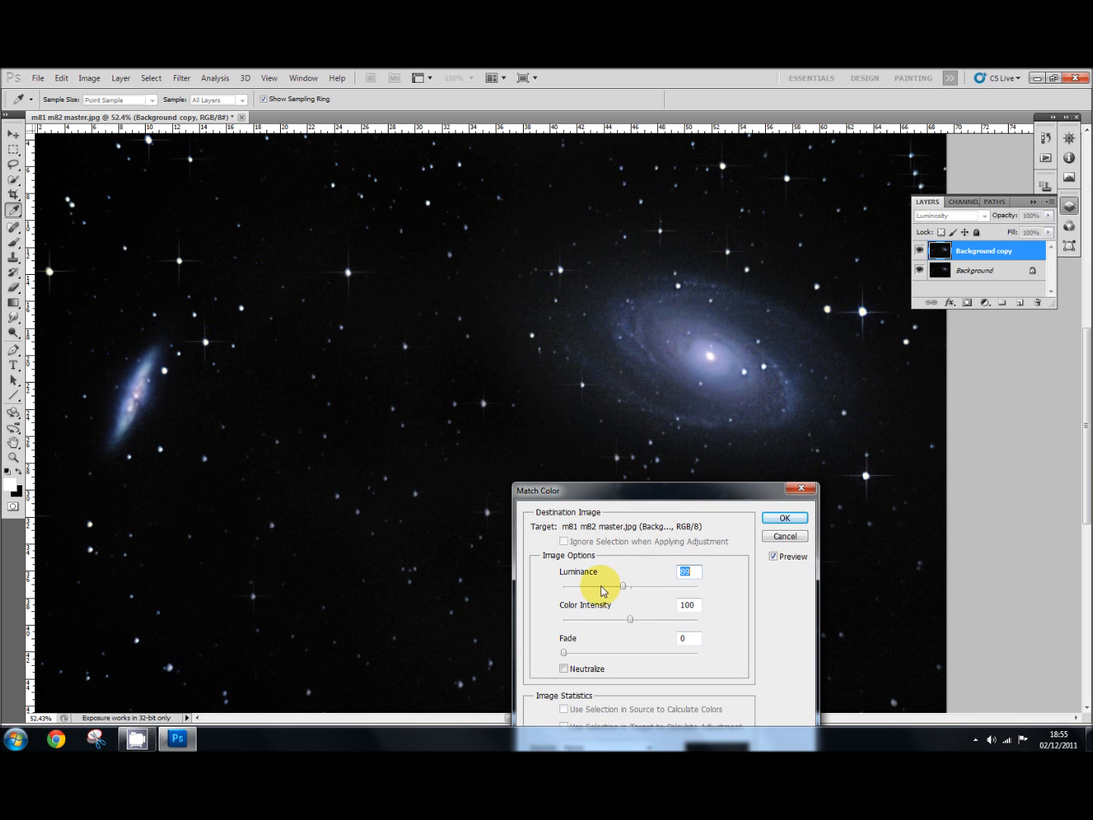
{"action": "left_click_drag", "start_coordinate": [624, 585], "coordinate": [644, 585]}
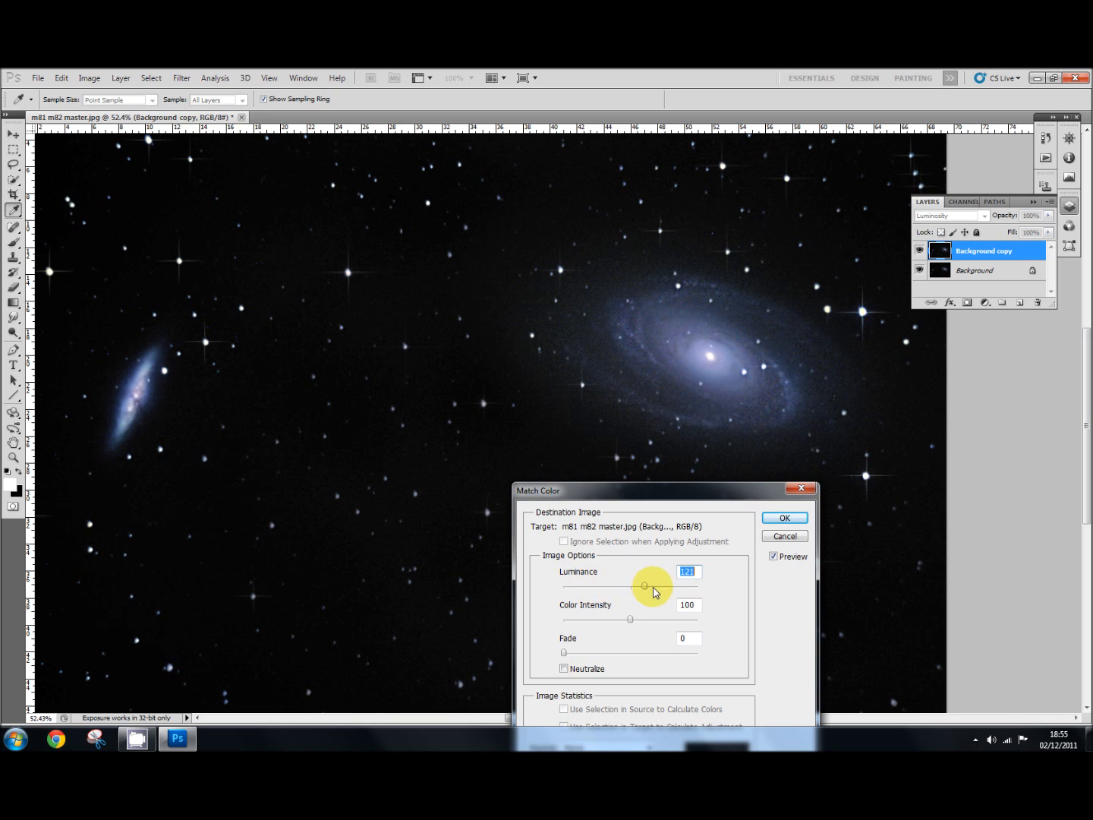
{"action": "left_click_drag", "start_coordinate": [643, 587], "coordinate": [696, 586]}
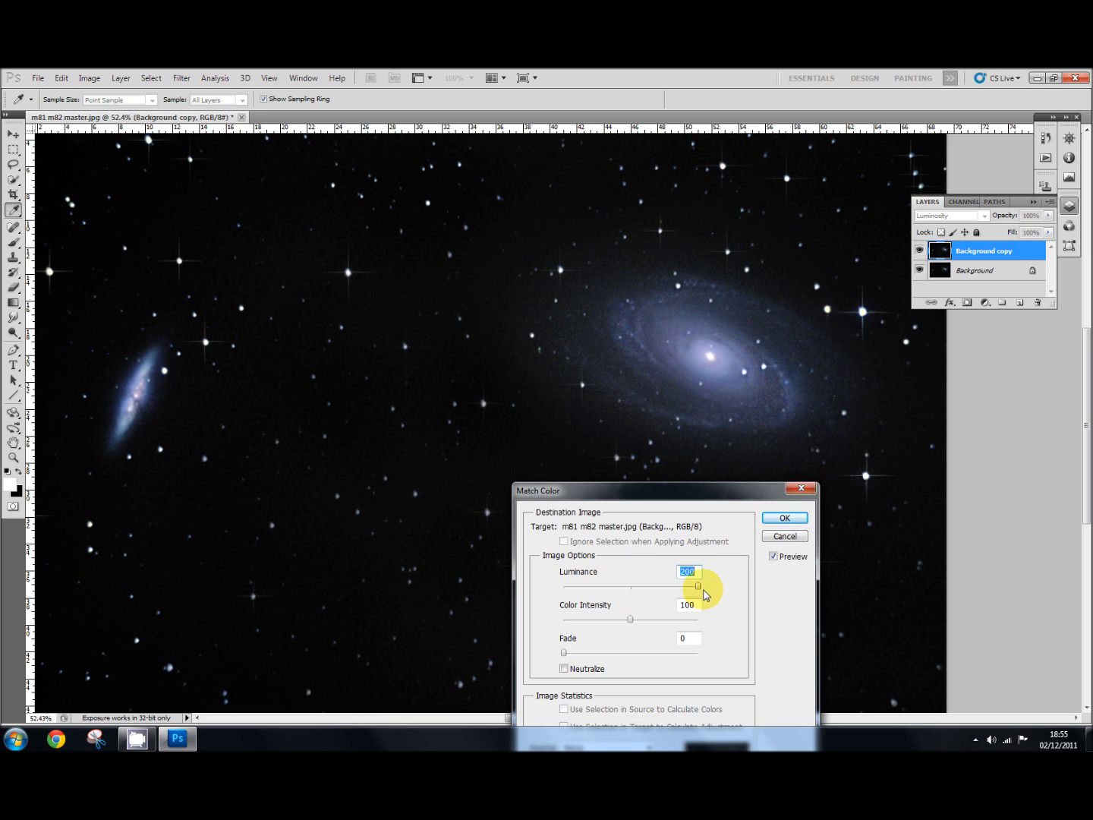
{"action": "mouse_move", "coordinate": [706, 594]}
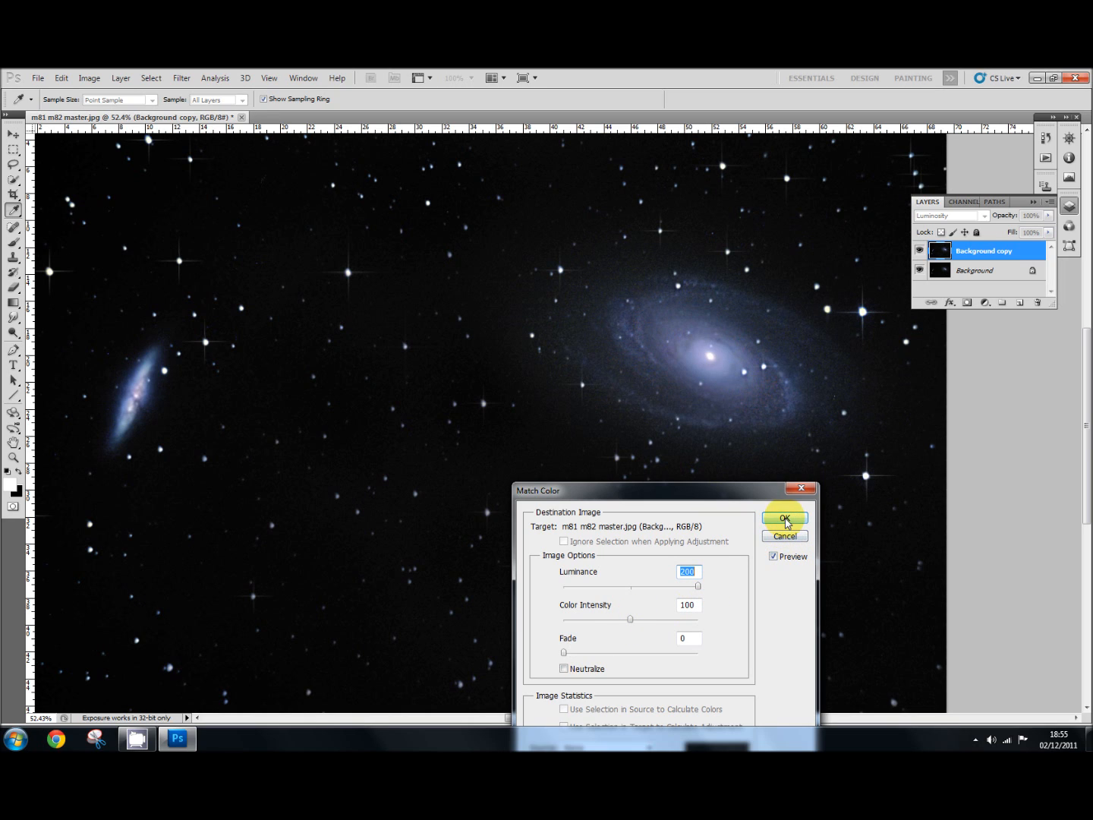
{"action": "left_click", "coordinate": [784, 518]}
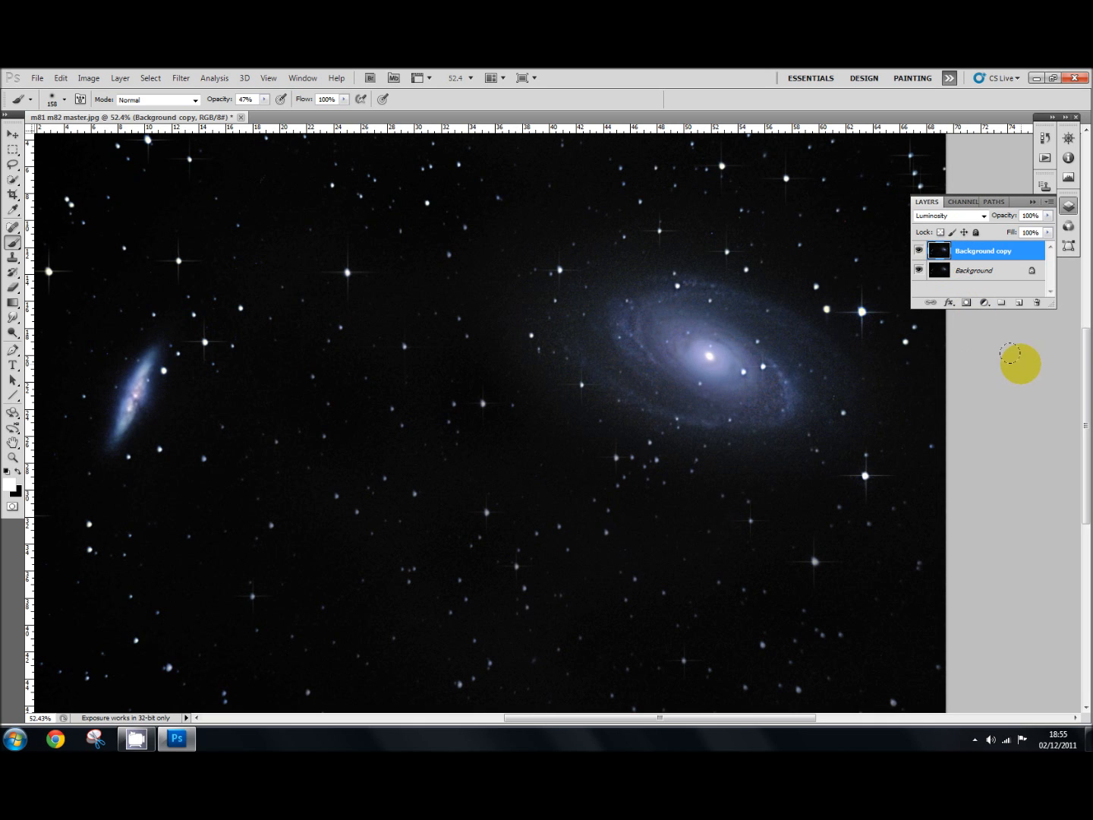
{"action": "mouse_move", "coordinate": [1015, 362]}
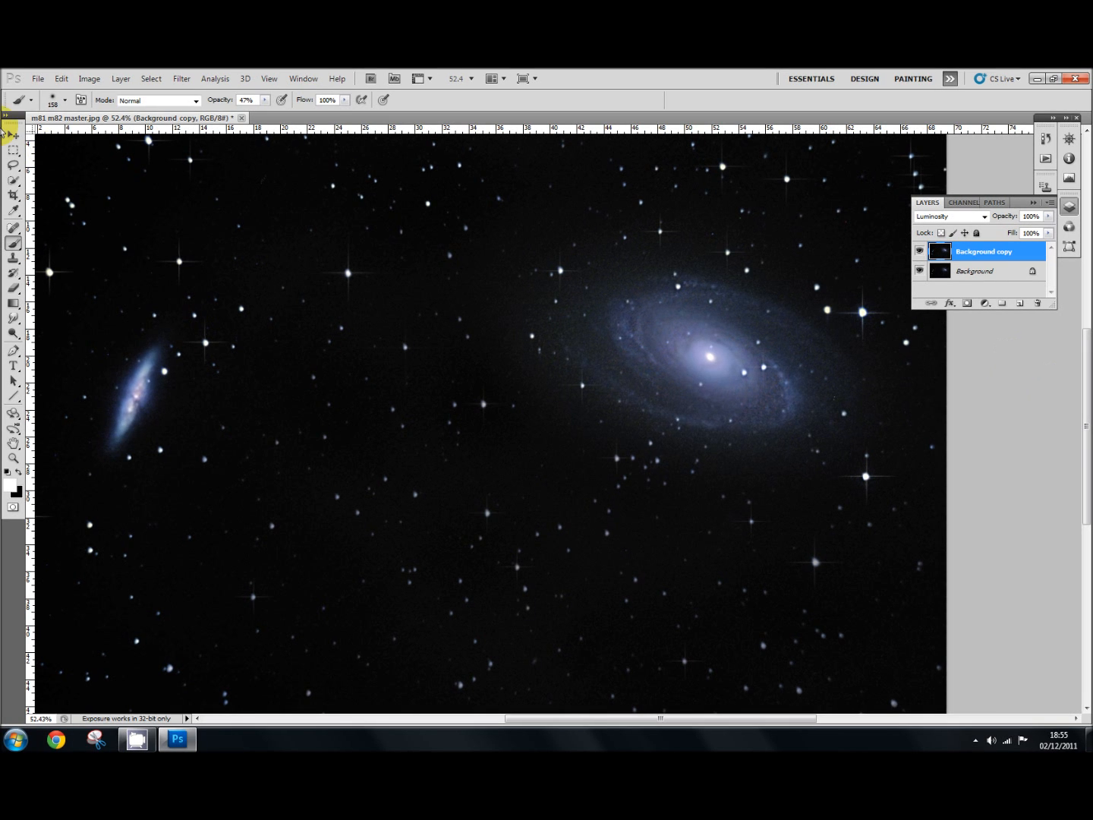
{"action": "mouse_move", "coordinate": [120, 78]}
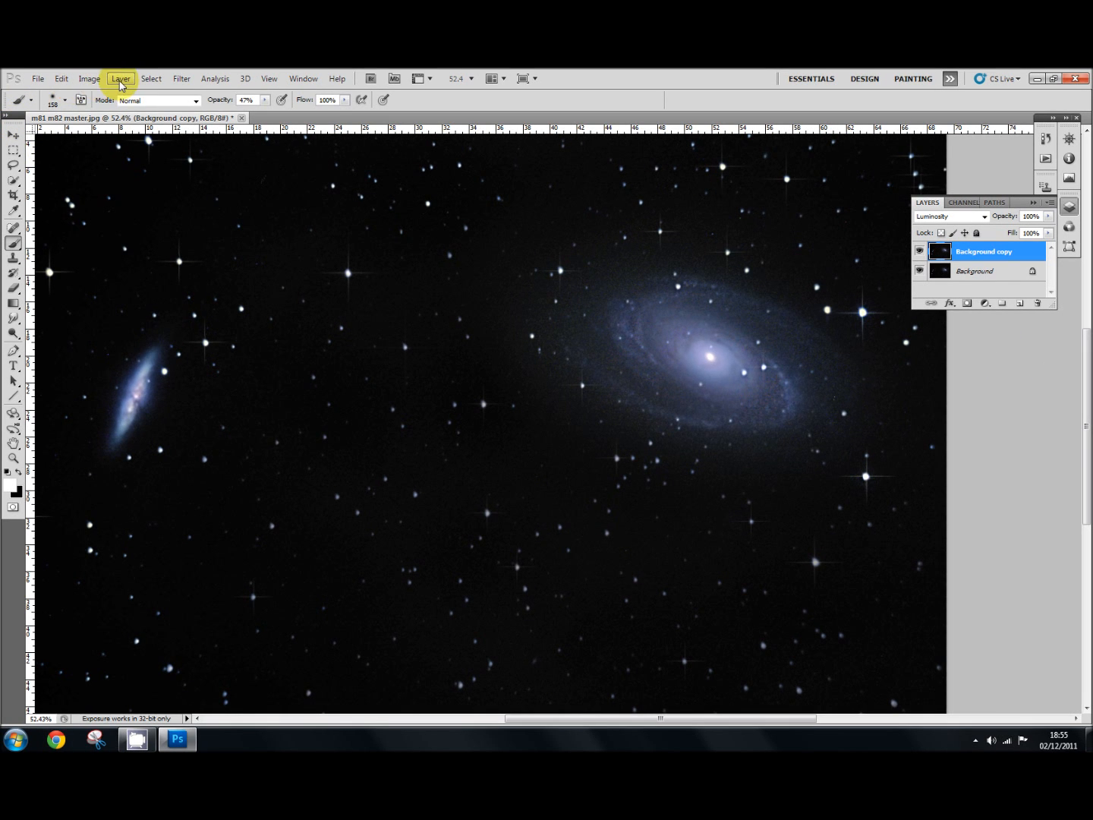
{"action": "left_click", "coordinate": [121, 79]}
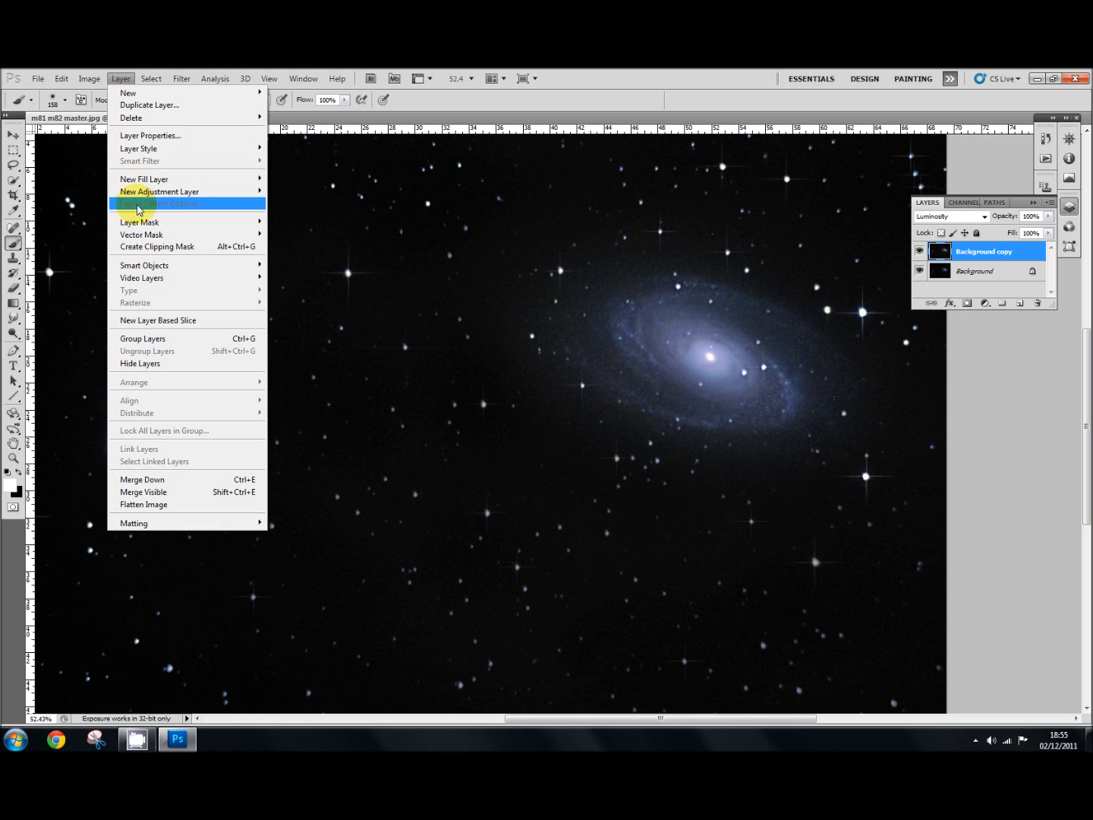
{"action": "mouse_move", "coordinate": [140, 222]}
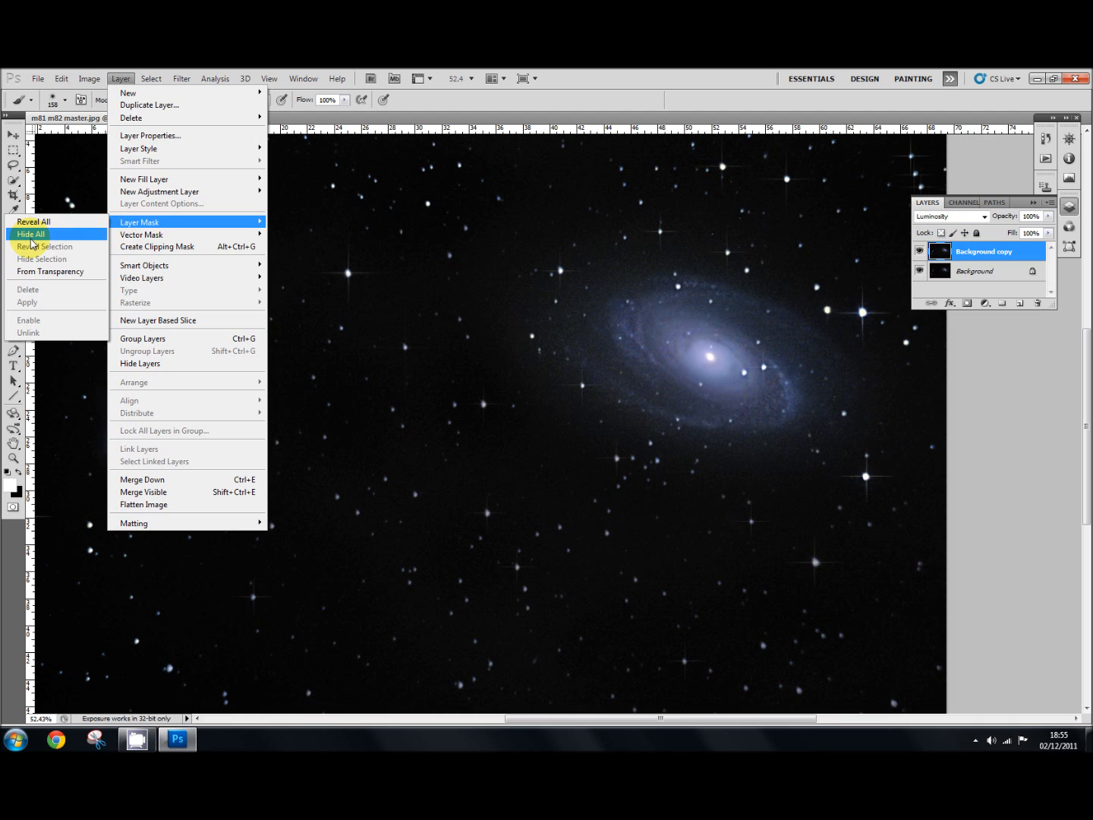
{"action": "mouse_move", "coordinate": [34, 221]}
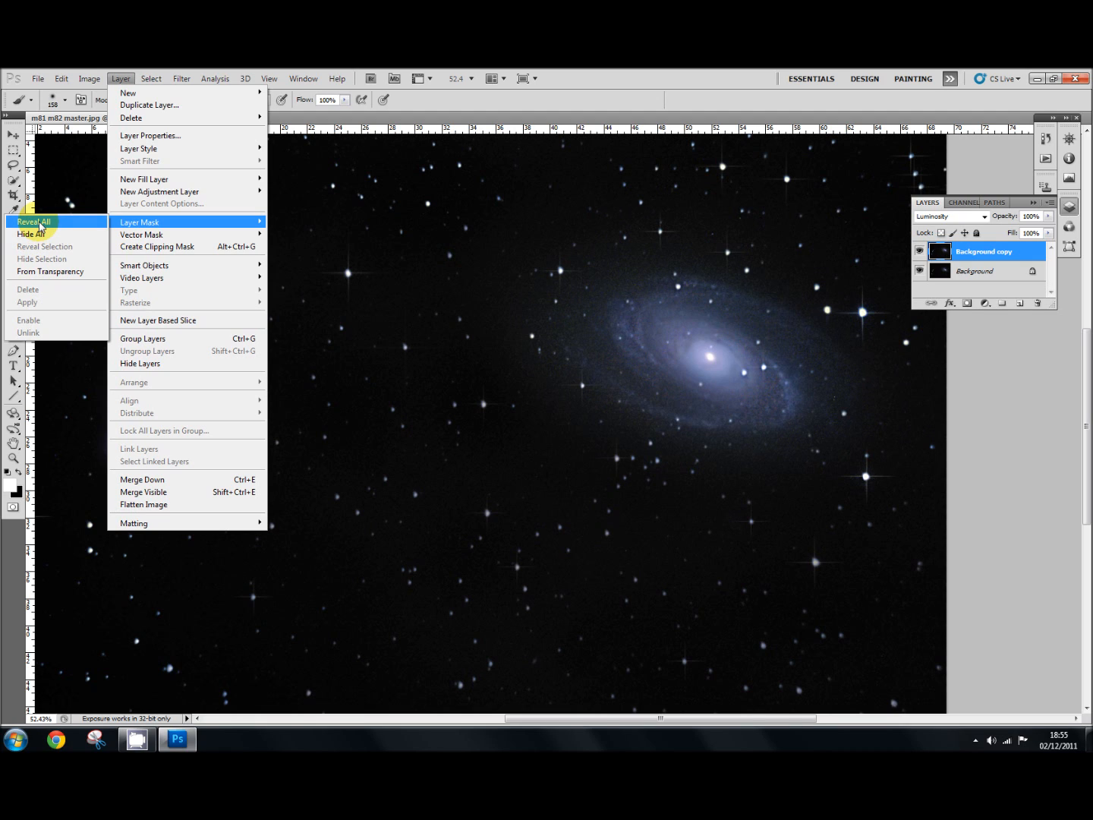
{"action": "mouse_move", "coordinate": [680, 196]}
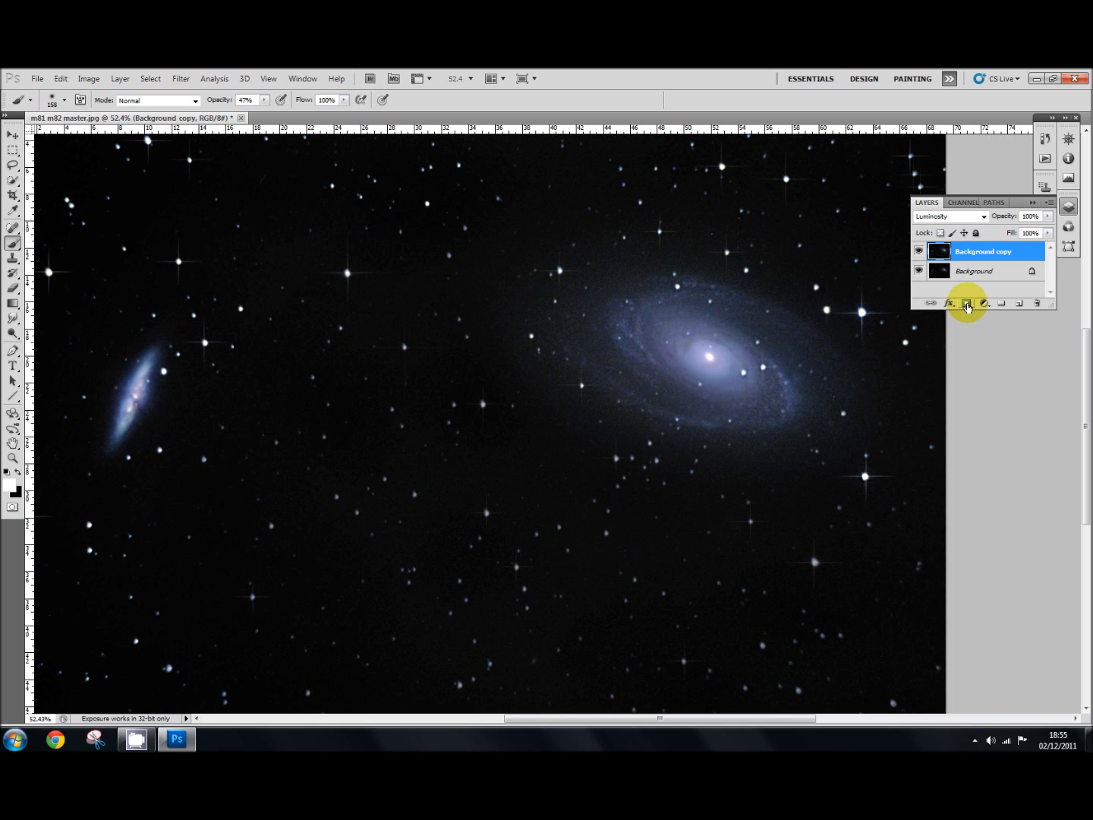
{"action": "mouse_move", "coordinate": [967, 303]}
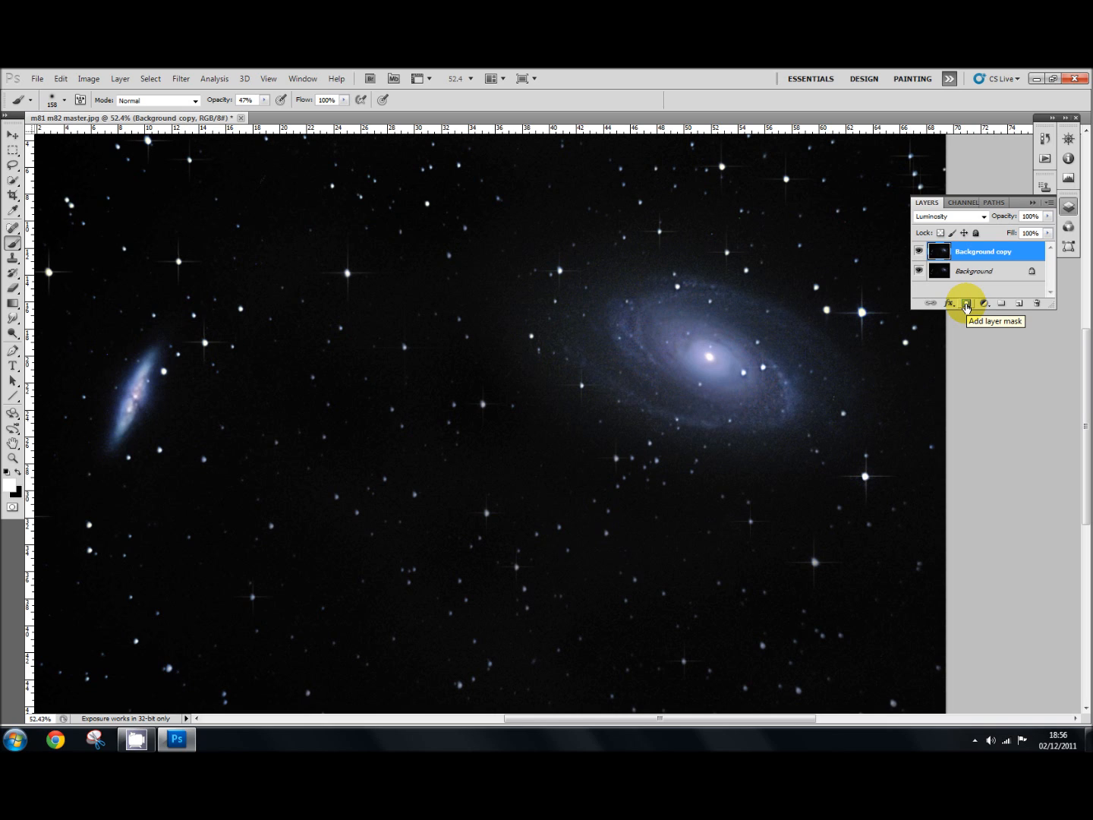
Add a black Hide All mask to Background copy and select the mask thumbnail
{"action": "left_click", "coordinate": [965, 302]}
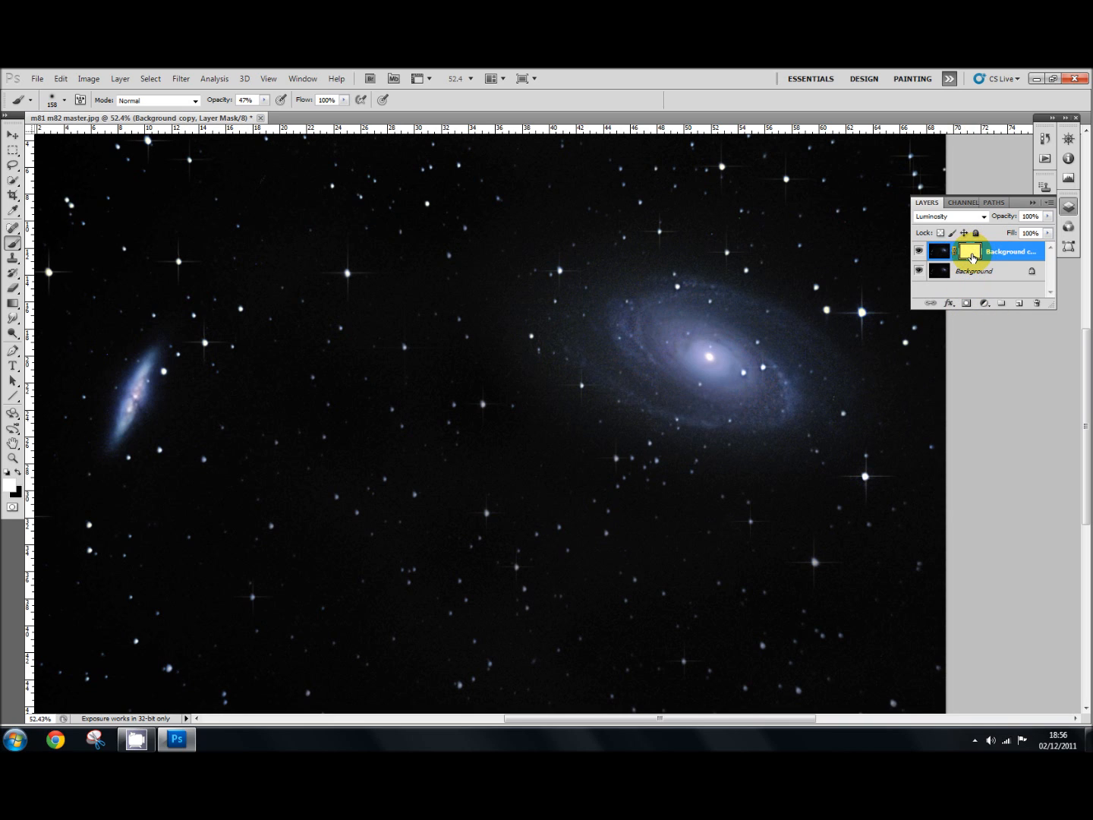
{"action": "mouse_move", "coordinate": [974, 258]}
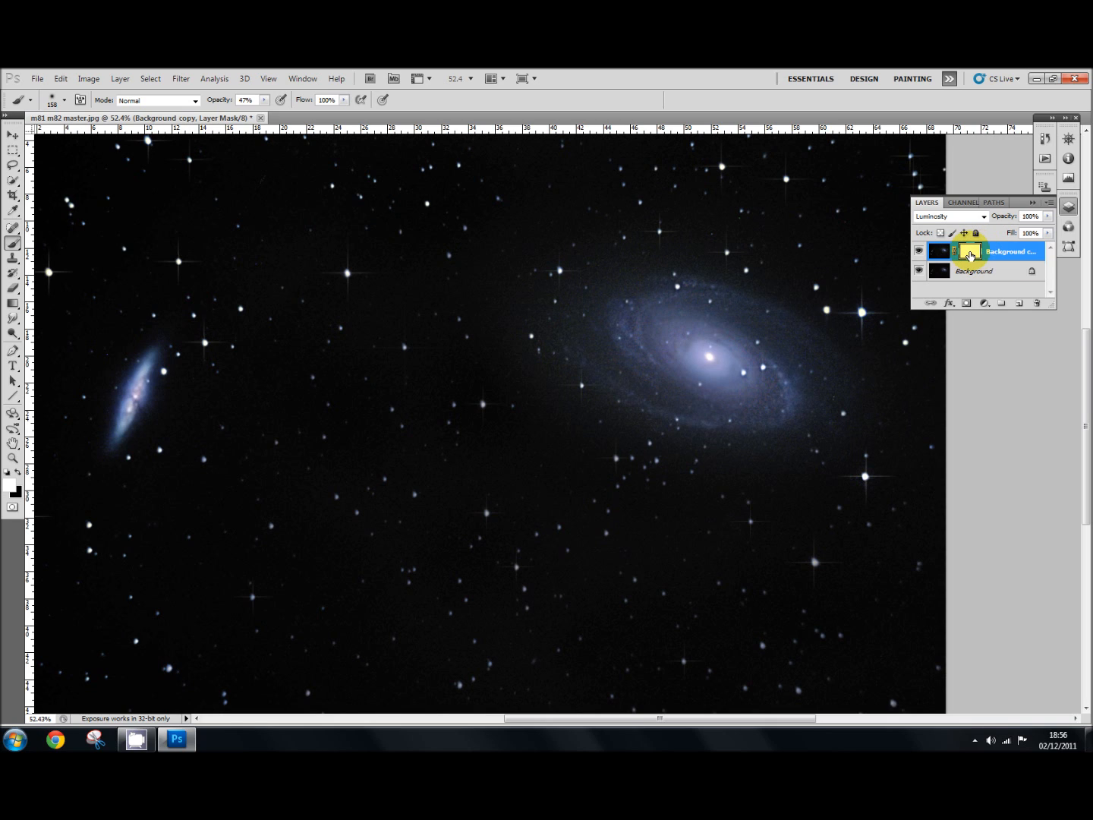
{"action": "mouse_move", "coordinate": [971, 254]}
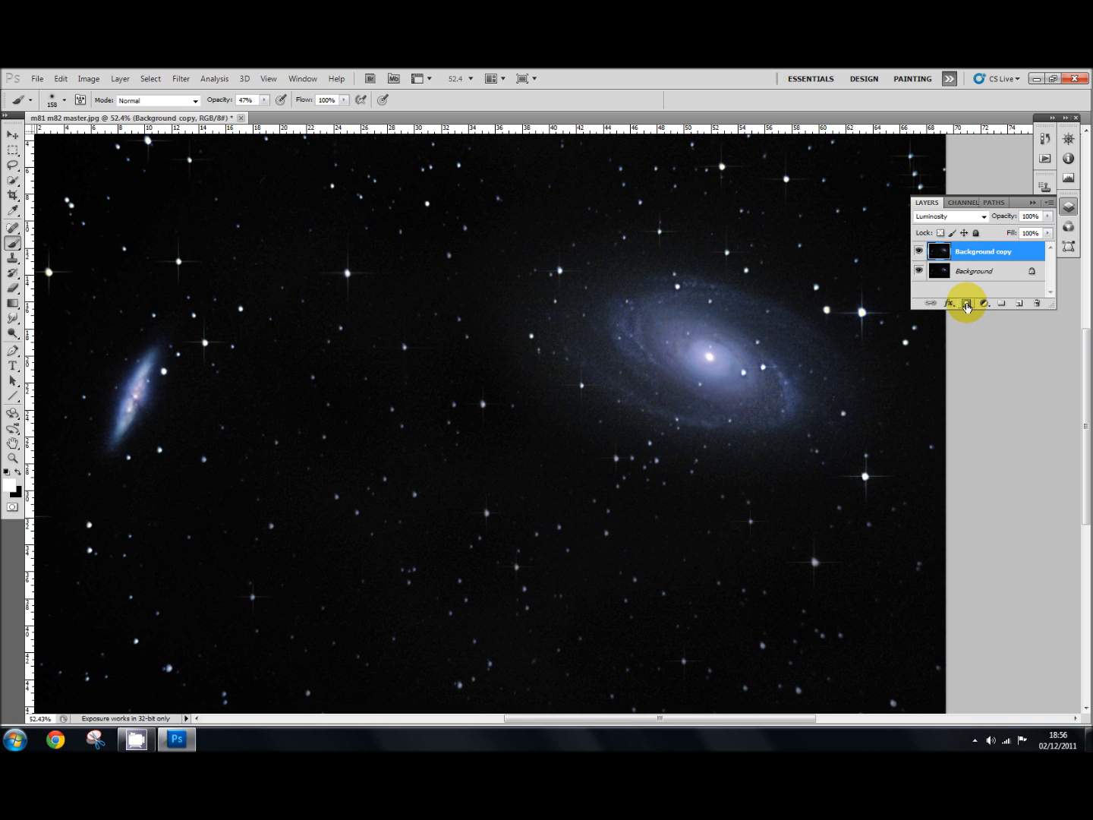
{"action": "mouse_move", "coordinate": [967, 303]}
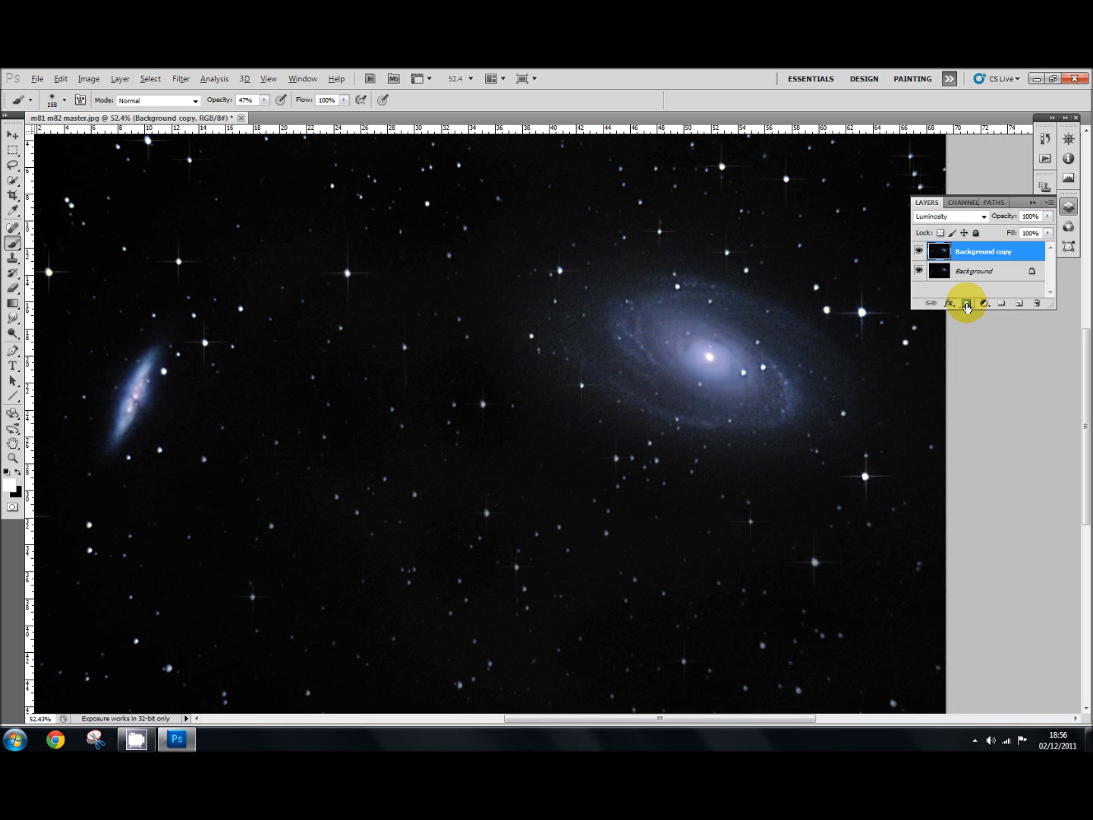
{"action": "left_click", "coordinate": [967, 303]}
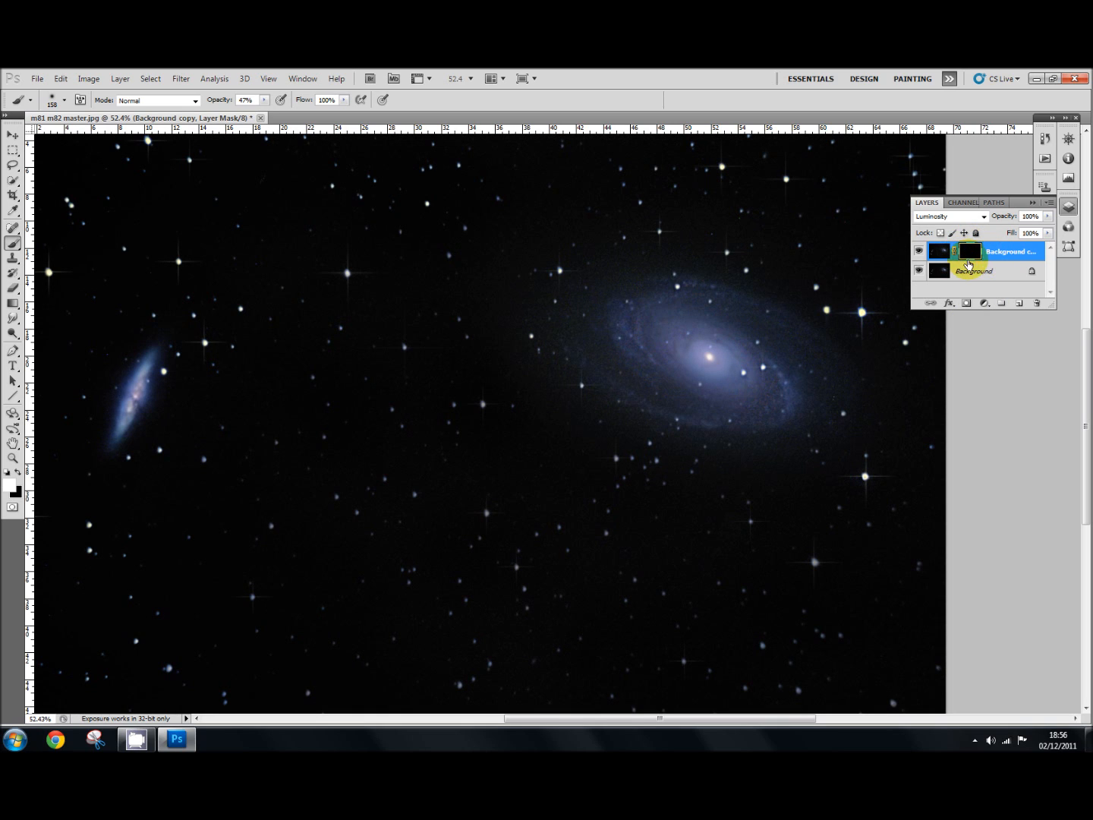
{"action": "left_click", "coordinate": [971, 250]}
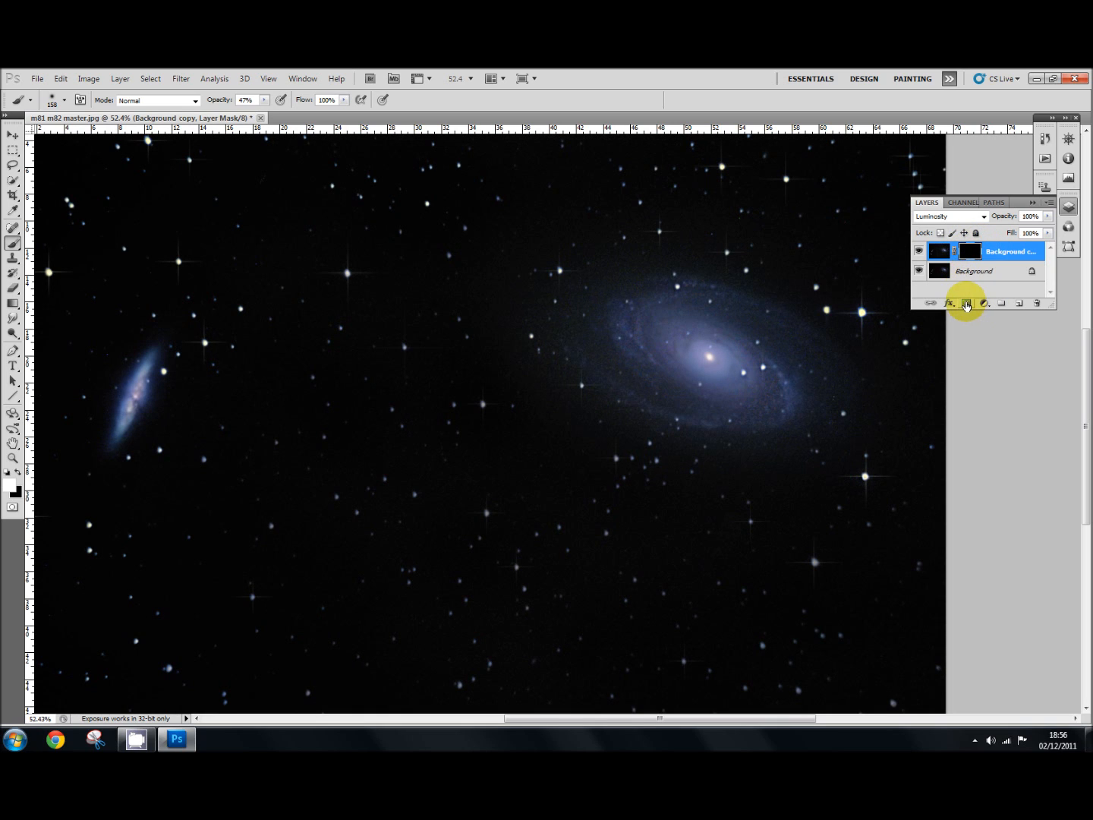
{"action": "mouse_move", "coordinate": [965, 303]}
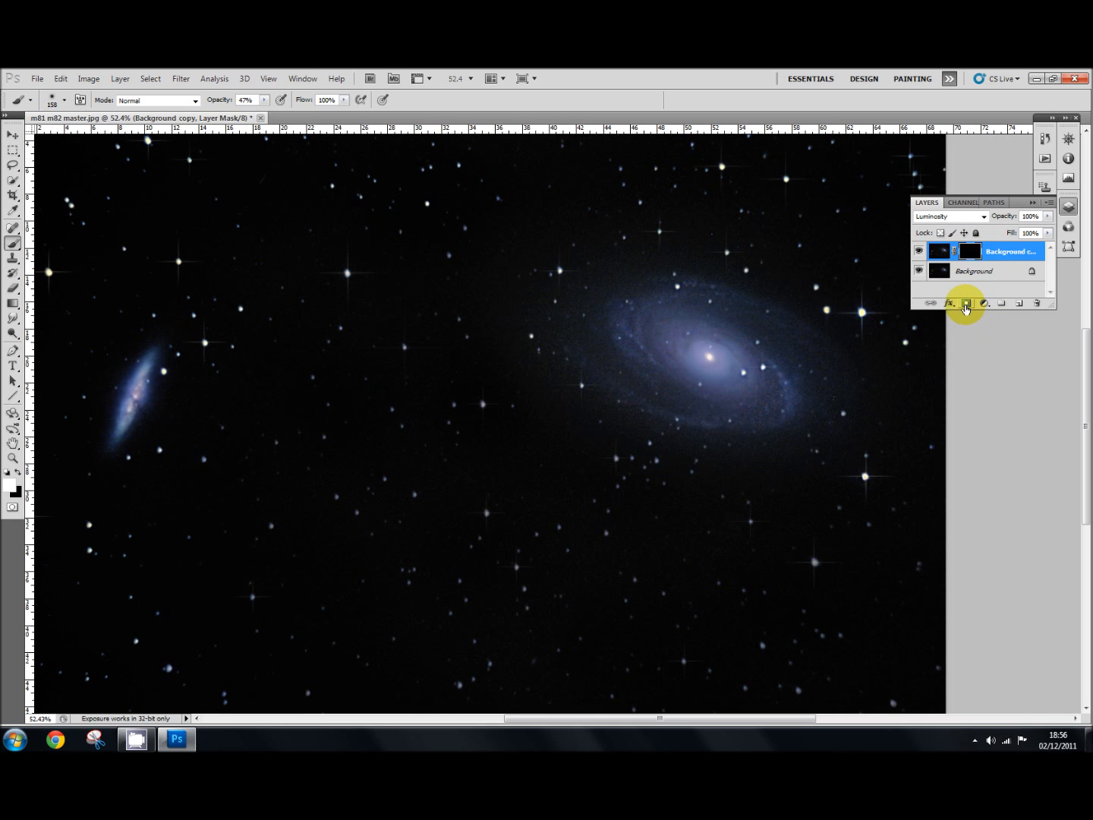
{"action": "mouse_move", "coordinate": [967, 303]}
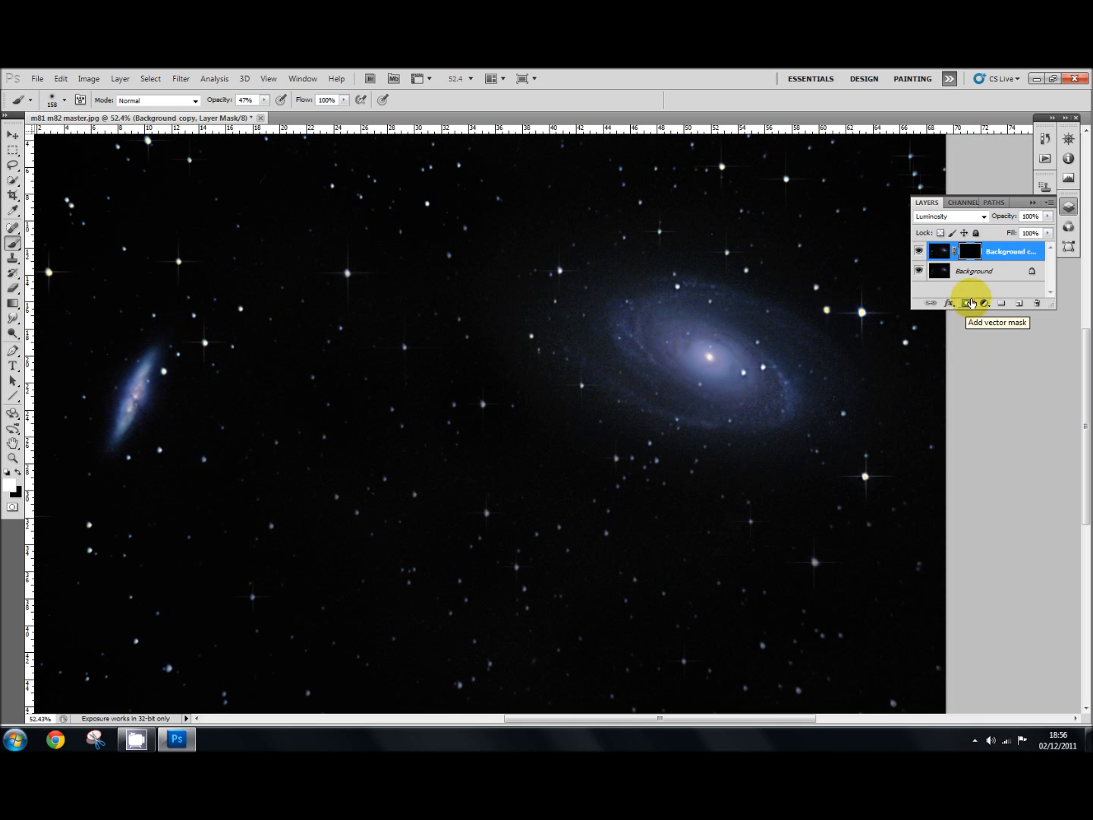
{"action": "mouse_move", "coordinate": [970, 252]}
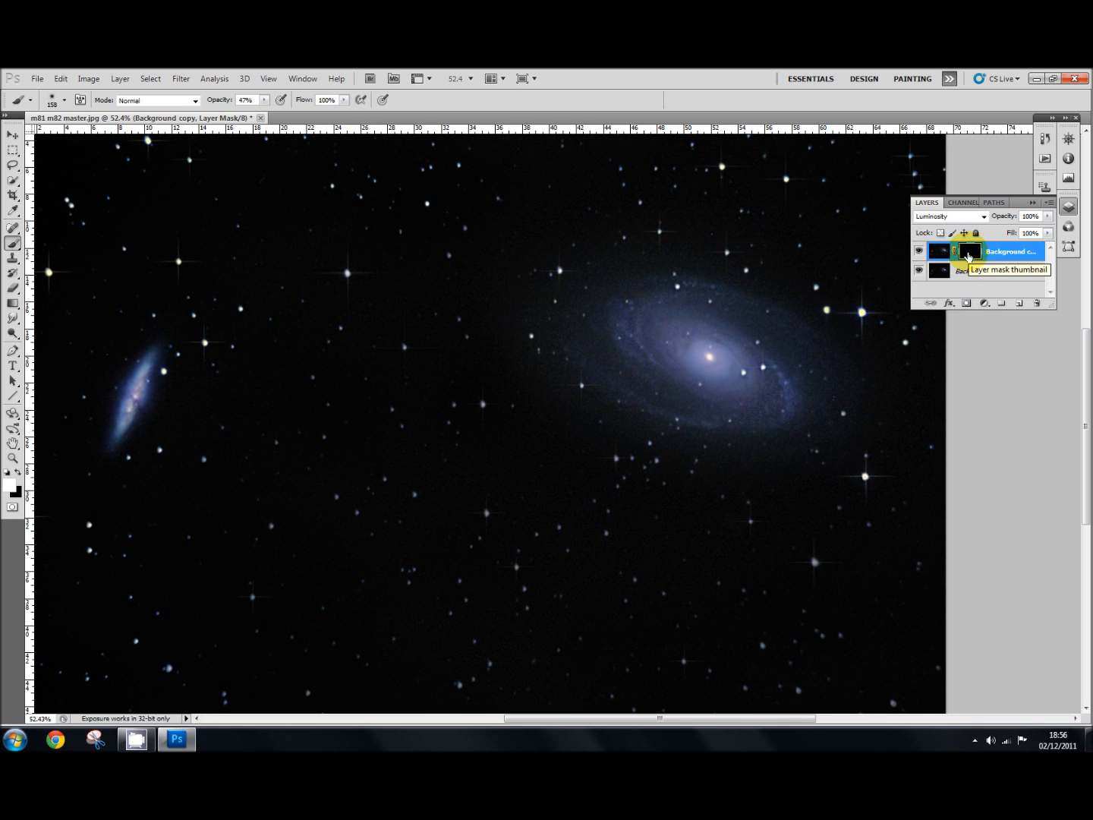
{"action": "left_click", "coordinate": [969, 251]}
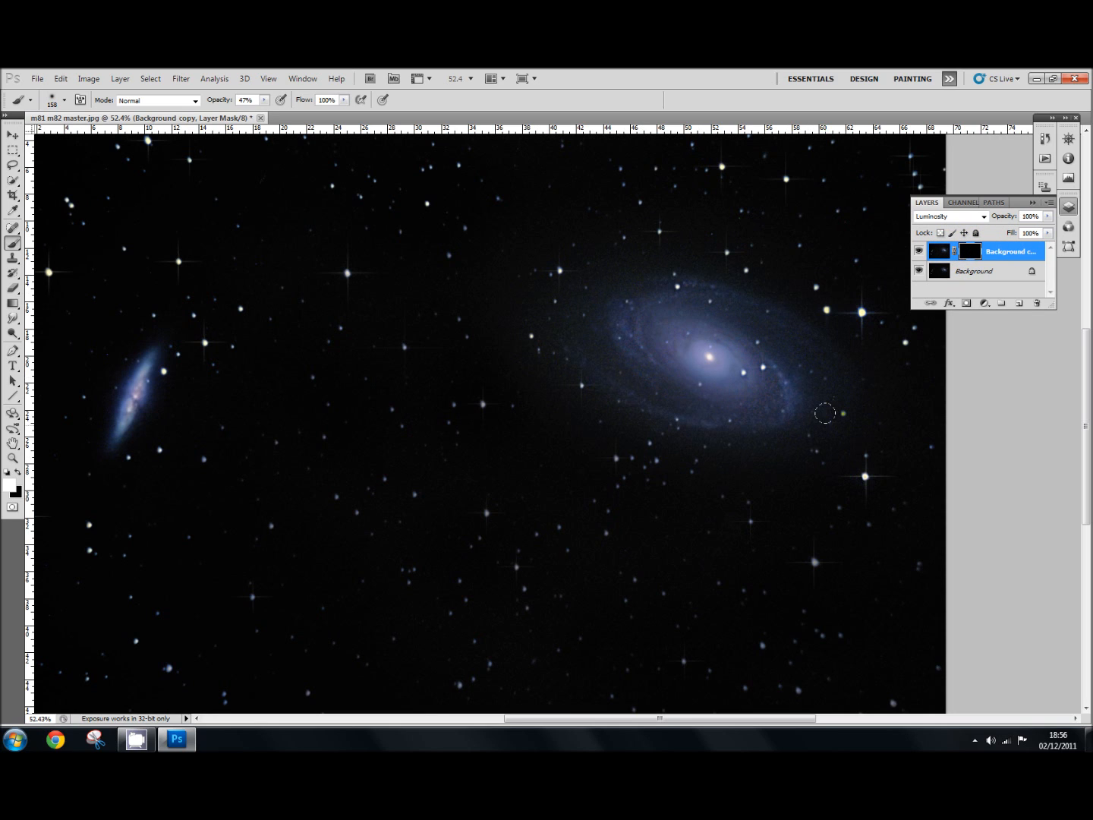
{"action": "mouse_move", "coordinate": [776, 405]}
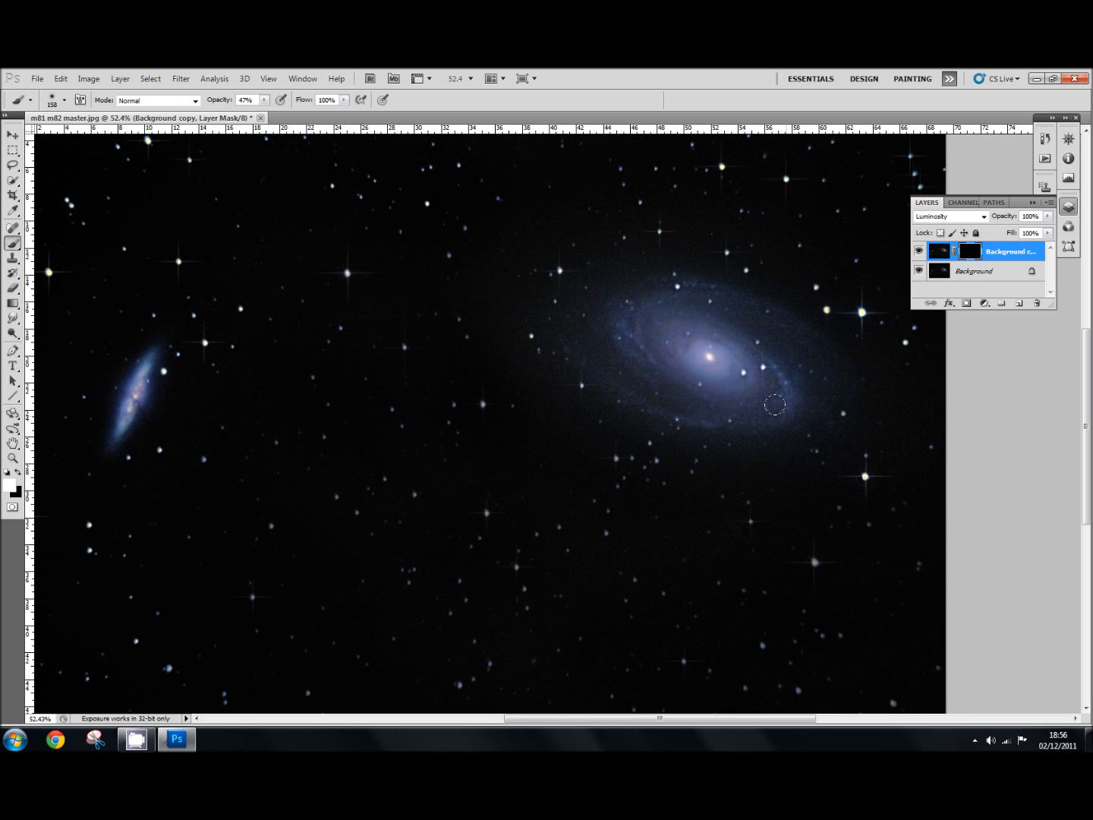
{"action": "left_click", "coordinate": [970, 251]}
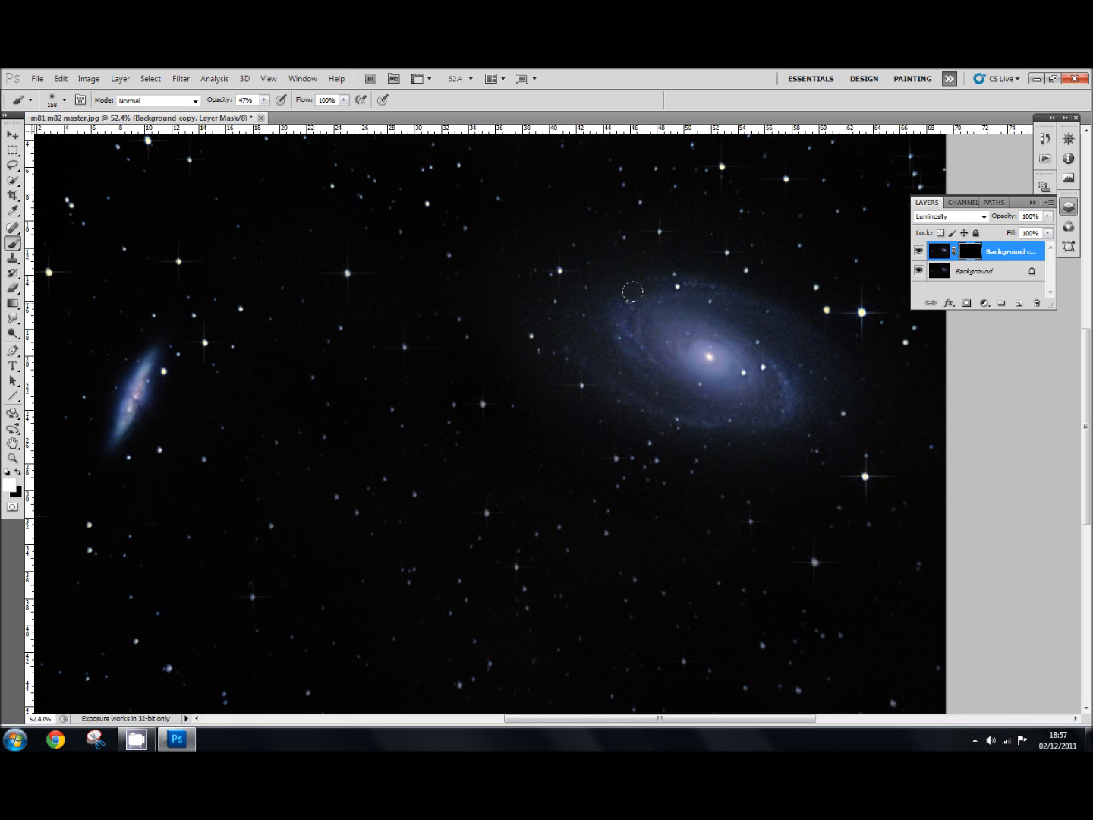
{"action": "left_click", "coordinate": [918, 251]}
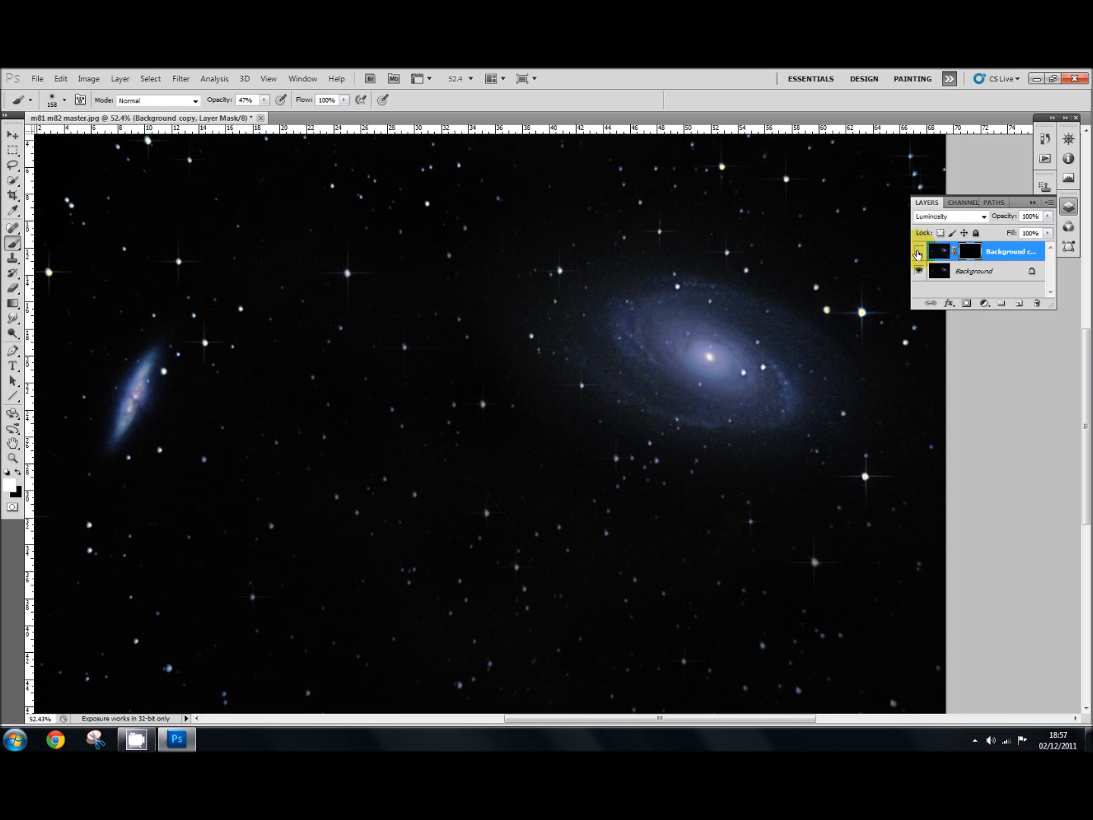
{"action": "double_click", "coordinate": [974, 272]}
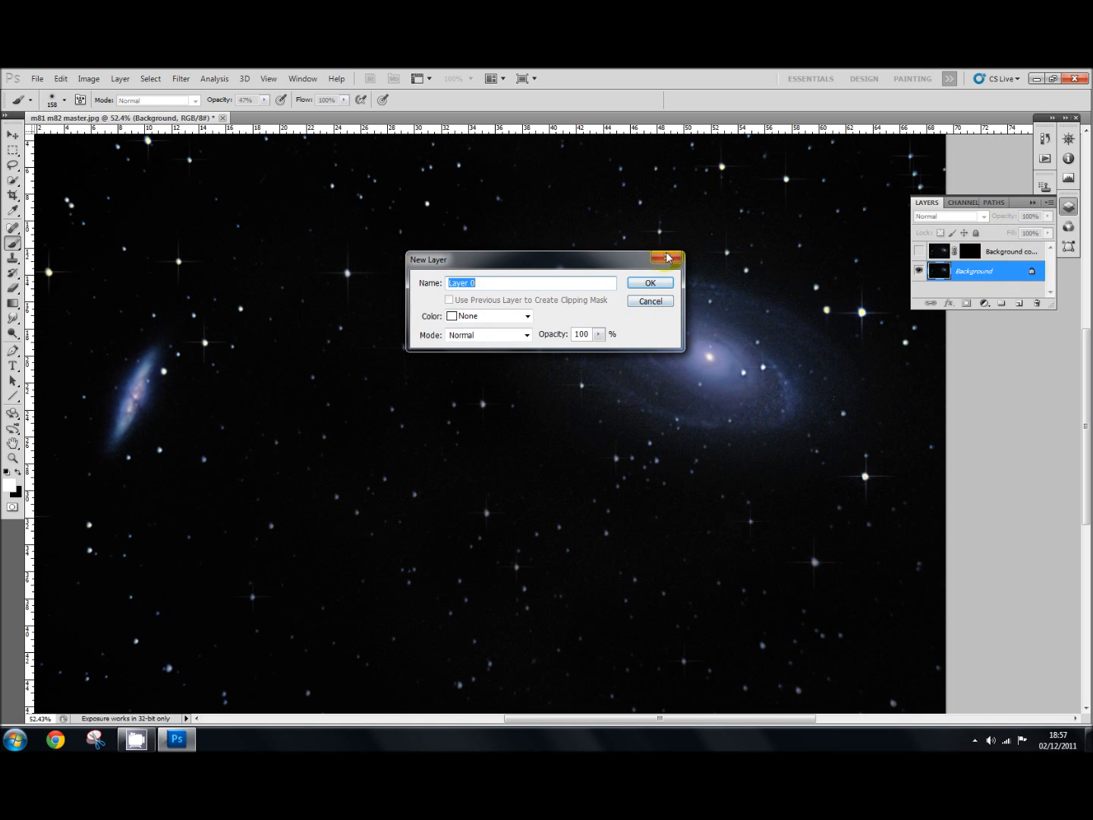
{"action": "left_click", "coordinate": [649, 282]}
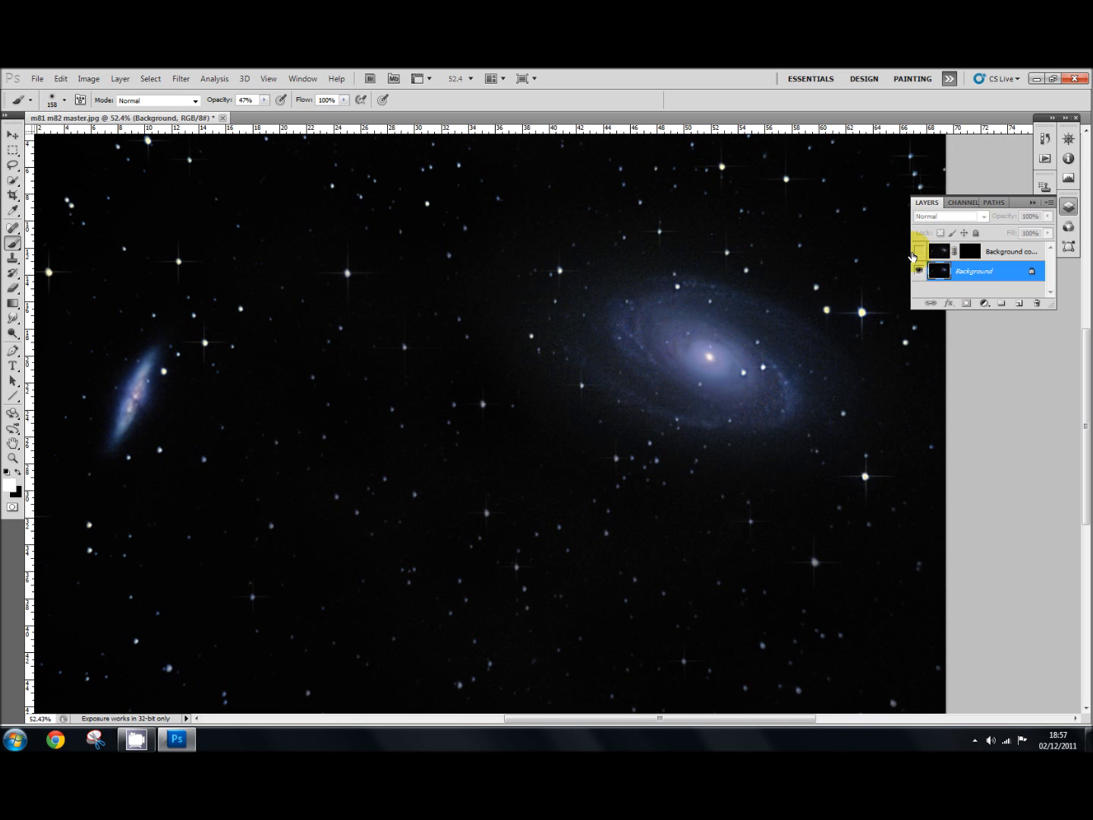
{"action": "left_click", "coordinate": [919, 251]}
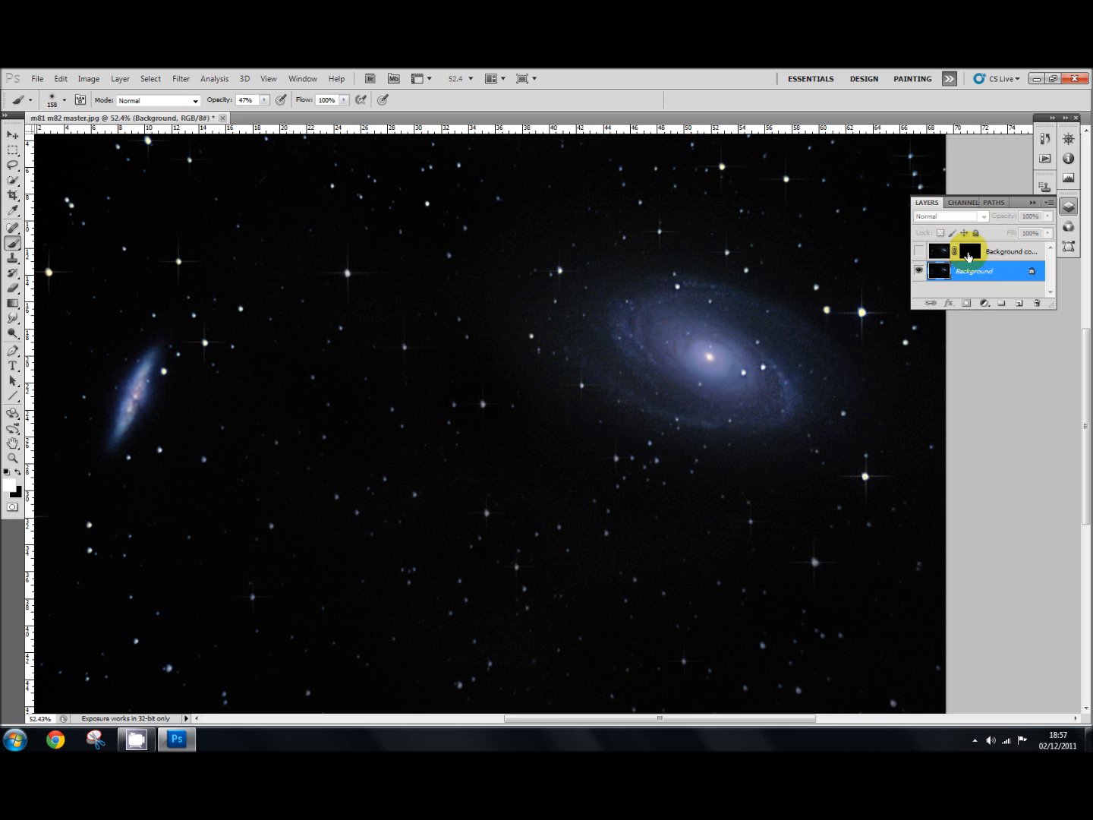
{"action": "left_click", "coordinate": [918, 251]}
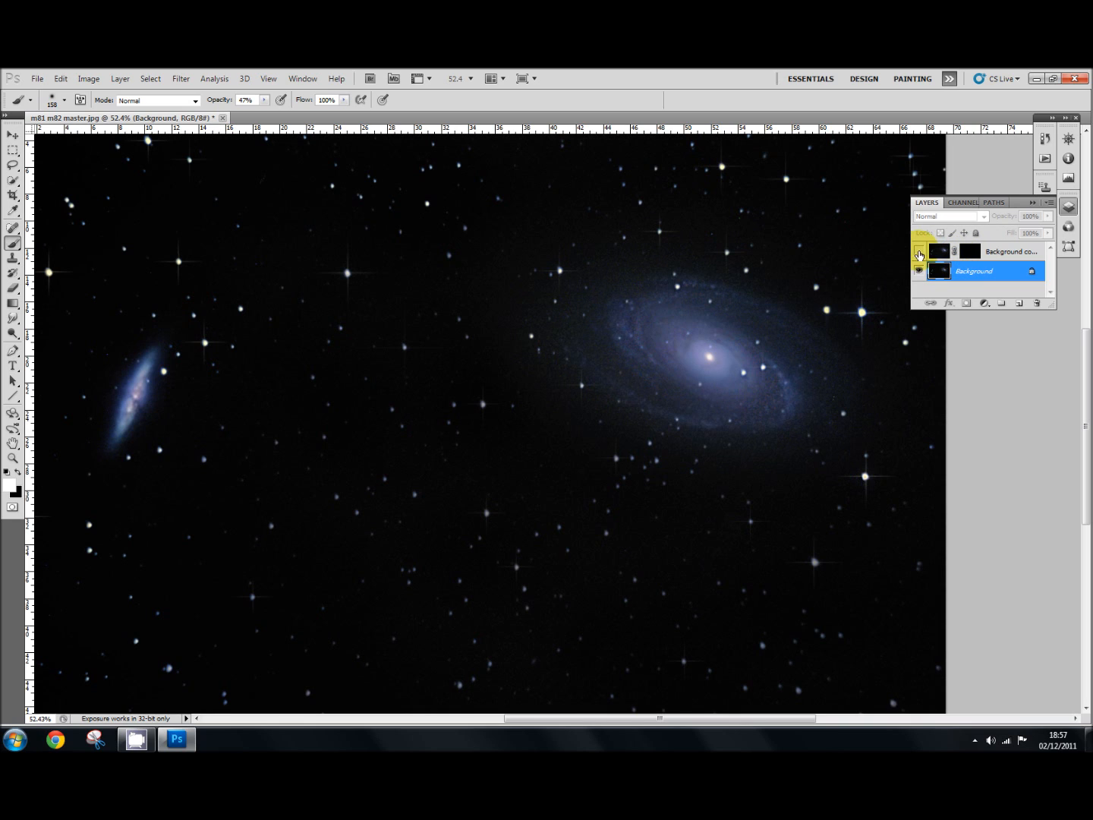
{"action": "left_click", "coordinate": [918, 251]}
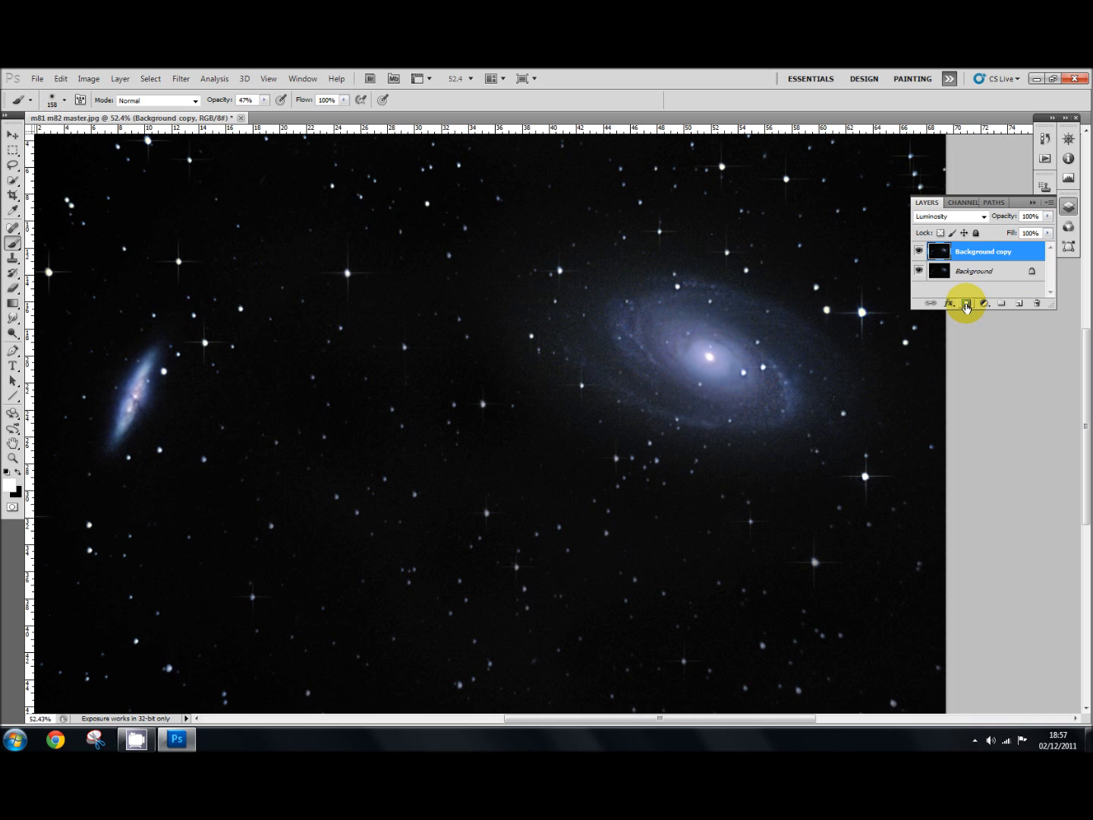
{"action": "mouse_move", "coordinate": [966, 303]}
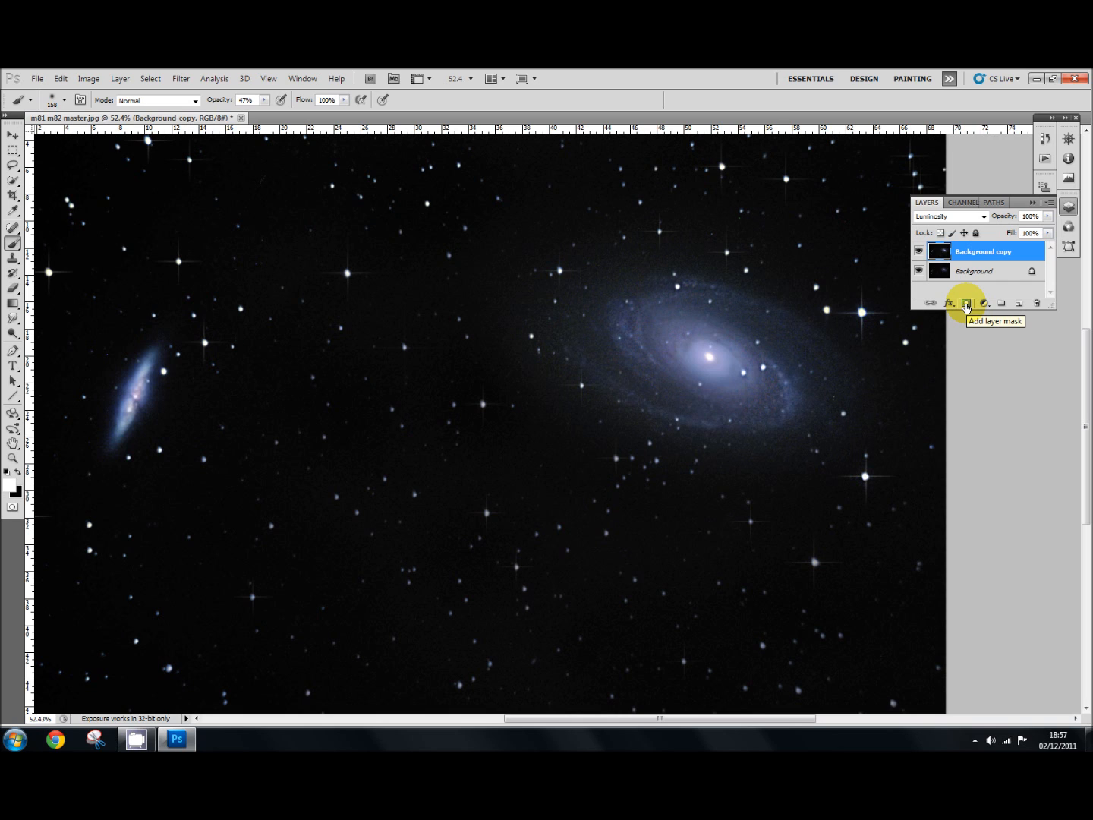
Add a white reveal-all mask to Background copy, target it, and toggle the top layer to compare
{"action": "left_click", "coordinate": [966, 303]}
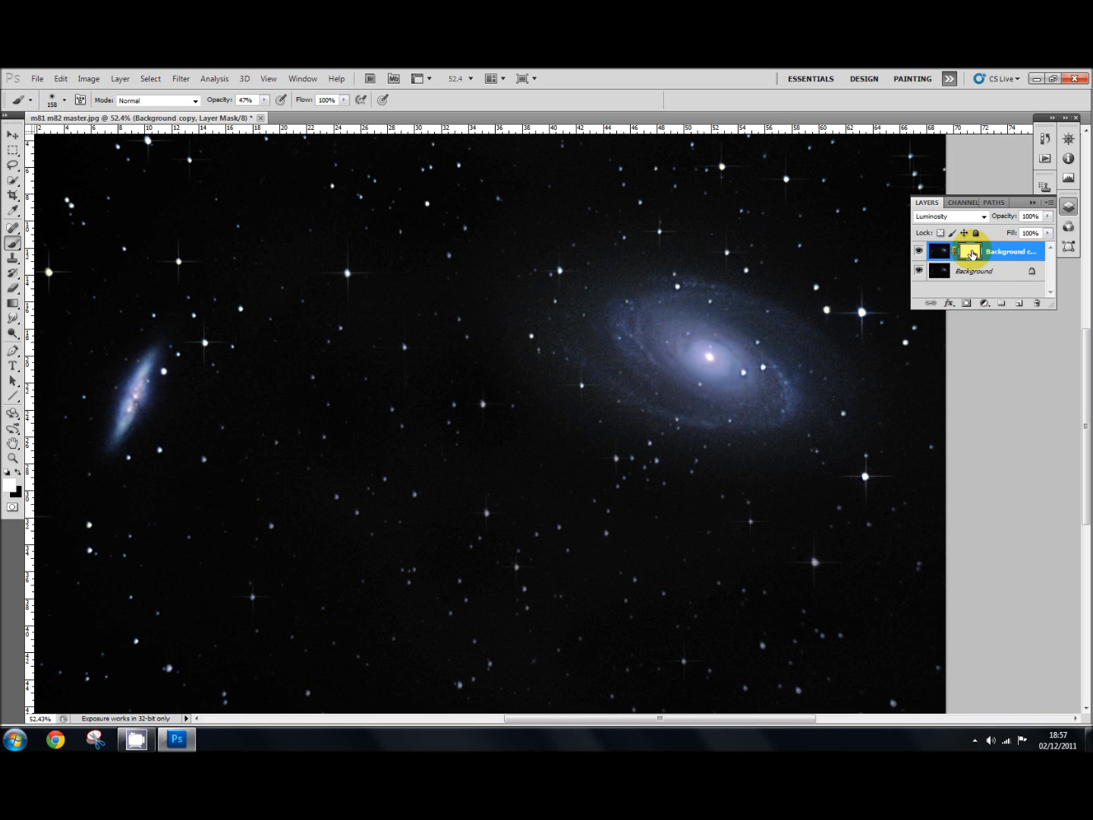
{"action": "left_click", "coordinate": [970, 251]}
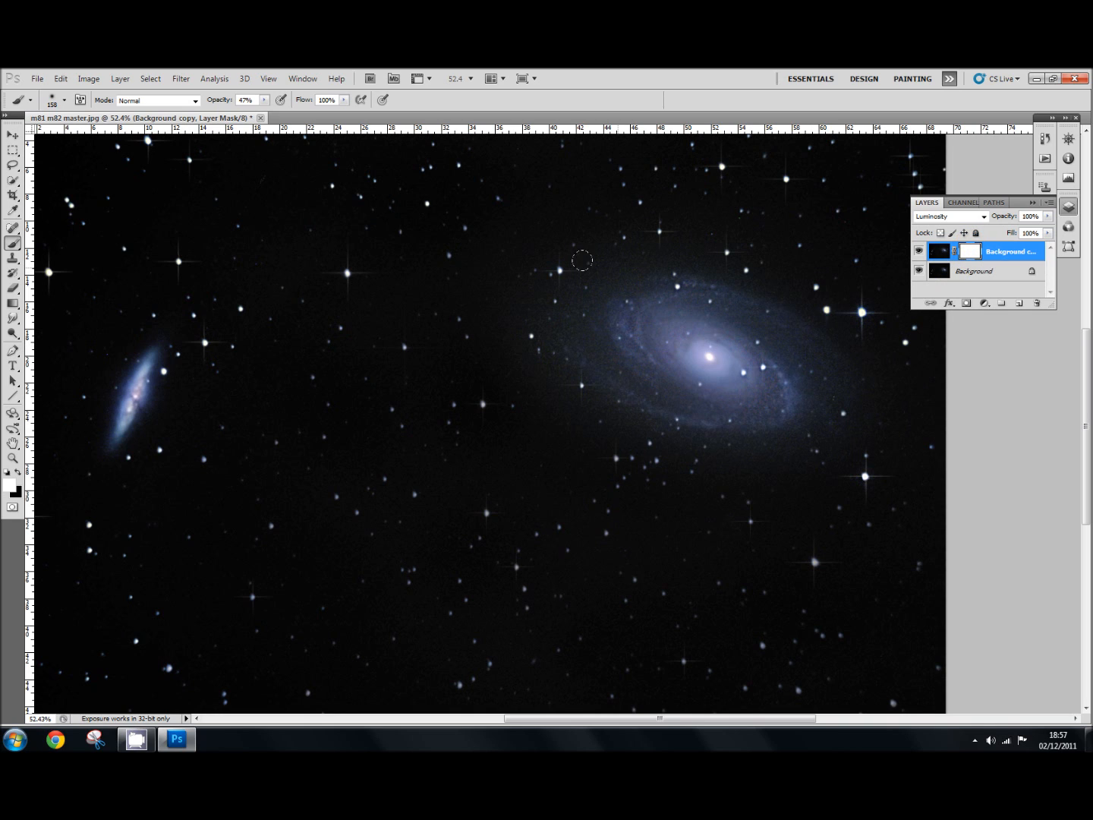
{"action": "mouse_move", "coordinate": [559, 297]}
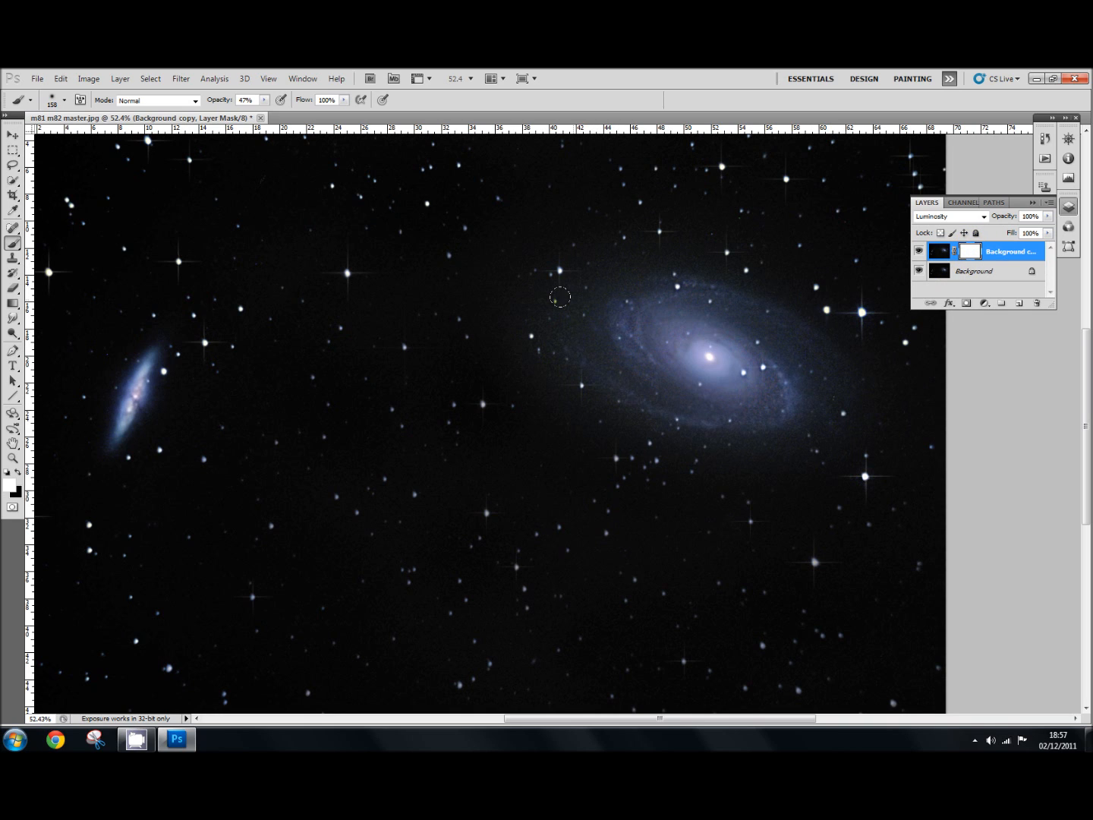
{"action": "mouse_move", "coordinate": [543, 352]}
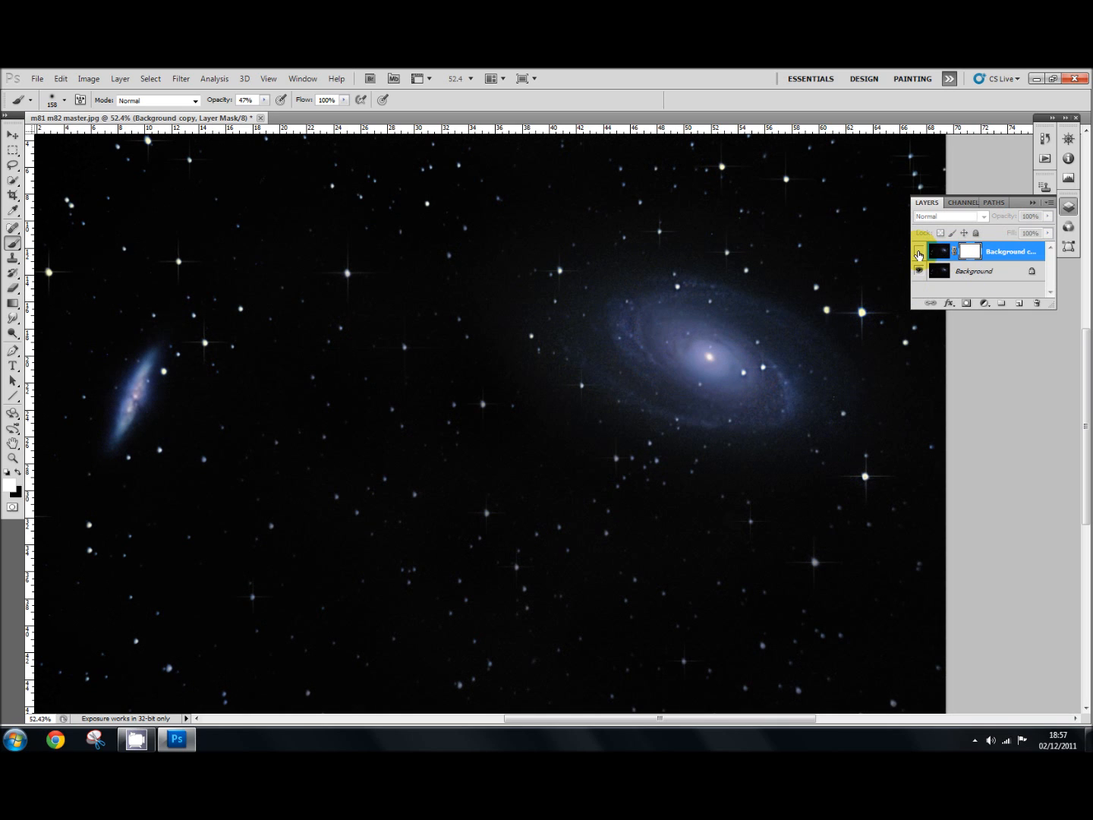
{"action": "left_click", "coordinate": [918, 251]}
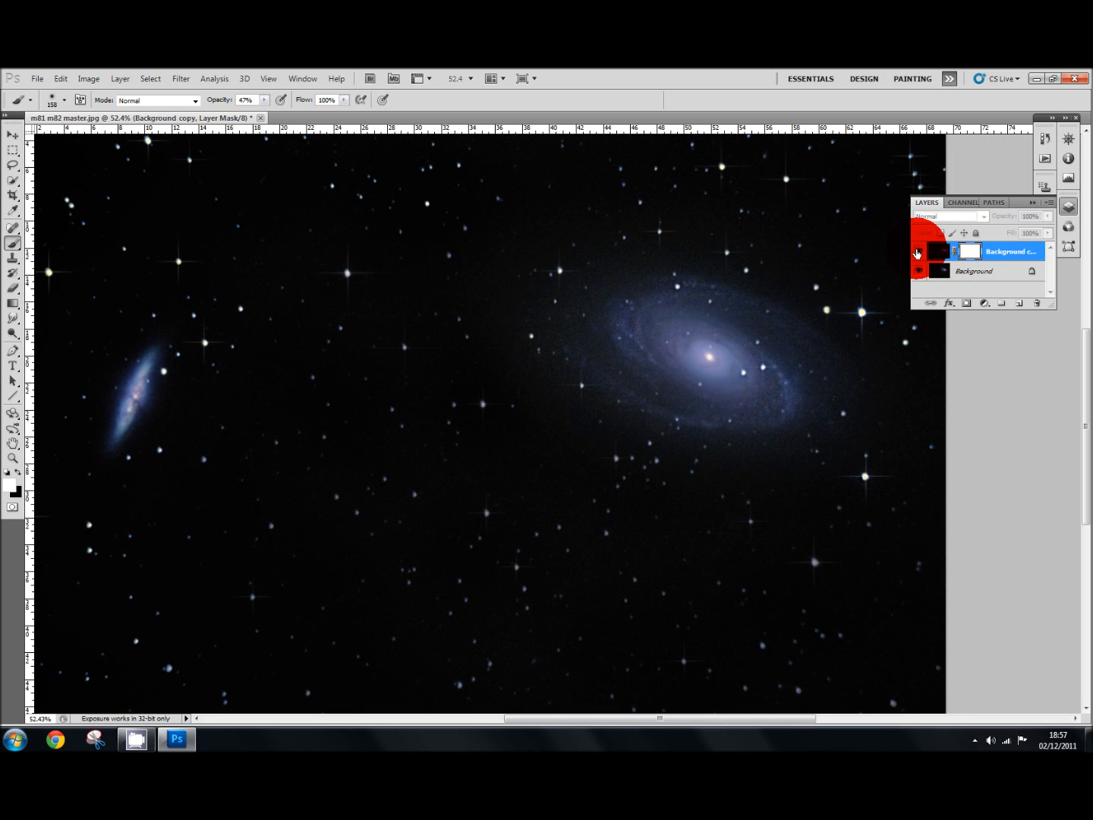
{"action": "left_click", "coordinate": [949, 215]}
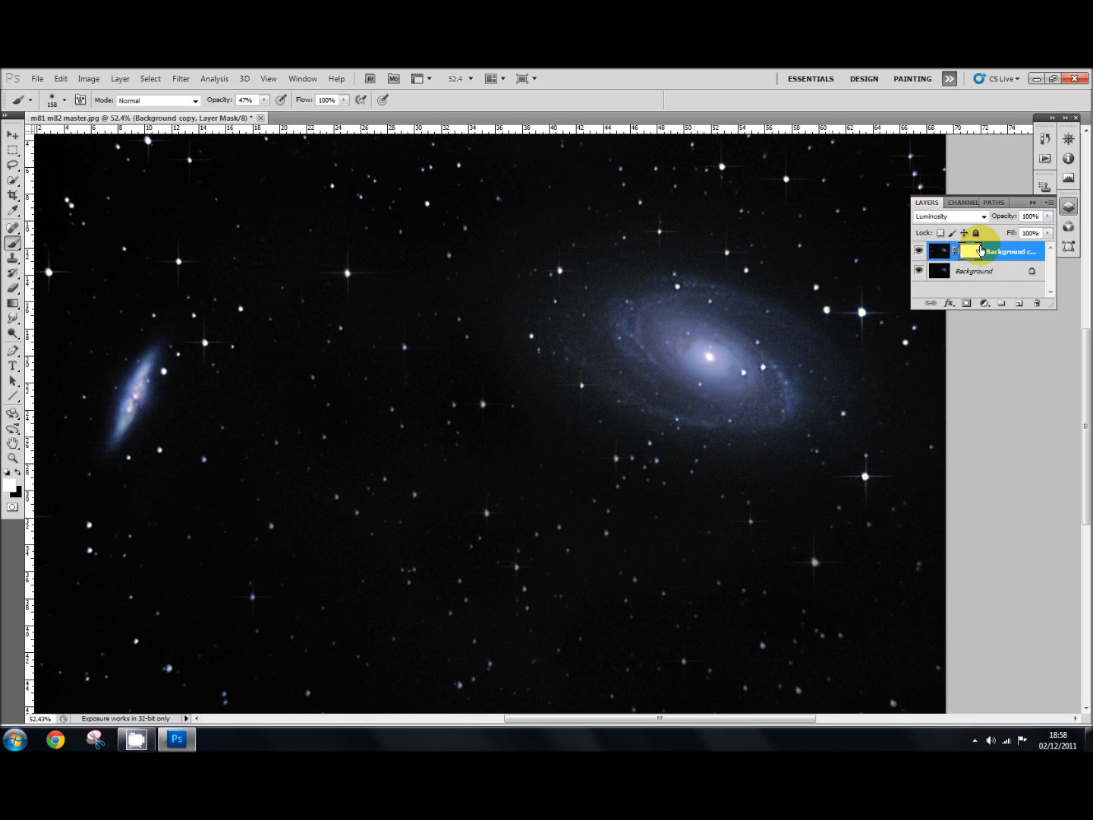
{"action": "mouse_move", "coordinate": [981, 251]}
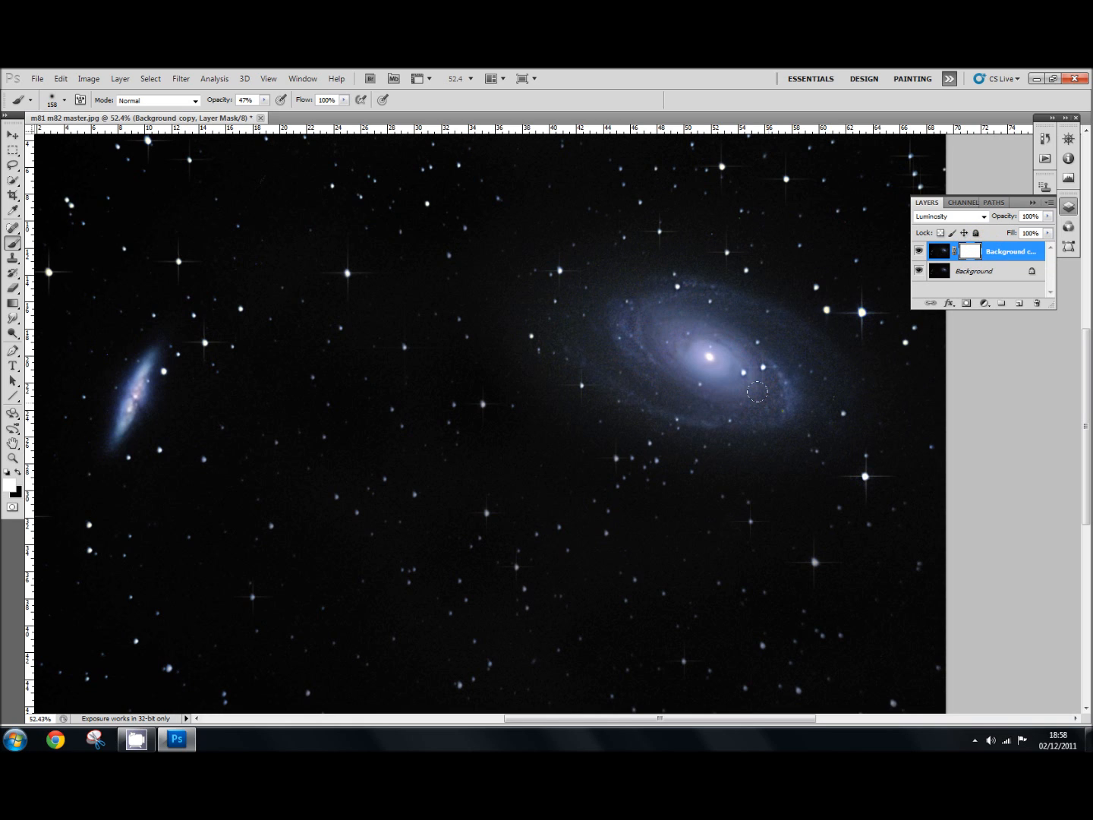
{"action": "mouse_move", "coordinate": [765, 394]}
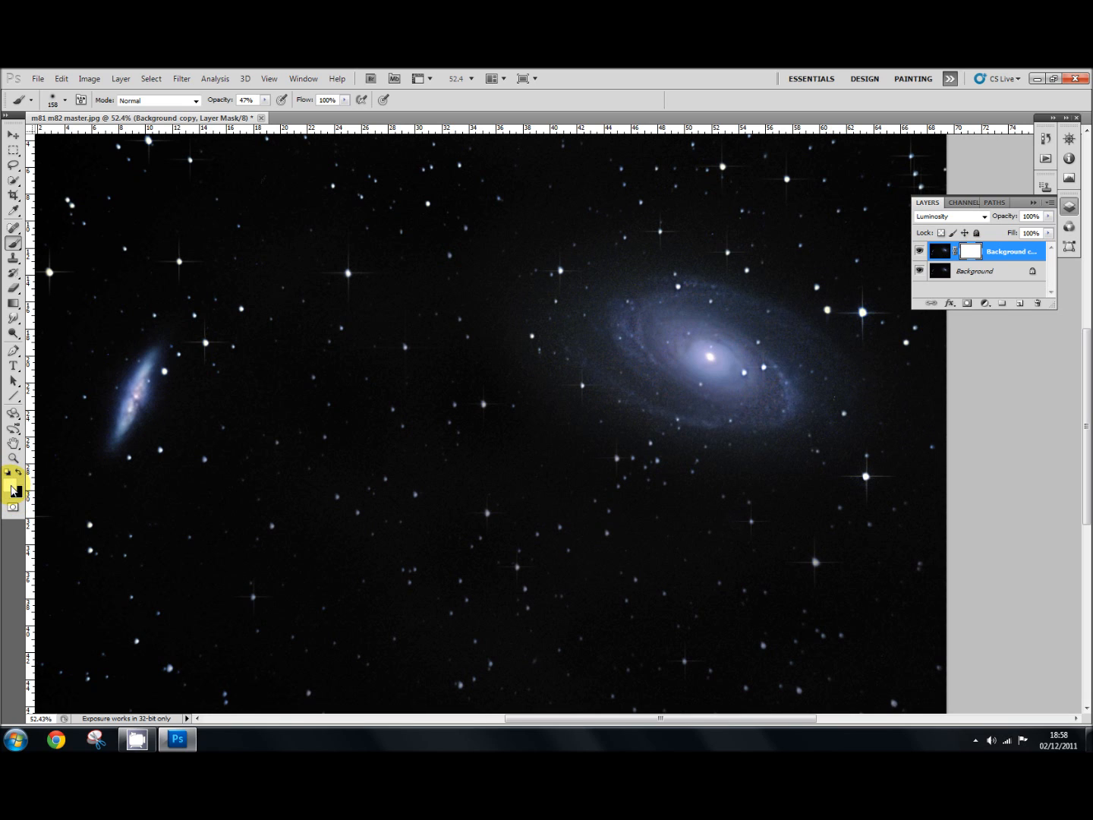
{"action": "left_click", "coordinate": [11, 473]}
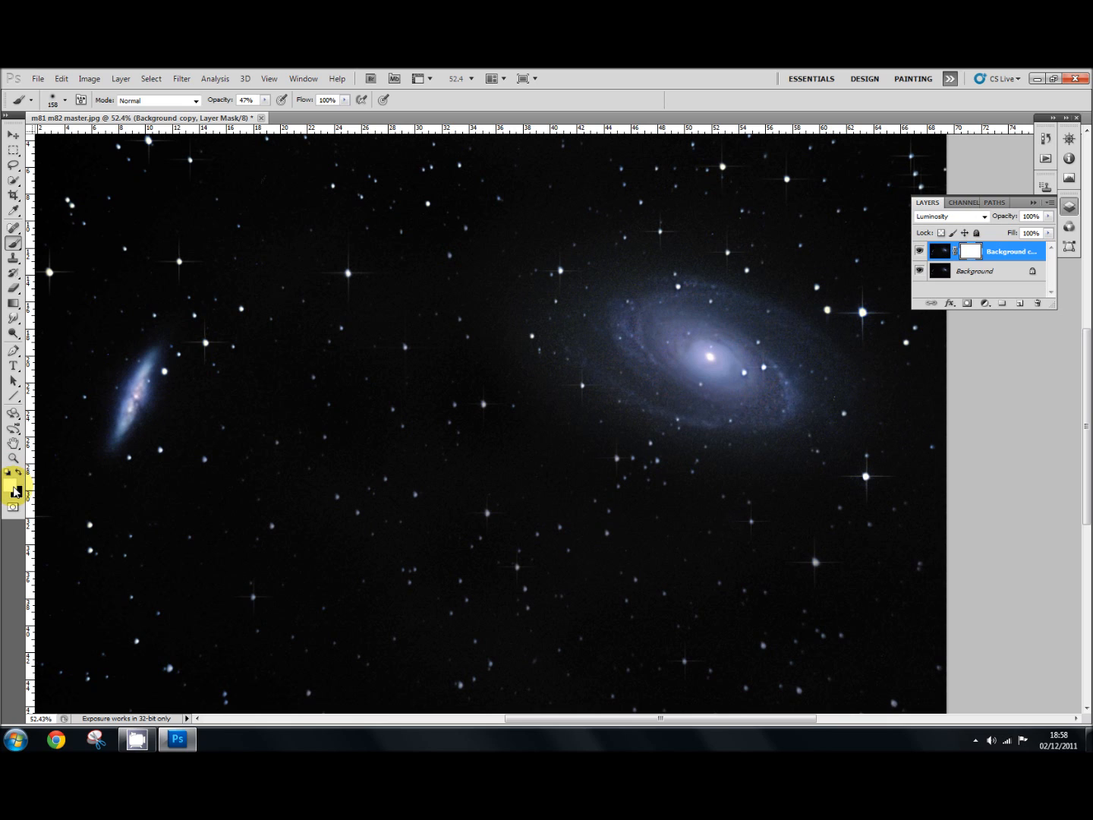
{"action": "mouse_move", "coordinate": [13, 492]}
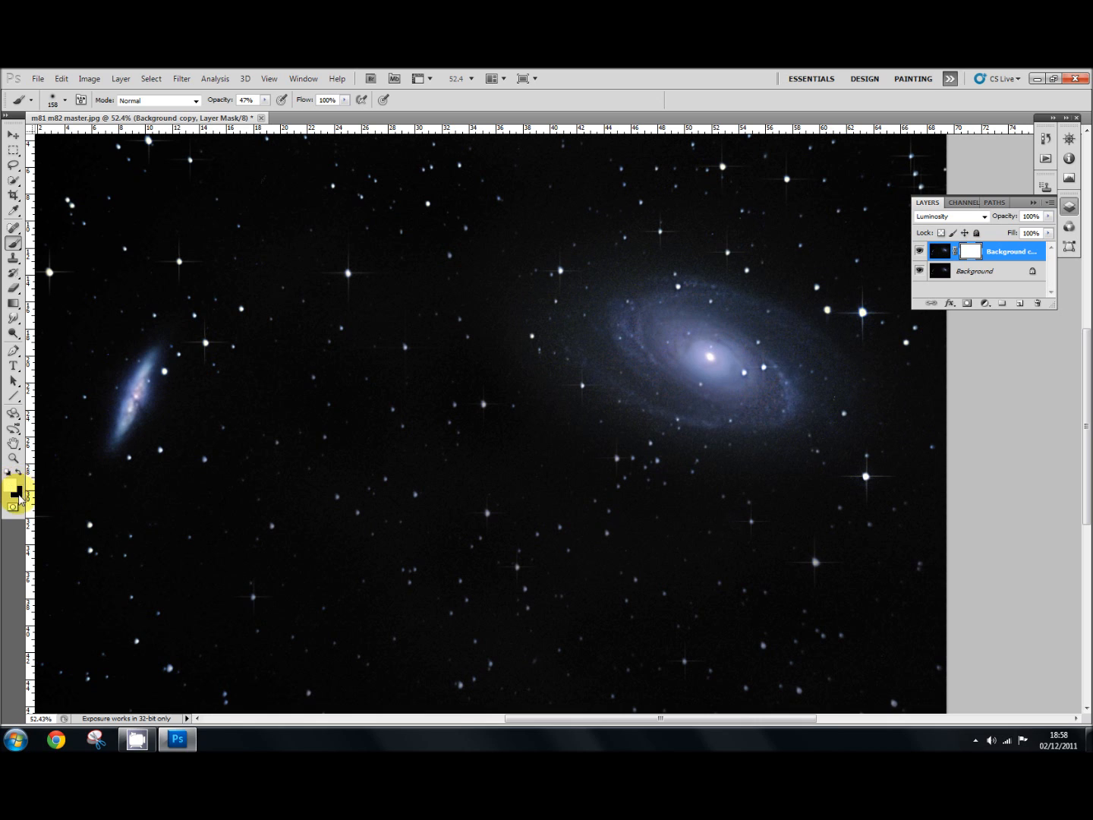
{"action": "left_click", "coordinate": [14, 492]}
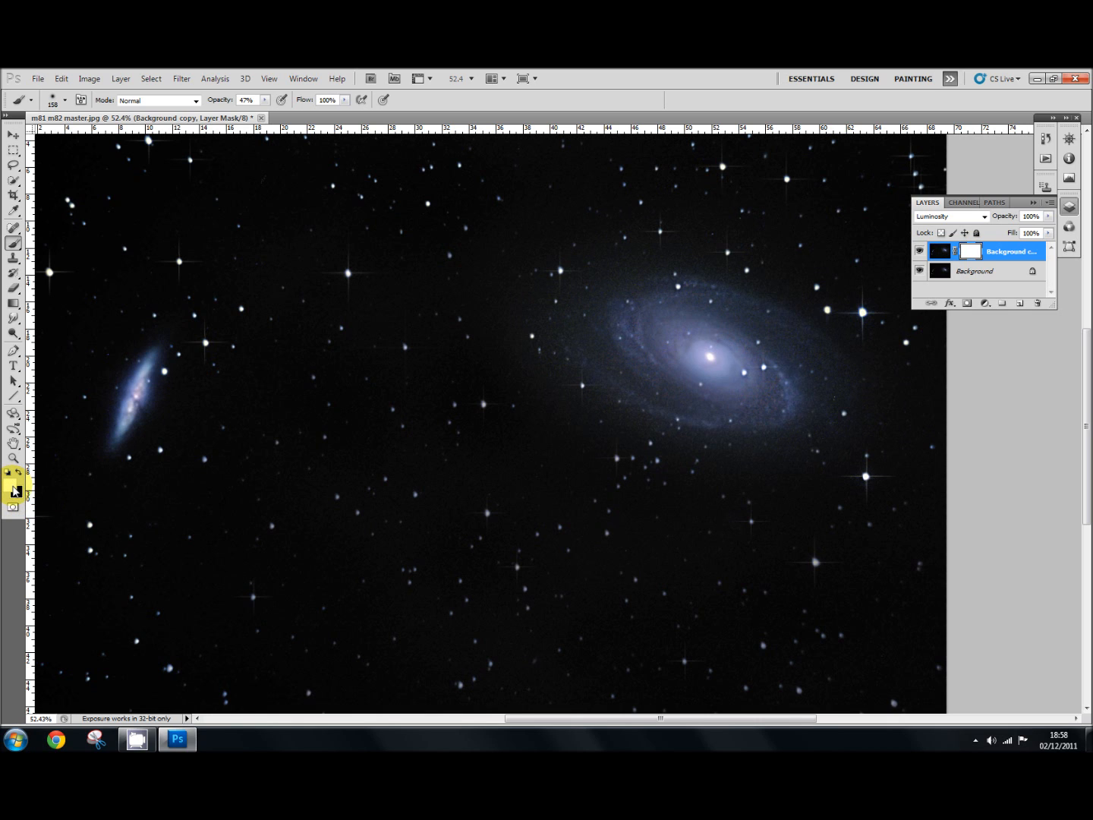
{"action": "left_click", "coordinate": [10, 487]}
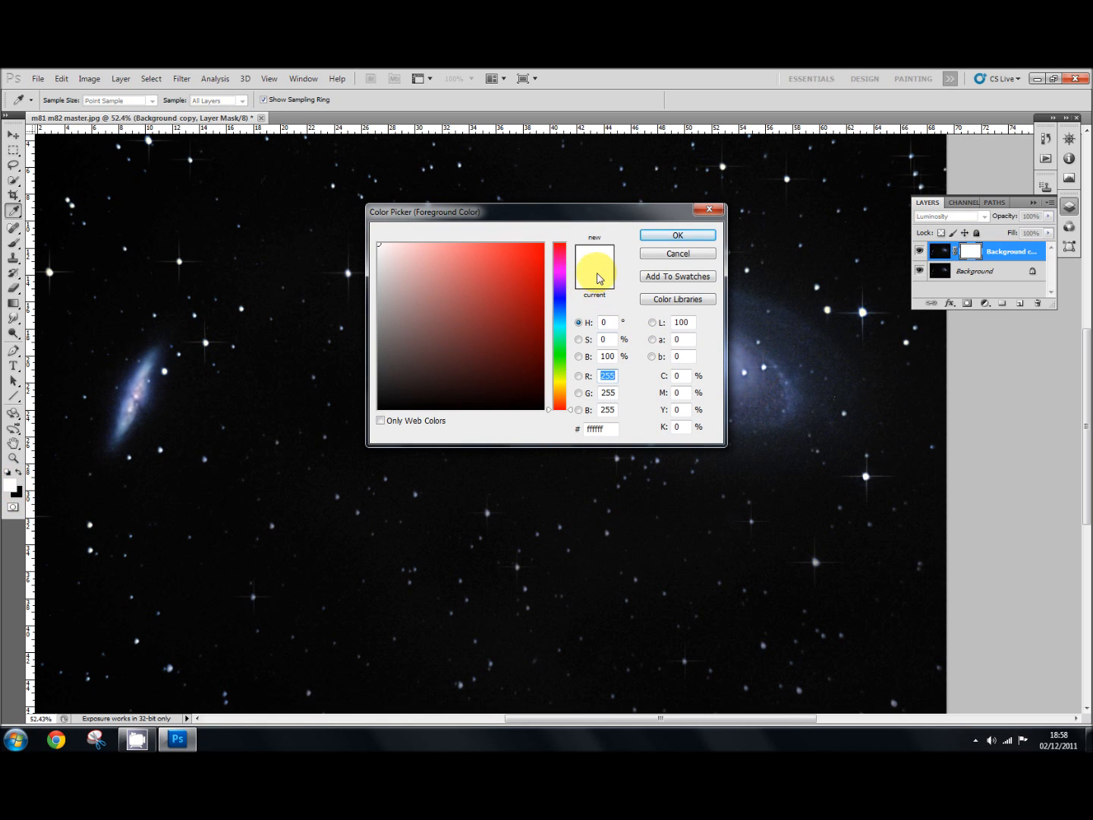
{"action": "left_click", "coordinate": [676, 235]}
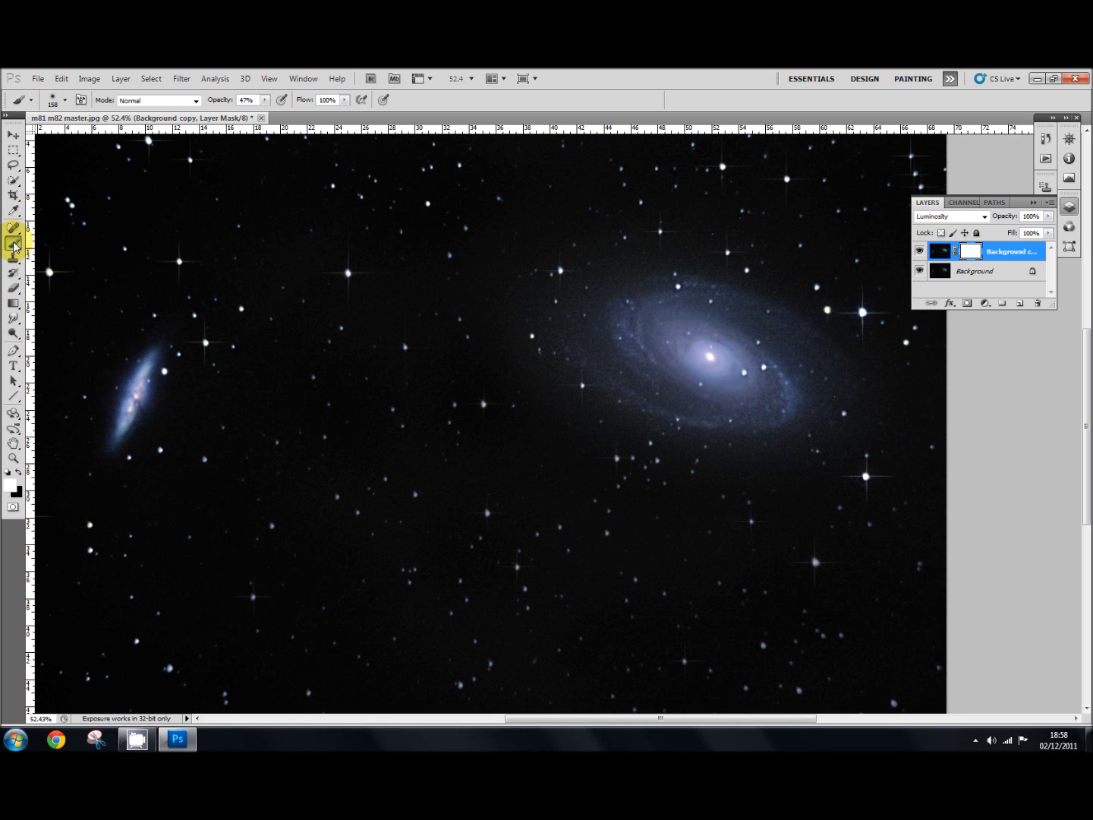
{"action": "mouse_move", "coordinate": [14, 245]}
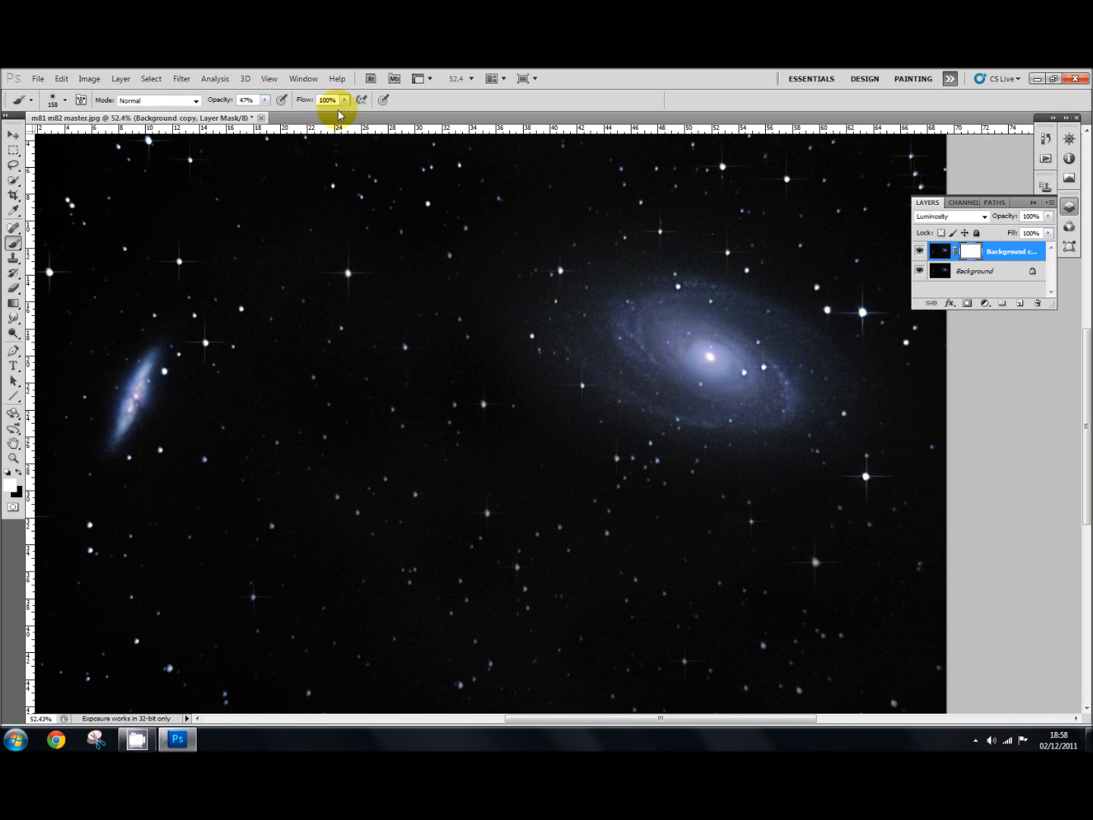
{"action": "mouse_move", "coordinate": [215, 338]}
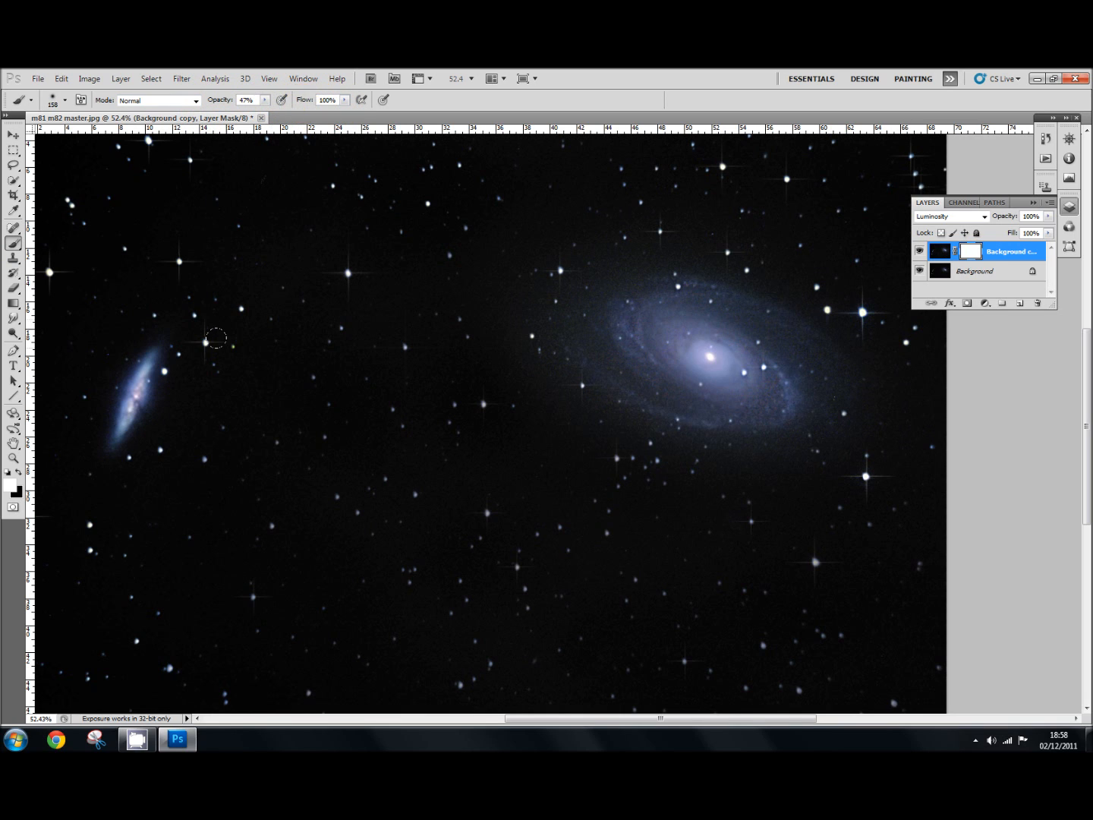
{"action": "mouse_move", "coordinate": [169, 451]}
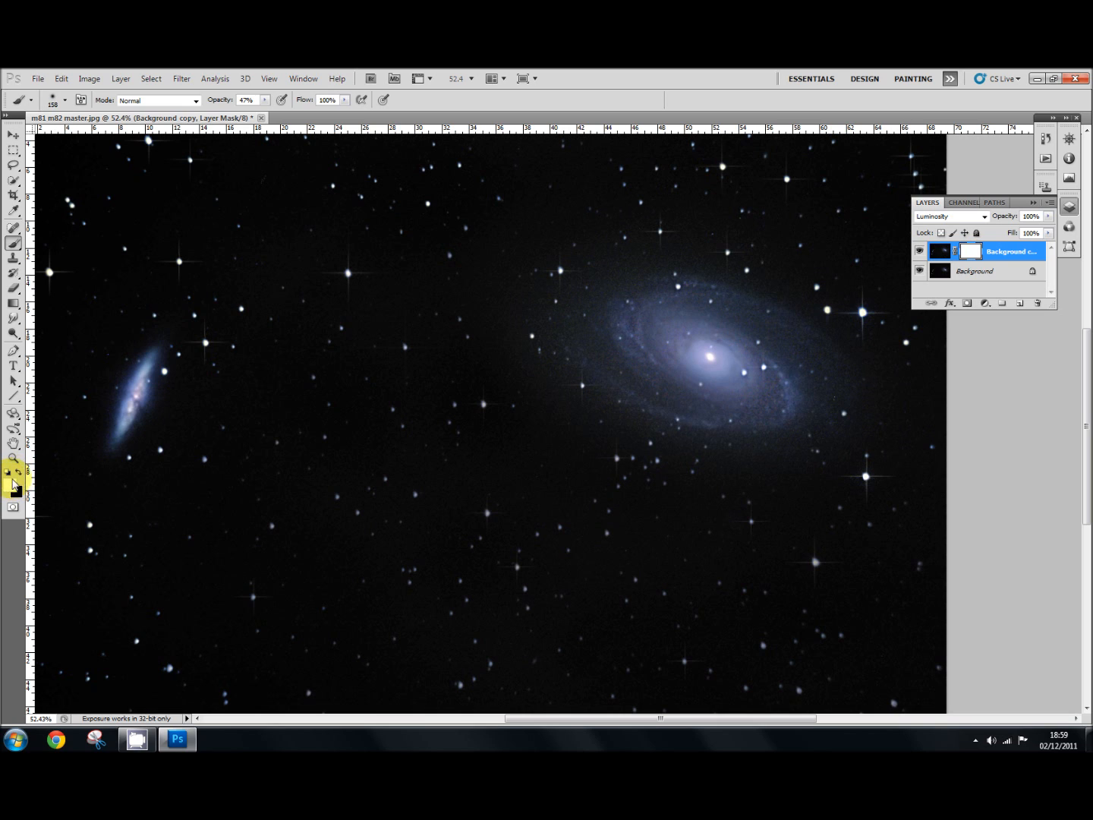
Make black the foreground and brush over M81's bright core on the mask
{"action": "left_click", "coordinate": [8, 474]}
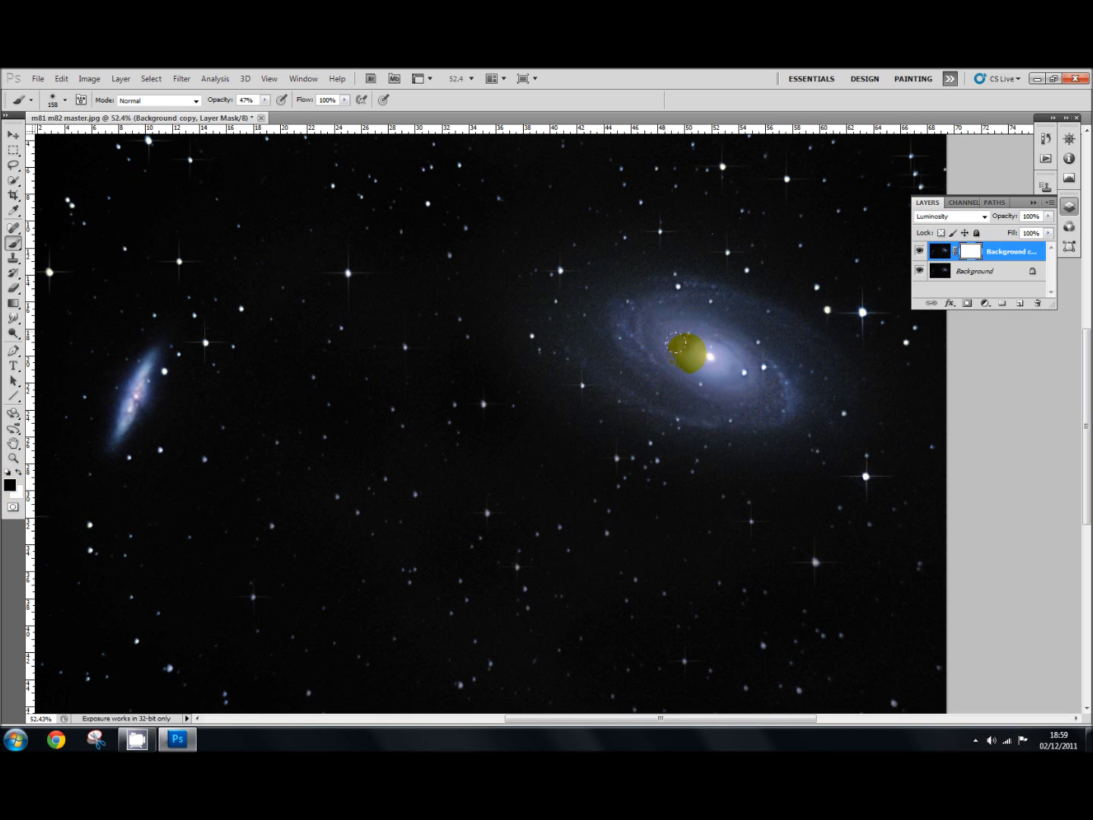
{"action": "left_click_drag", "start_coordinate": [687, 353], "coordinate": [659, 361]}
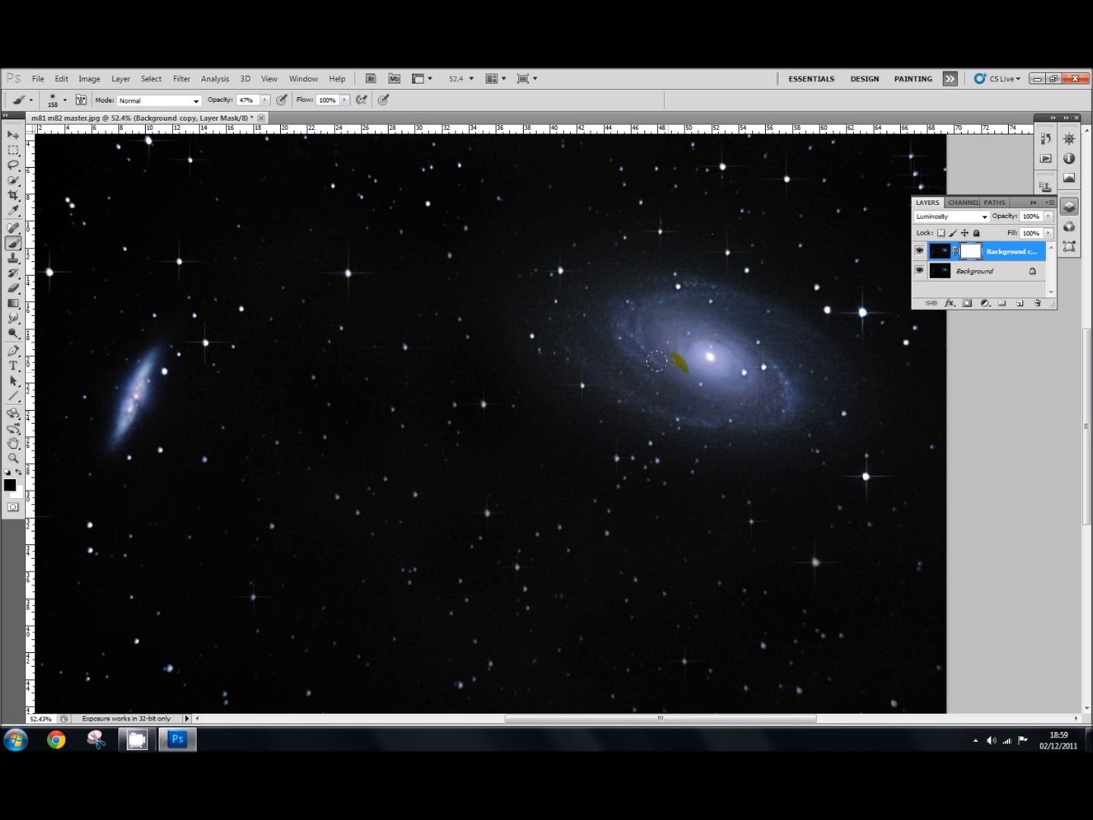
{"action": "left_click_drag", "start_coordinate": [659, 363], "coordinate": [697, 351]}
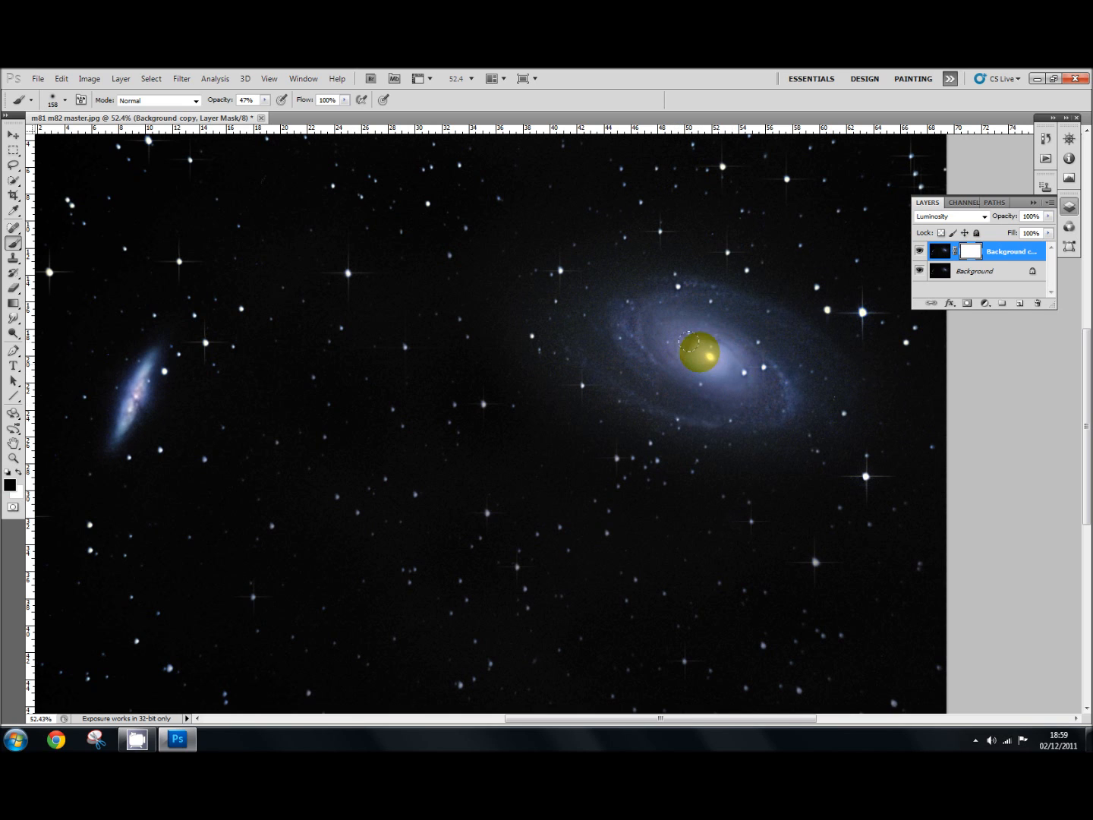
{"action": "left_click_drag", "start_coordinate": [697, 351], "coordinate": [718, 372]}
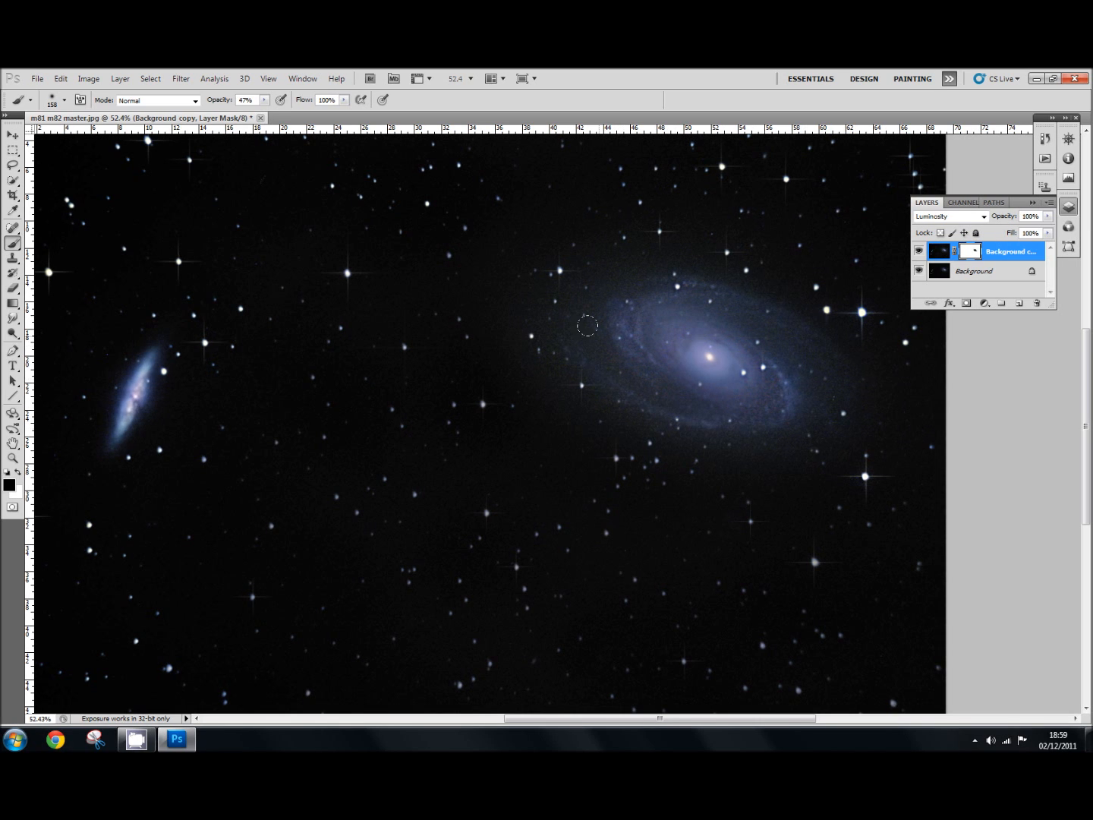
{"action": "left_click_drag", "start_coordinate": [588, 325], "coordinate": [702, 369]}
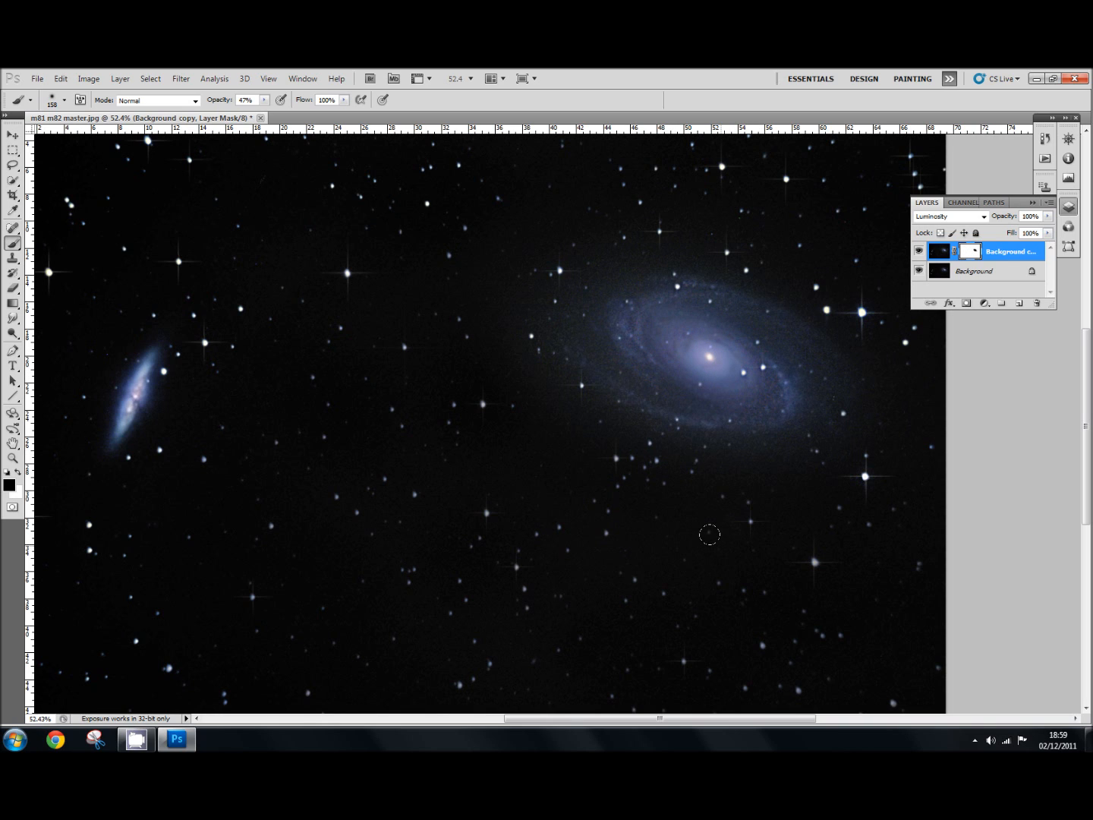
{"action": "mouse_move", "coordinate": [662, 473]}
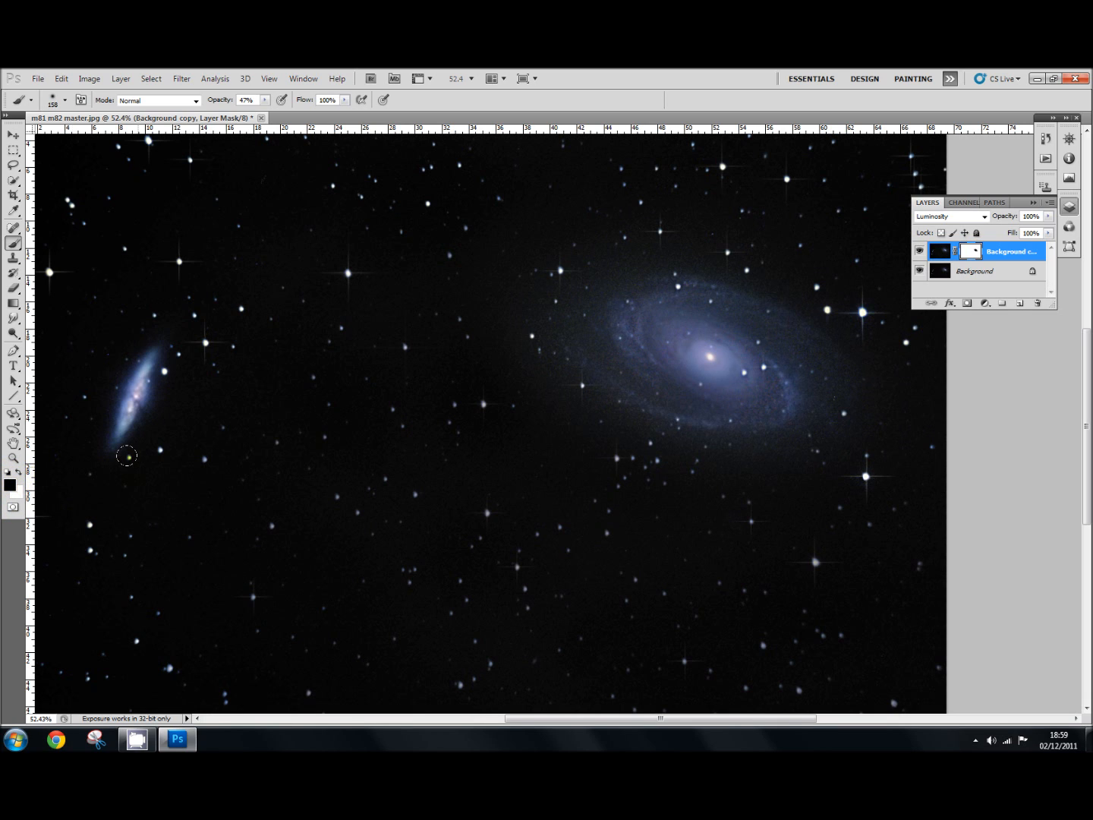
{"action": "left_click", "coordinate": [714, 363]}
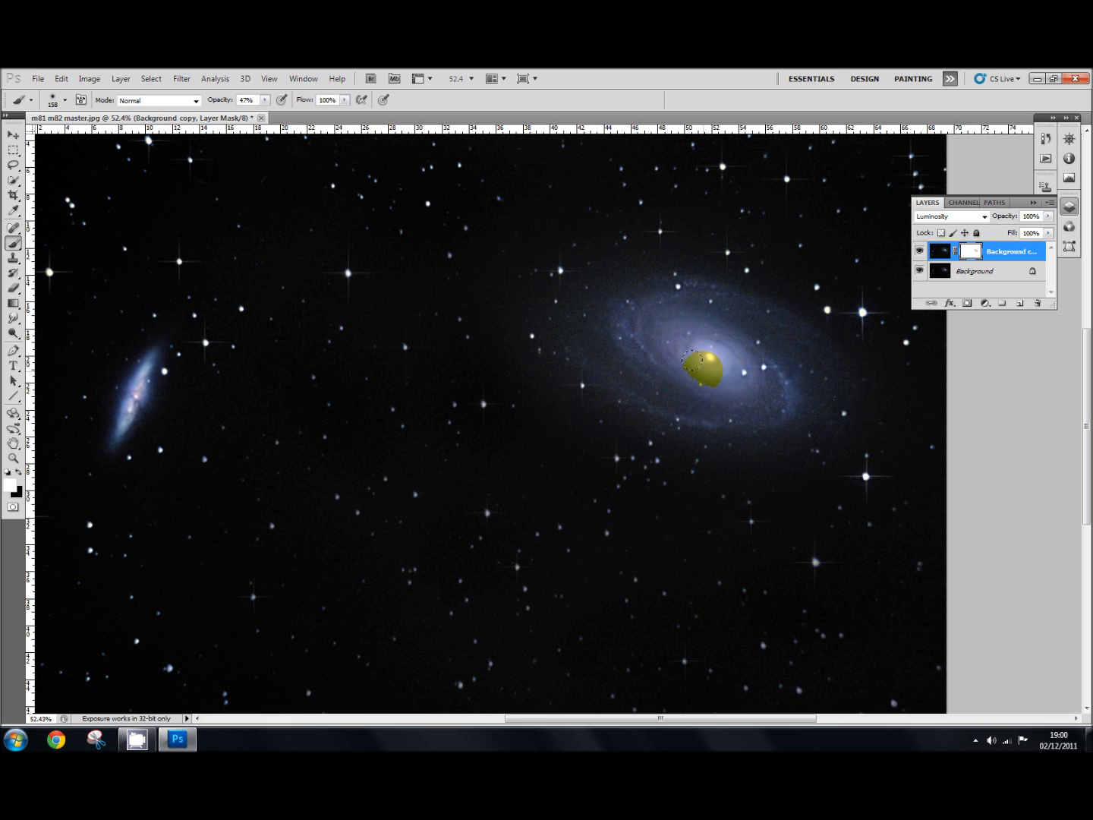
Brush white back over M81's core on the Background copy mask
{"action": "left_click_drag", "start_coordinate": [706, 369], "coordinate": [741, 372]}
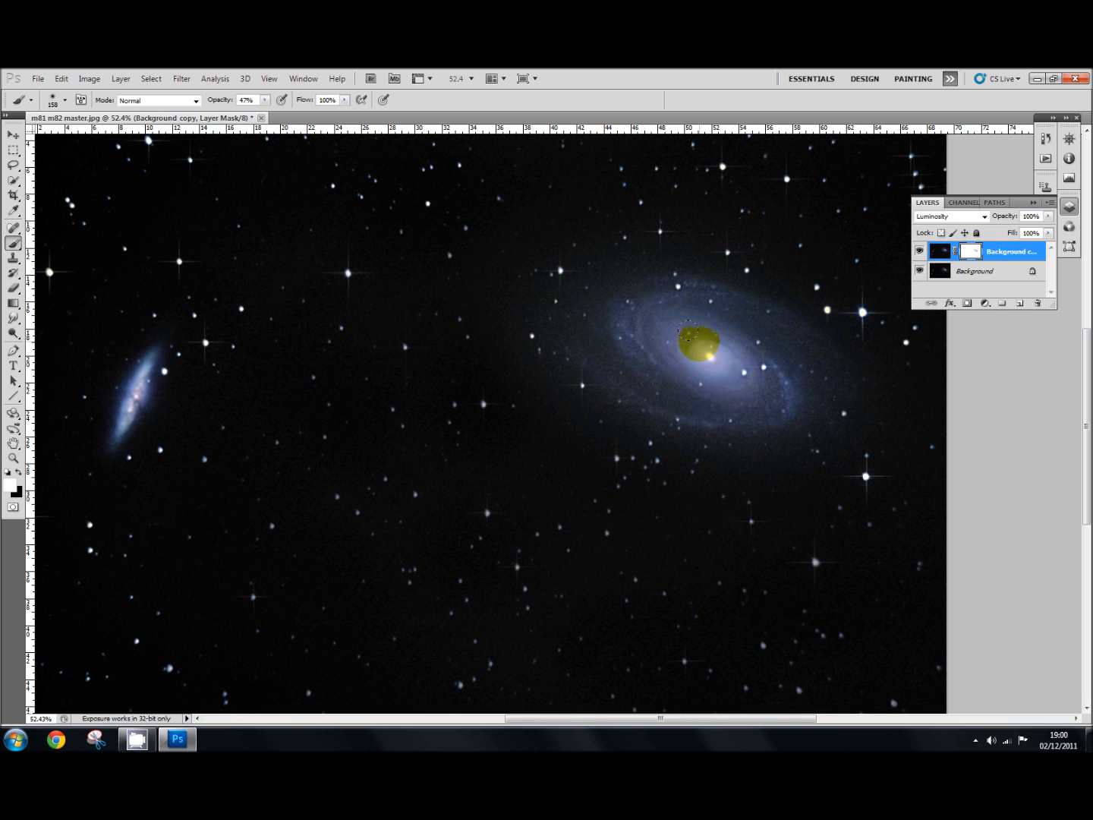
{"action": "left_click_drag", "start_coordinate": [695, 342], "coordinate": [710, 355]}
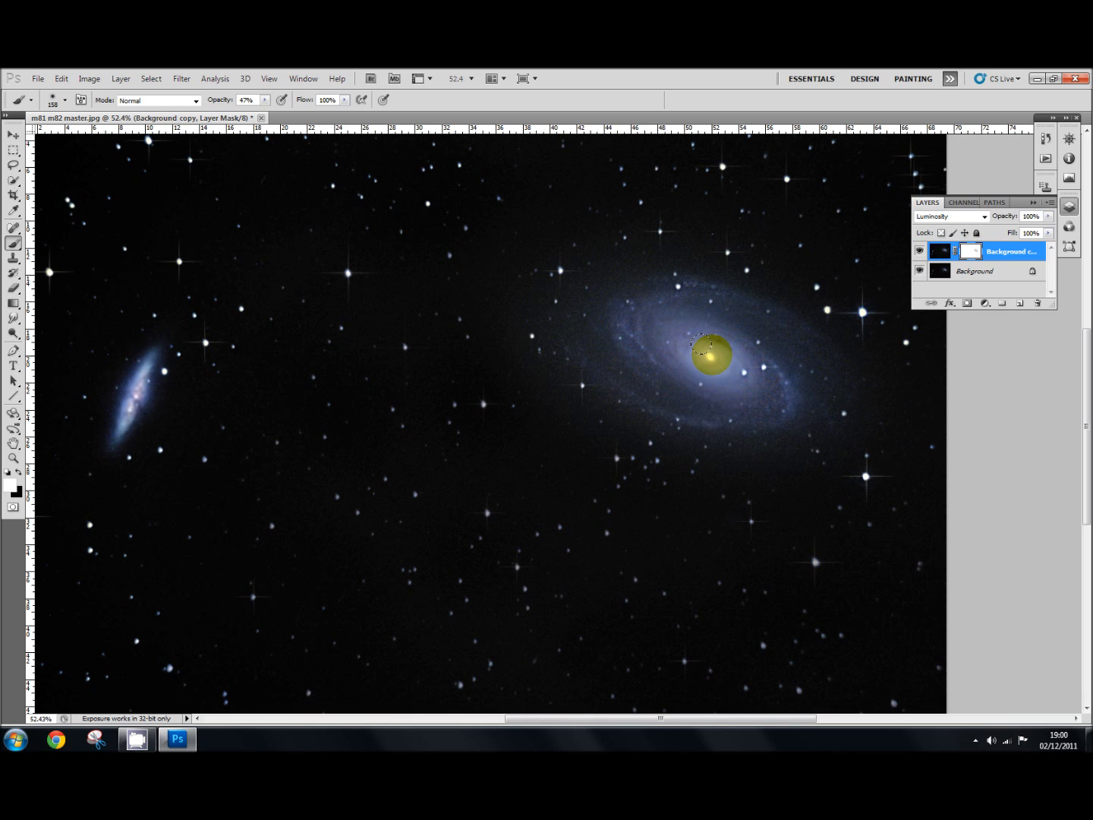
{"action": "left_click_drag", "start_coordinate": [710, 353], "coordinate": [725, 361]}
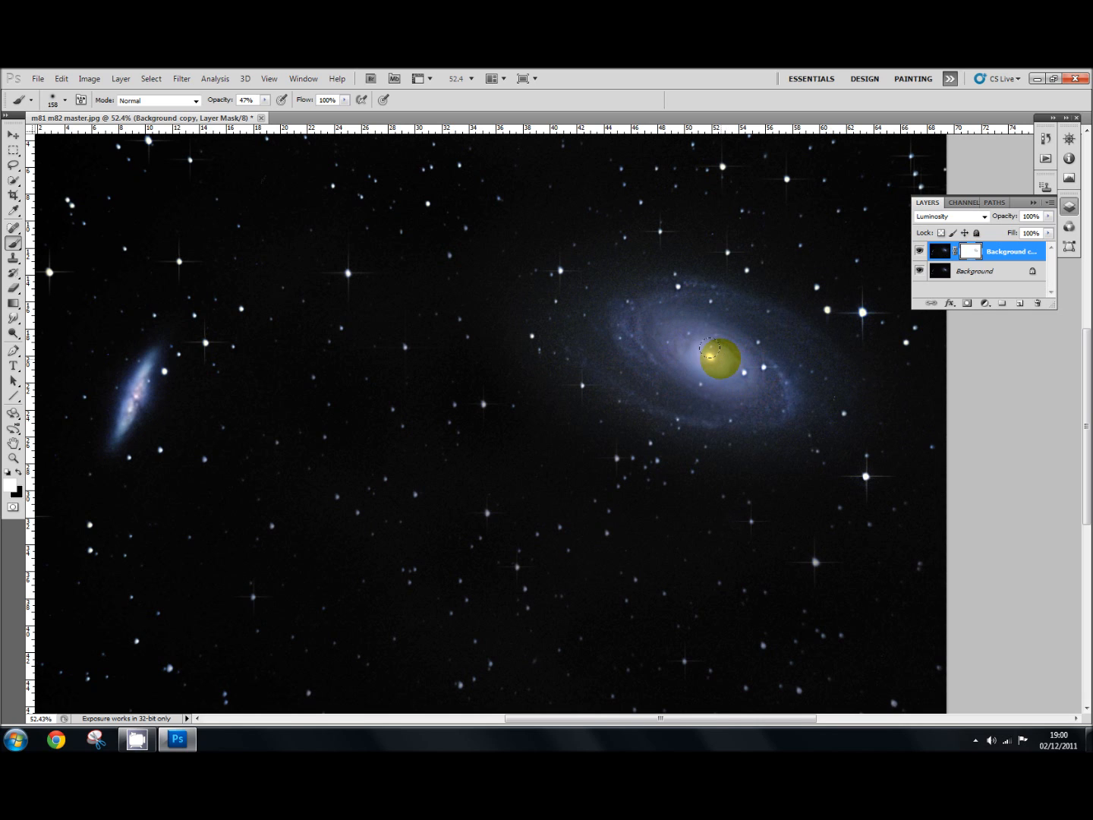
{"action": "left_click_drag", "start_coordinate": [720, 353], "coordinate": [714, 372]}
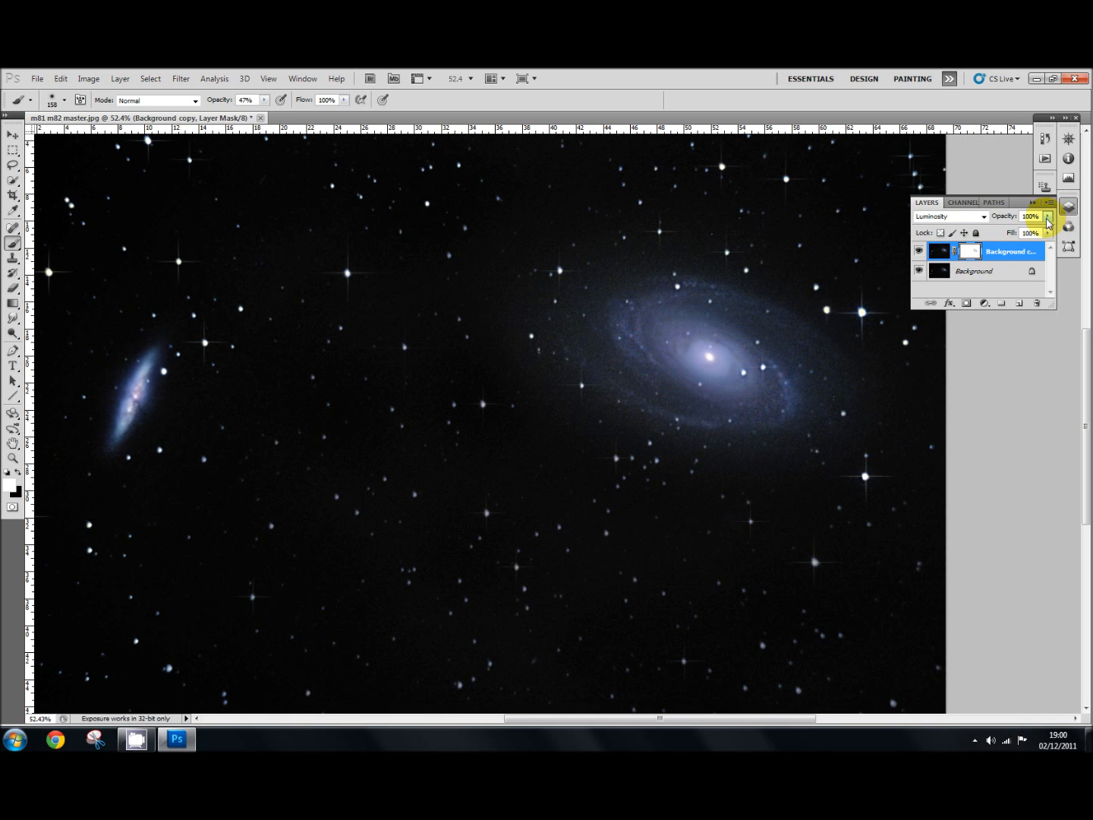
{"action": "left_click", "coordinate": [1048, 220]}
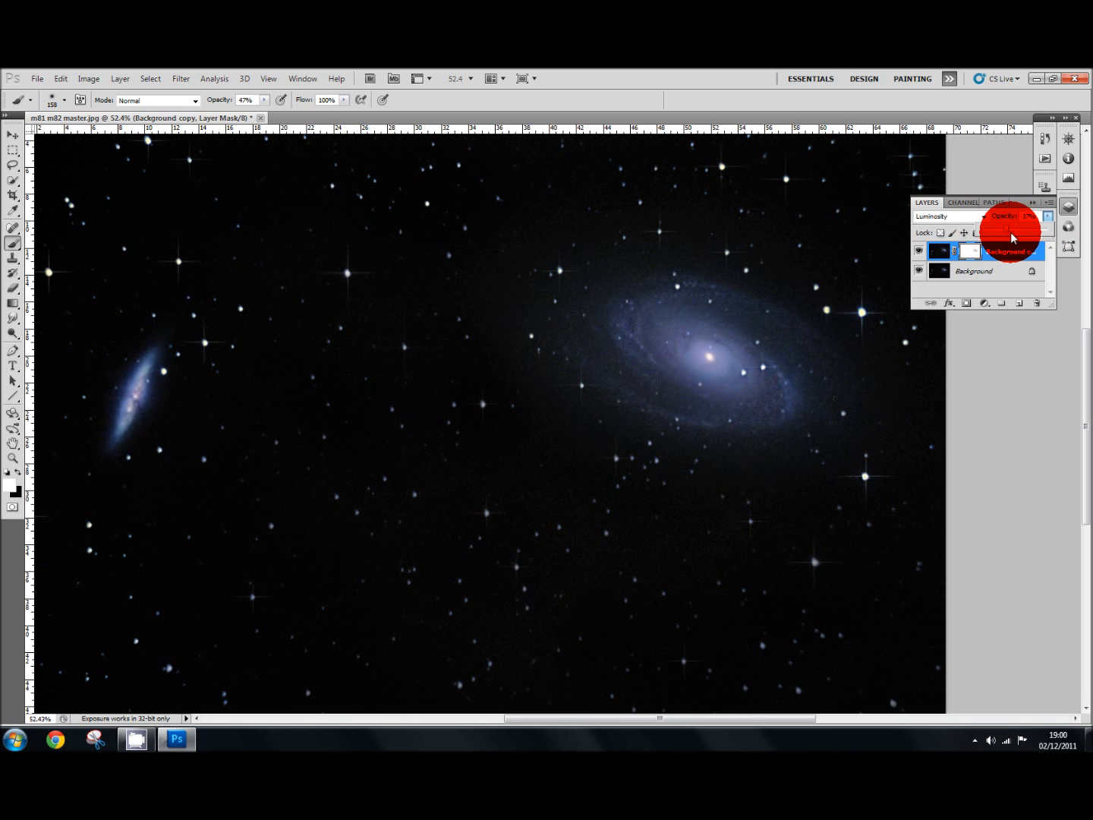
{"action": "left_click", "coordinate": [1029, 216]}
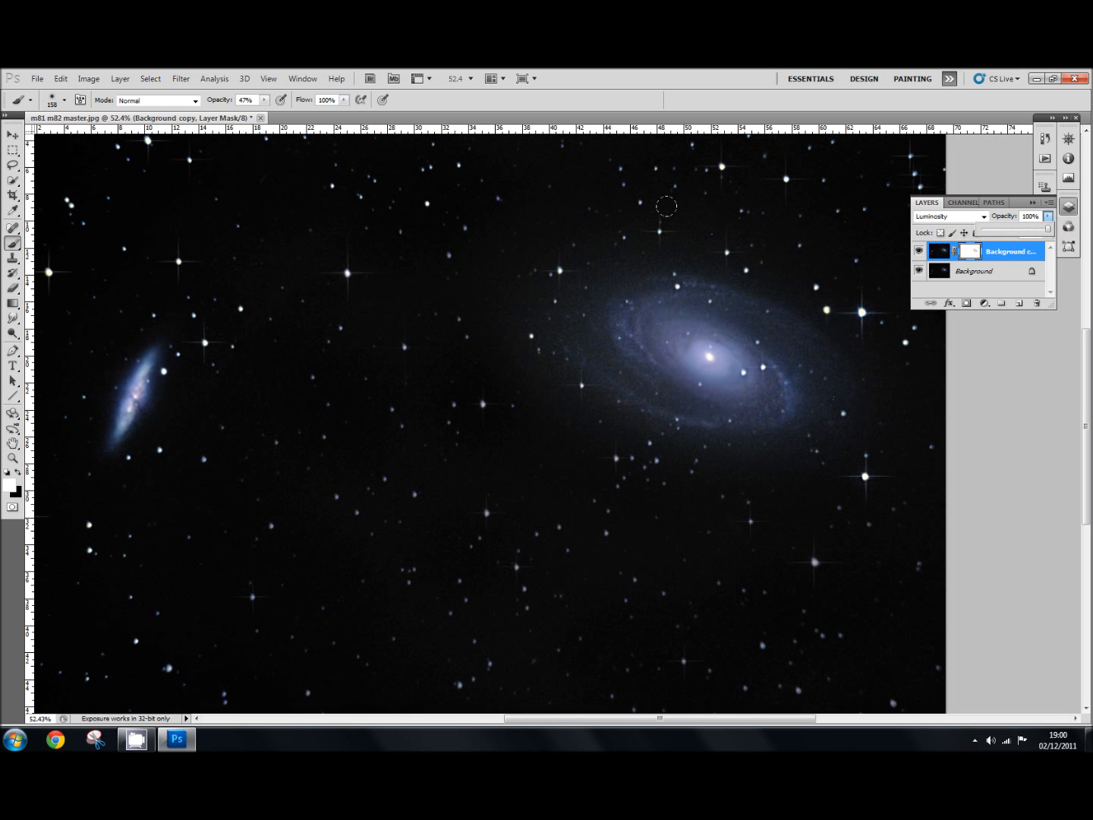